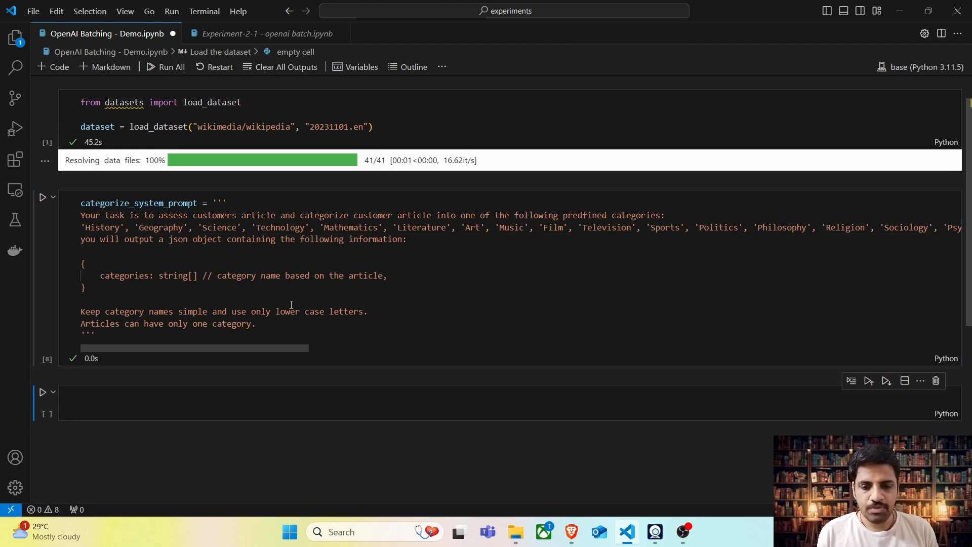
- Paste the batch request task dict template and review its custom_id and method fields
scroll(down, 3)
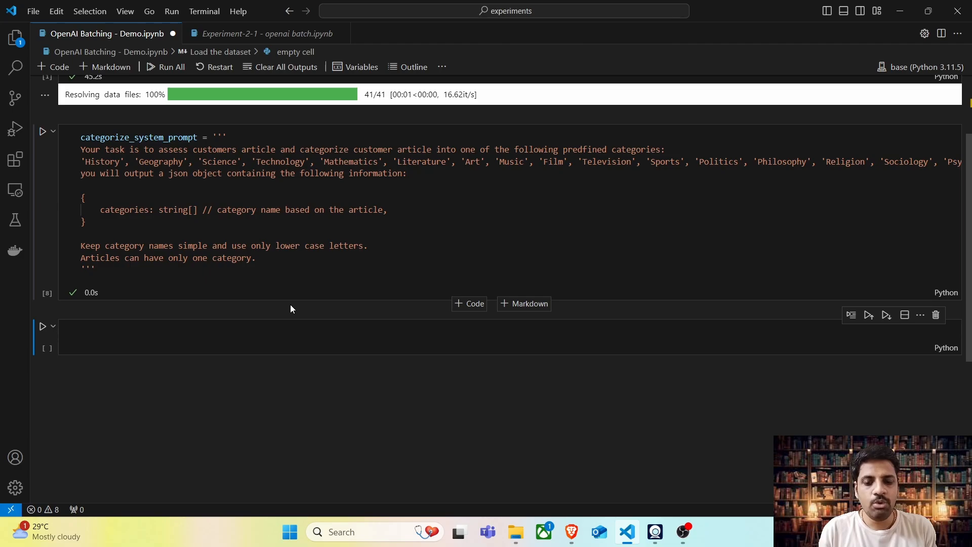
click(262, 337)
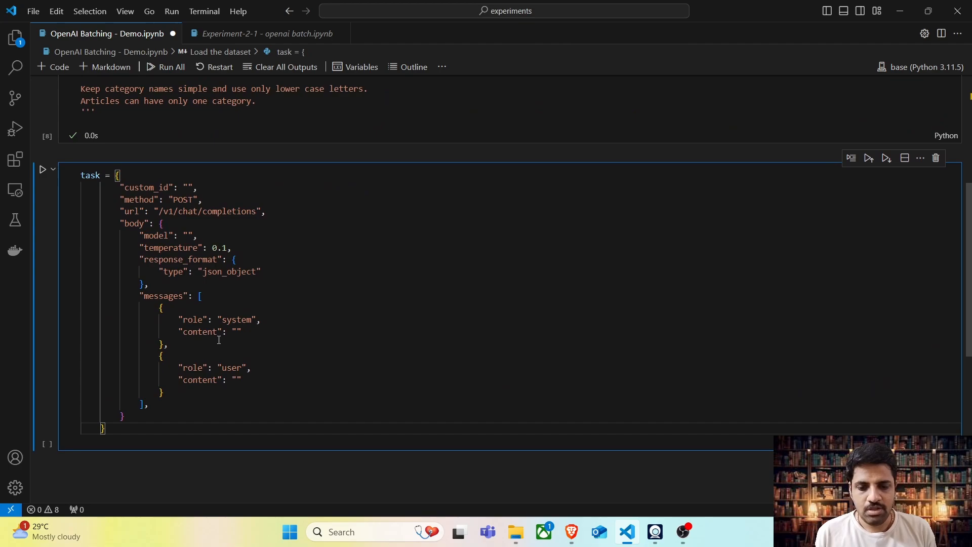
double_click(144, 188)
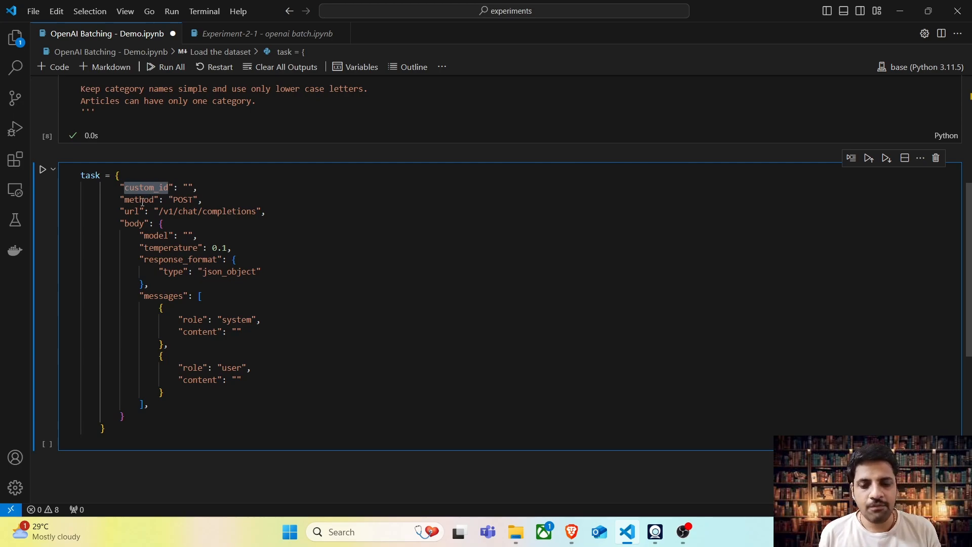
double_click(139, 200)
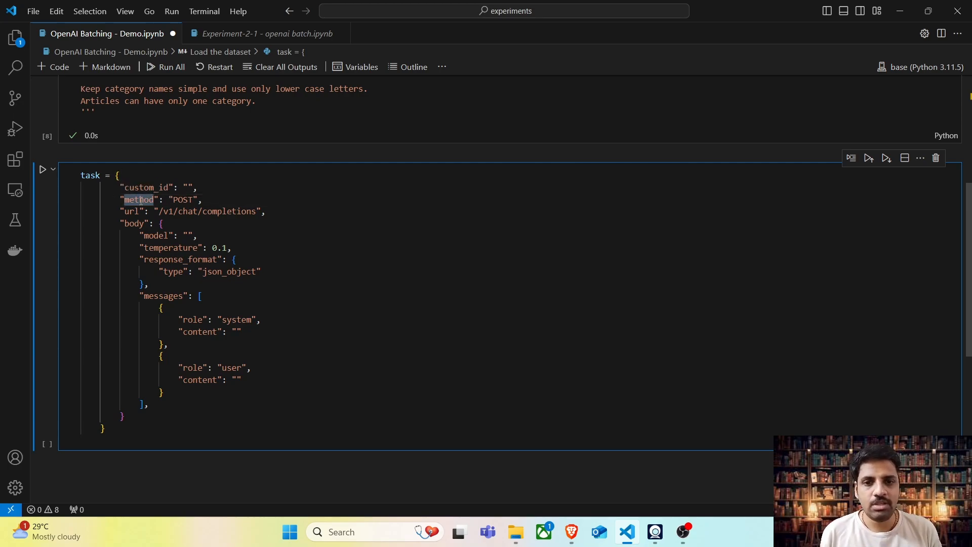
double_click(130, 210)
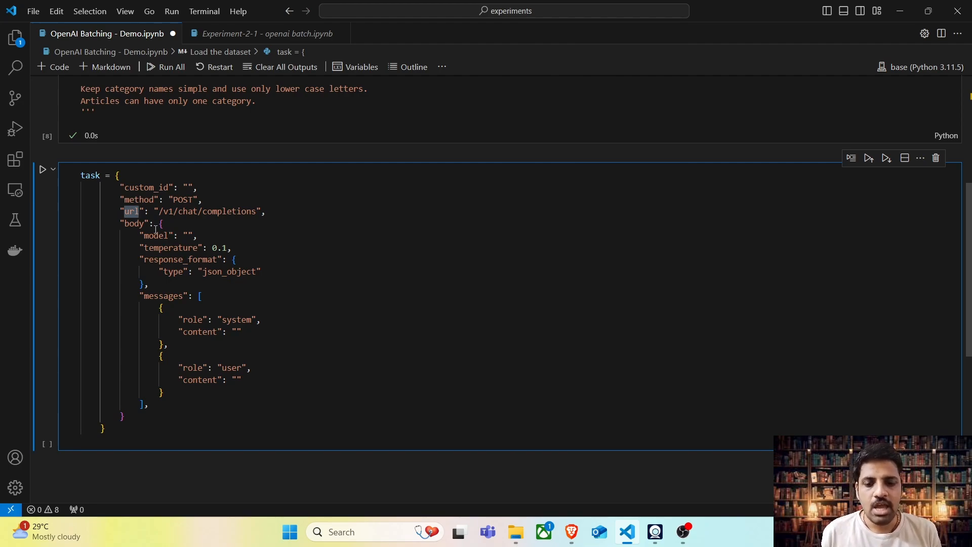
- Review the request body's empty model value and json_object response format, leaving a cell above
click(185, 235)
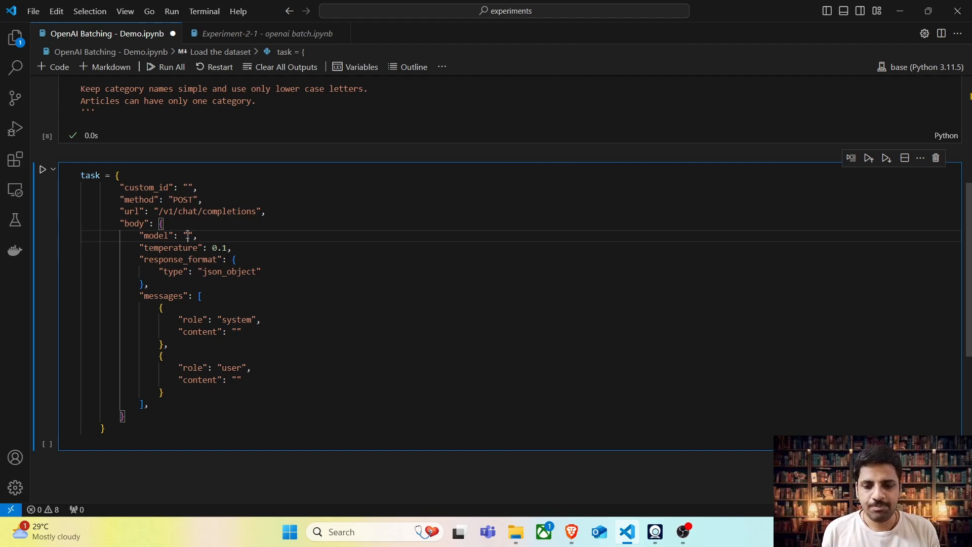
double_click(170, 247)
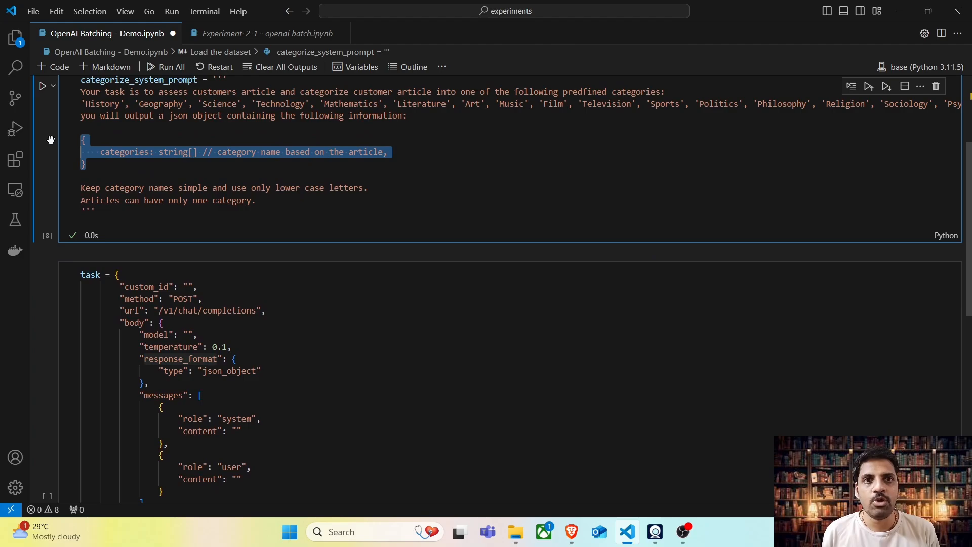
scroll(down, 3)
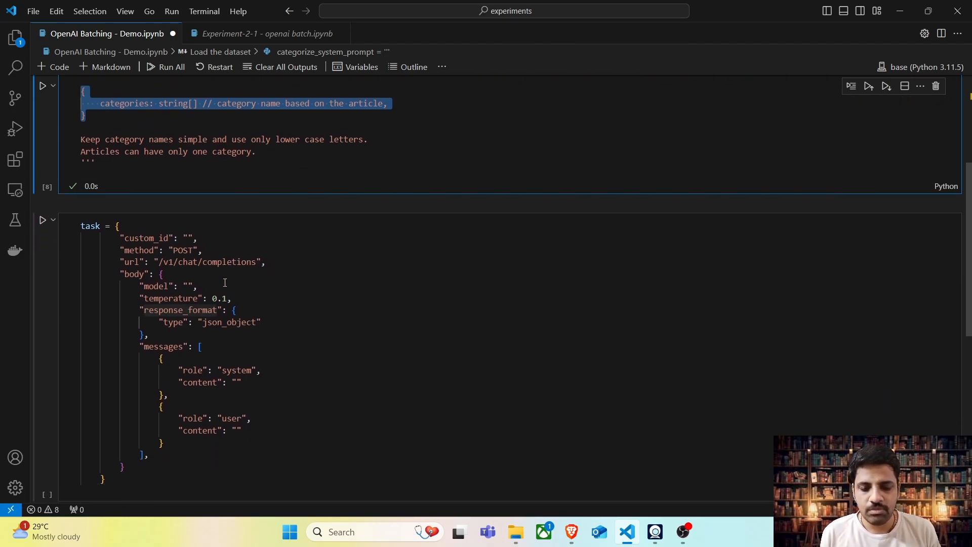
double_click(229, 322)
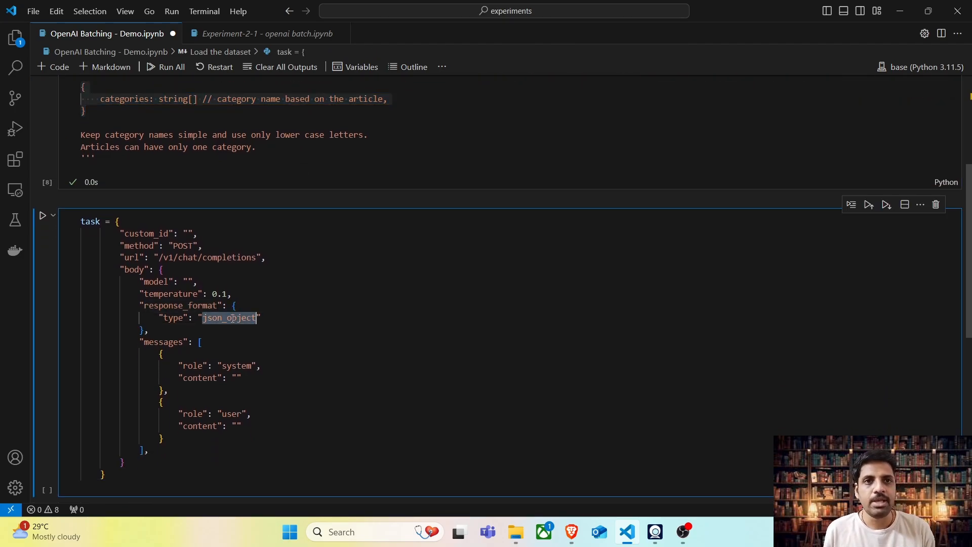
scroll(down, 3)
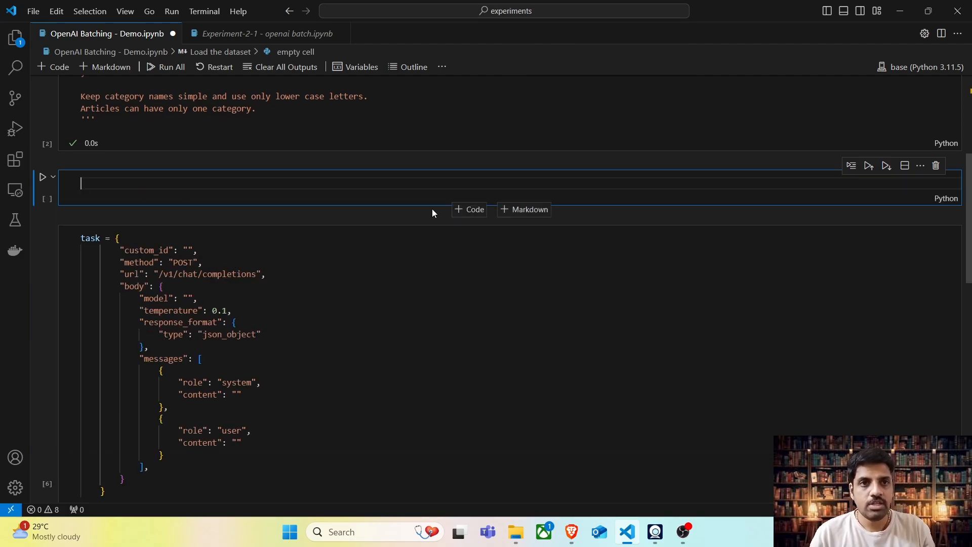
- Load articles = dataset["train"][0:100]["text"] and ids from the same slice's "id"
text(articles =)
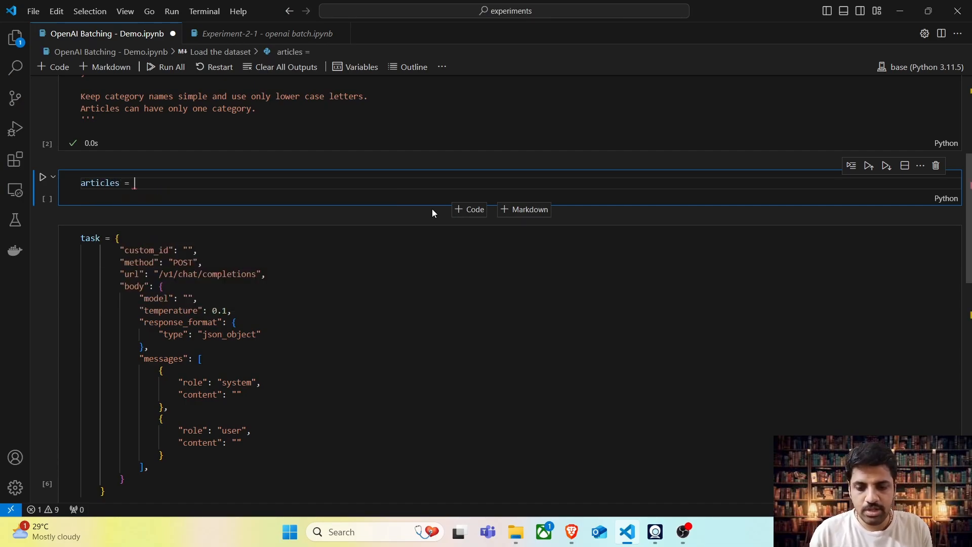
text(dataset[])
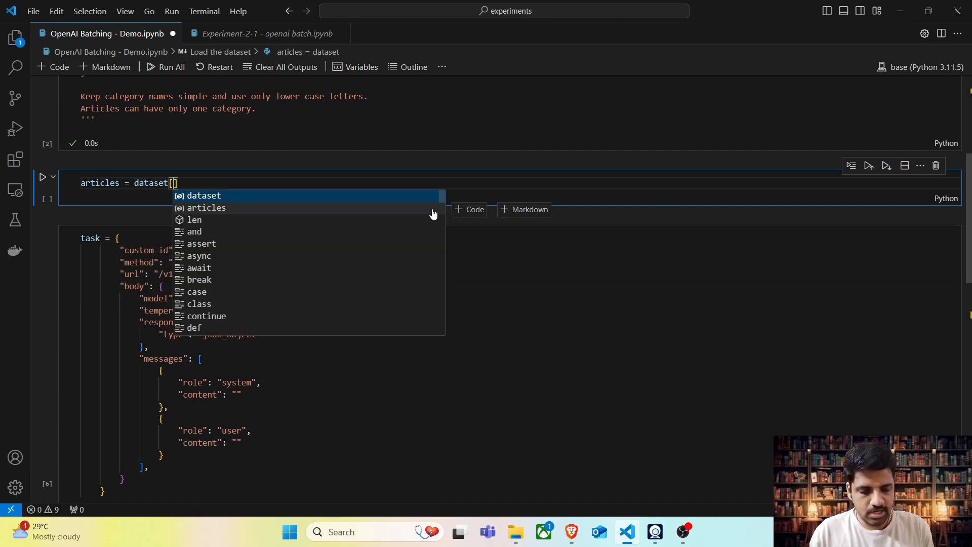
text("train"])
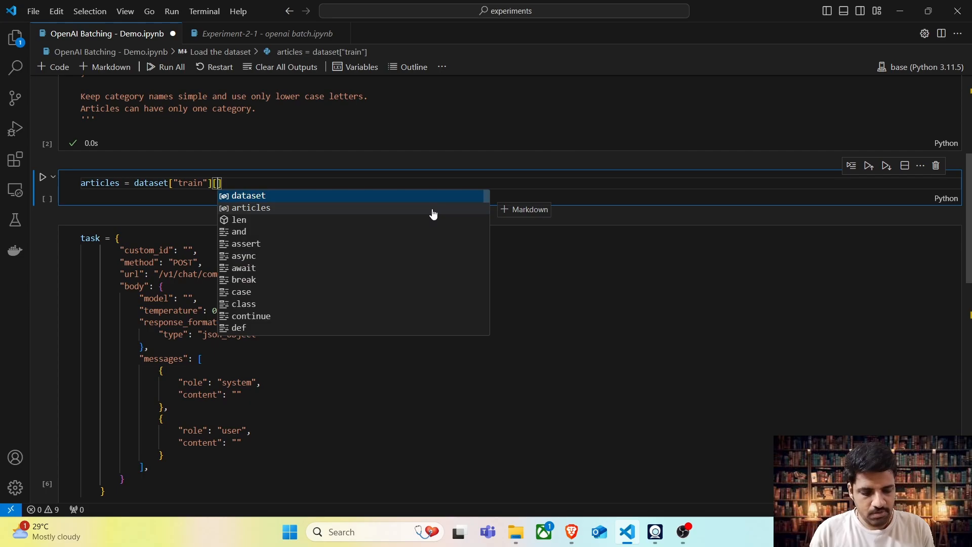
text(0)
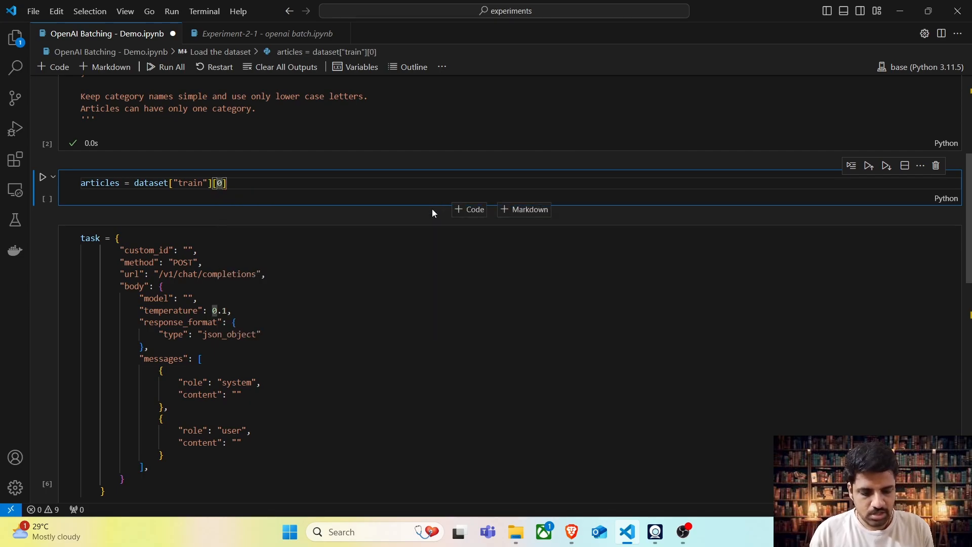
text(:100]["text"])
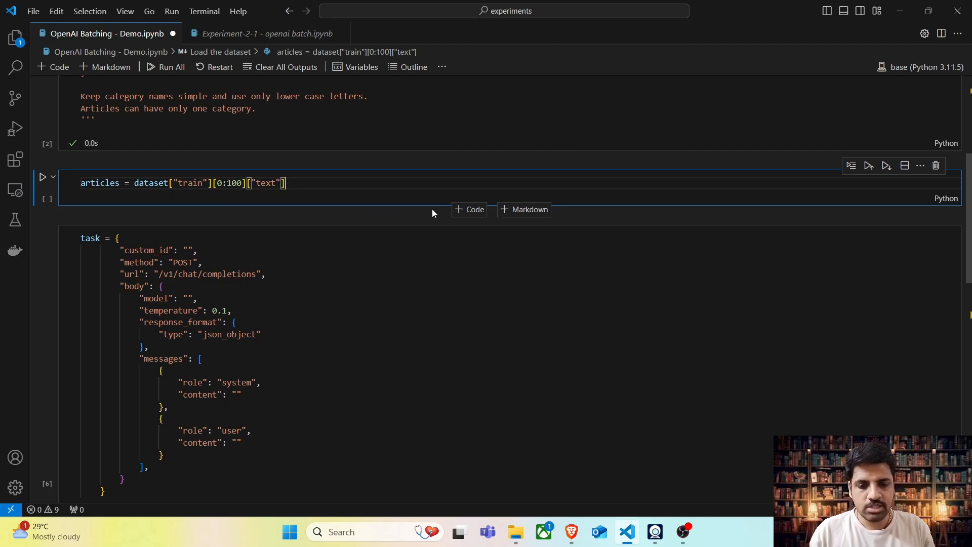
text(ids = dataset["train"][0:100]["ids"])
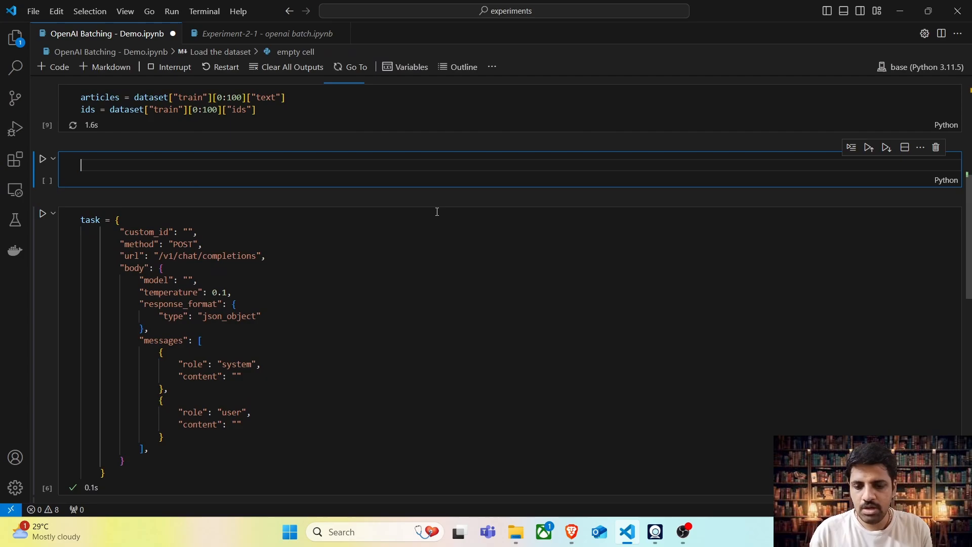
- Check the article count with len(articles)
text(len(a)
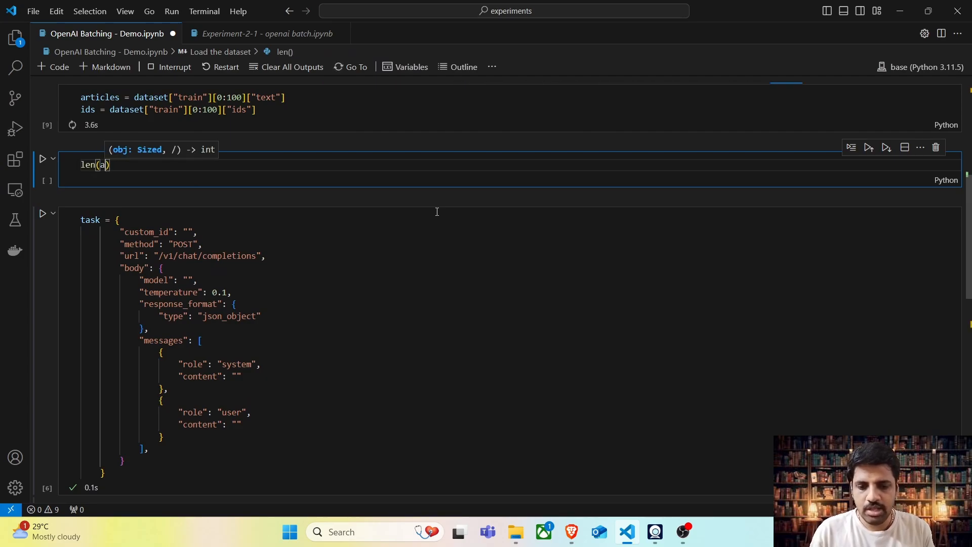
text(rticles)
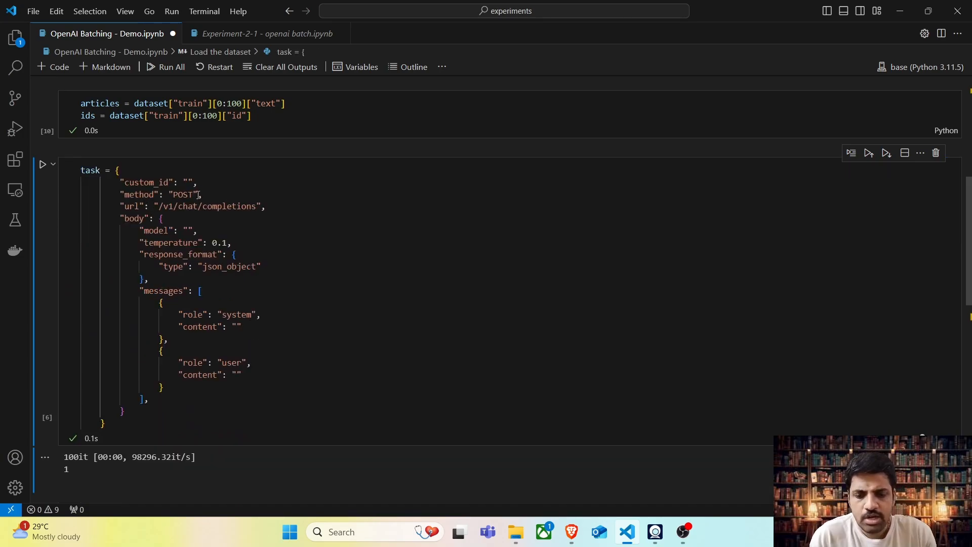
mouse_move(54, 248)
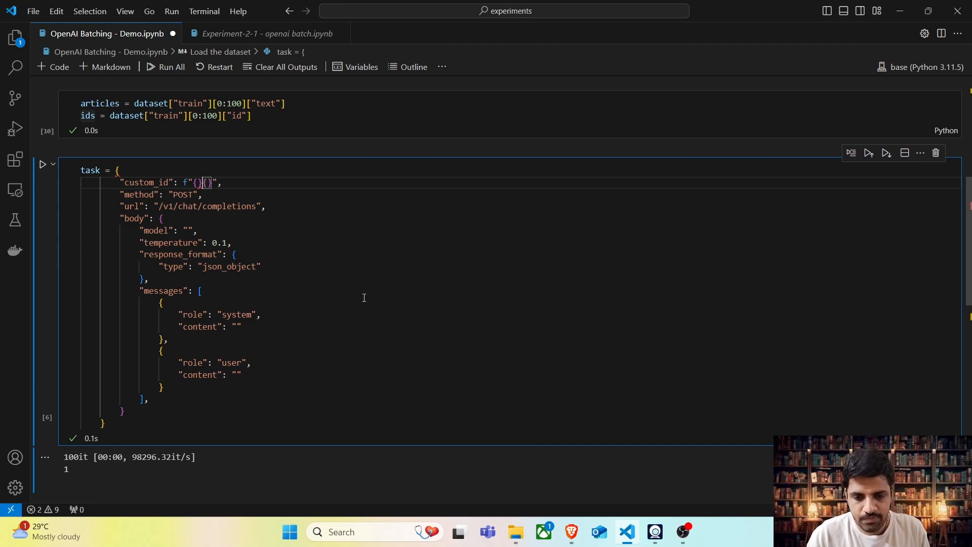
- Set custom_id to f"{ids[0]}" and the model to "gpt-4o-mini"
key(Backspace)
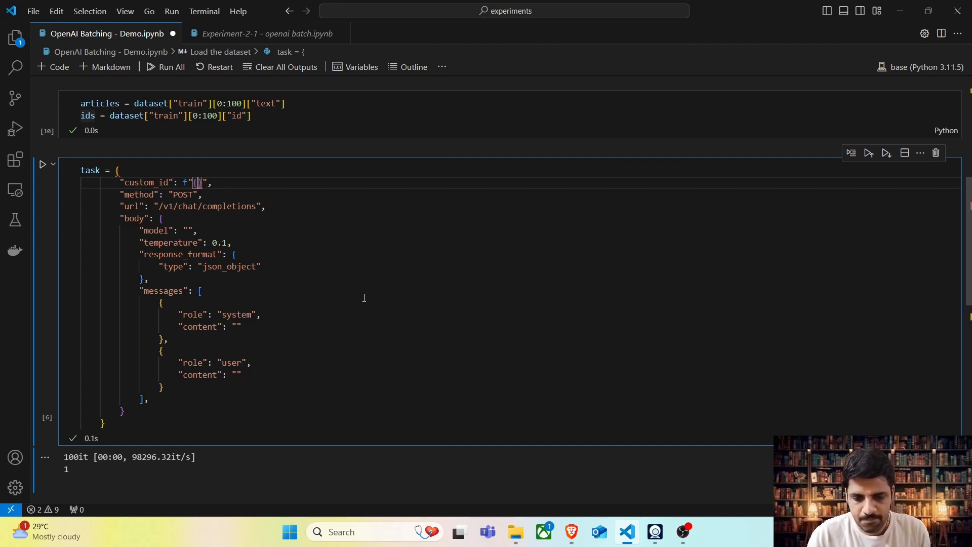
text(ids[0])
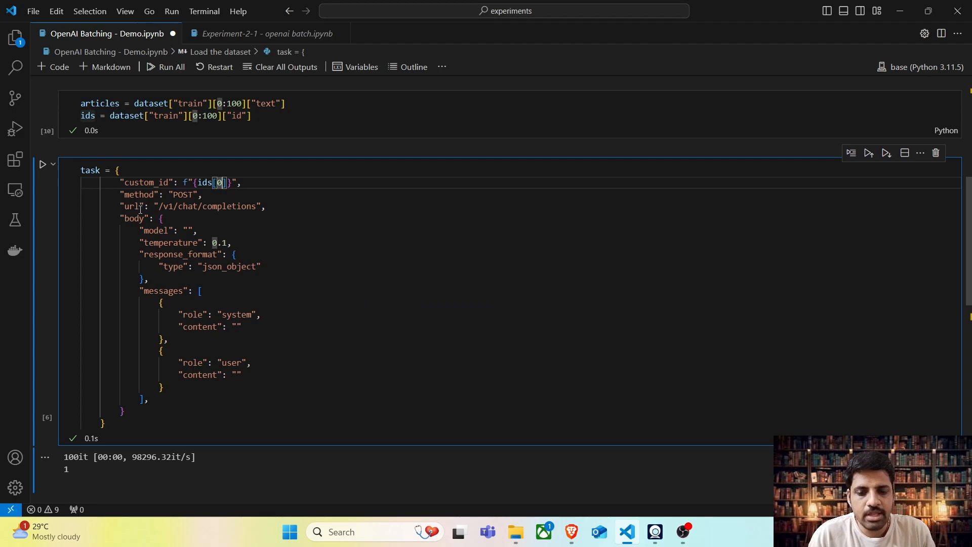
scroll(up, 3)
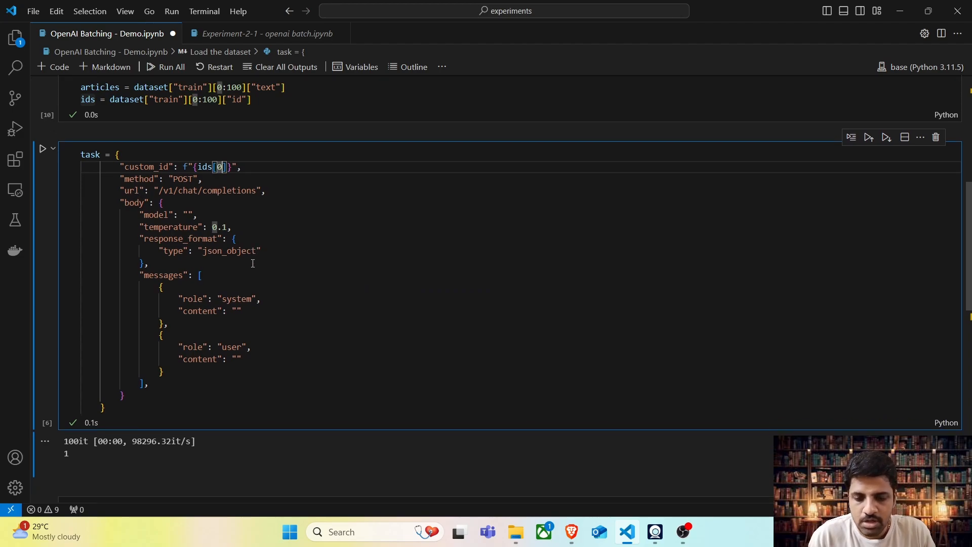
text(gpt)
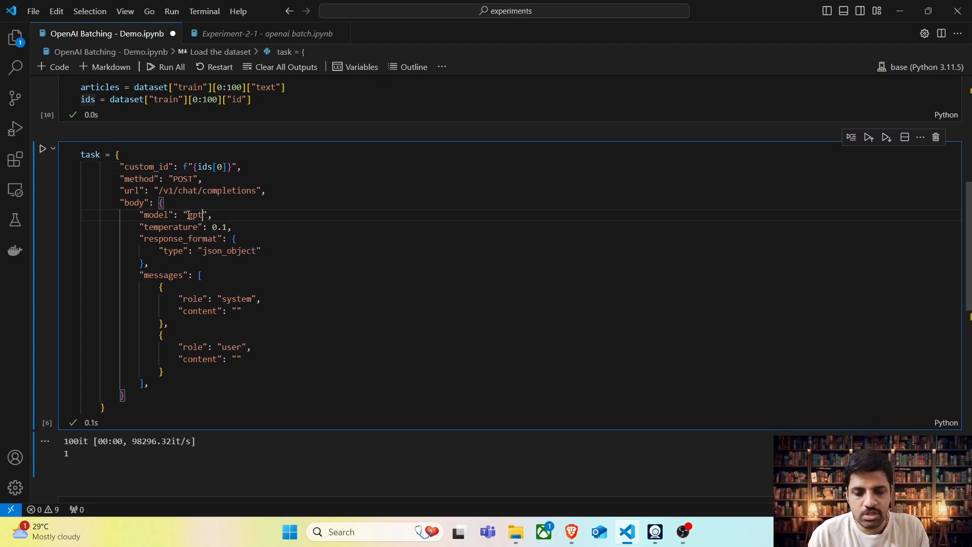
text(-4o-)
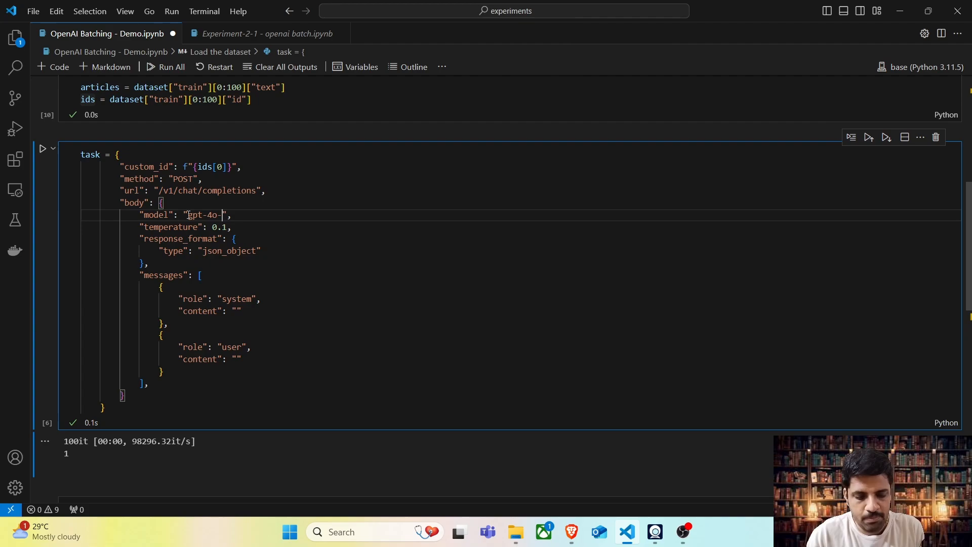
text(mini)
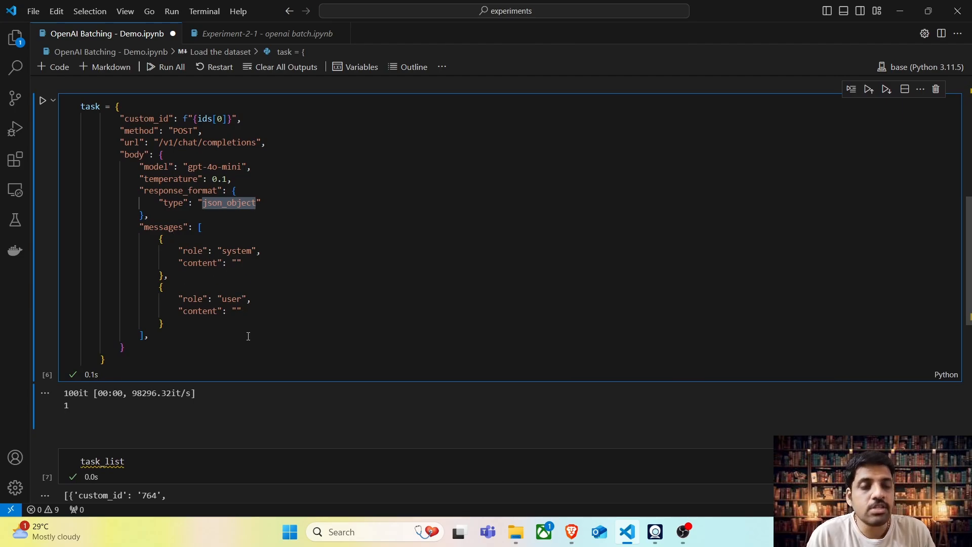
- Set the system content to categorize_system_prompt and the user content to the first article
click(236, 263)
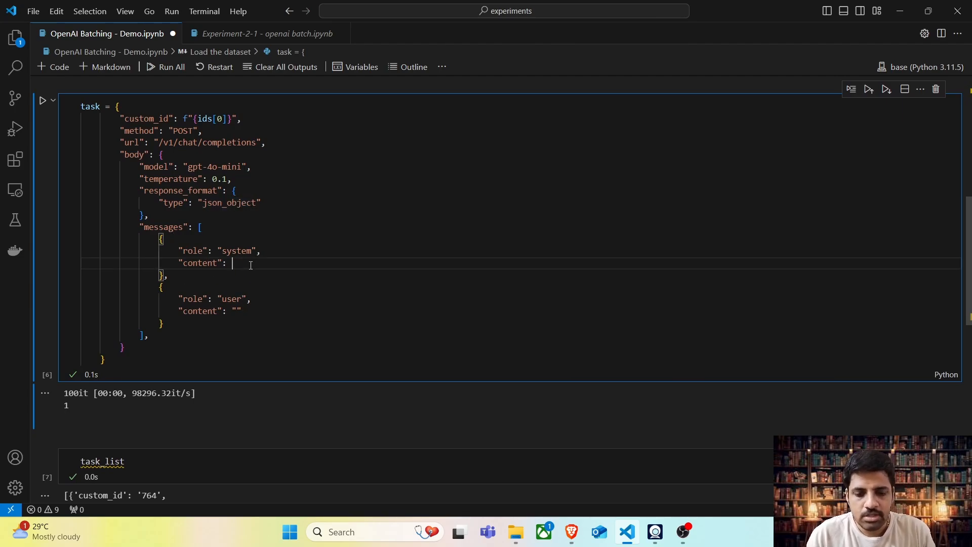
scroll(up, 3)
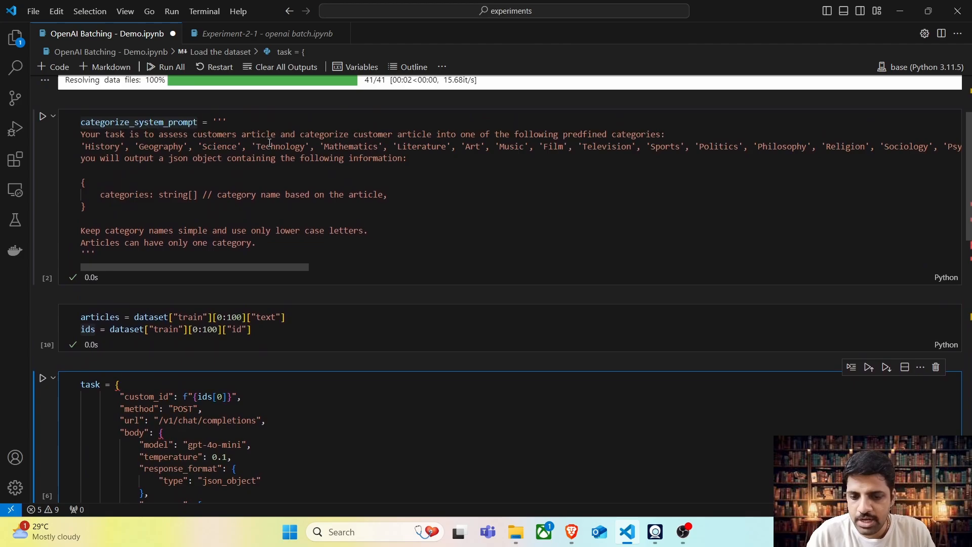
double_click(138, 122)
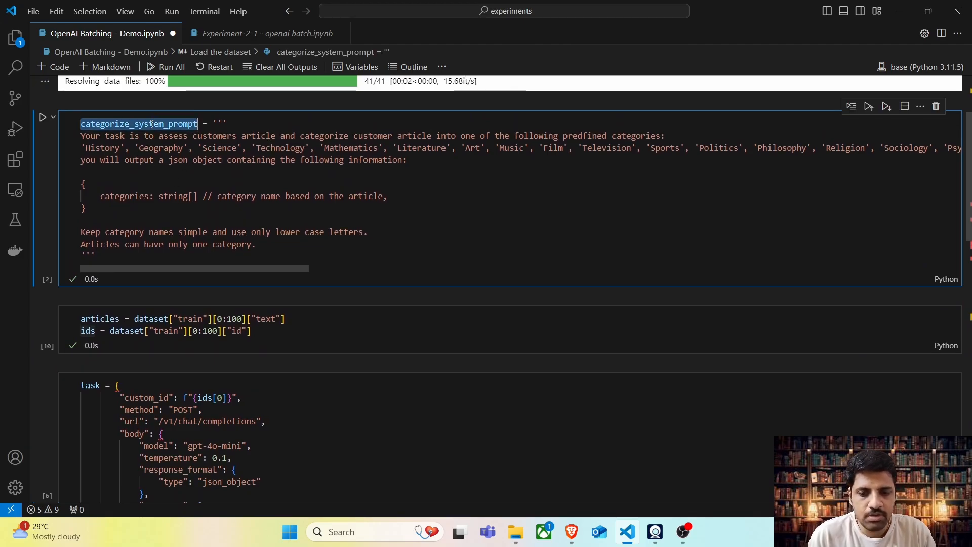
scroll(down, 3)
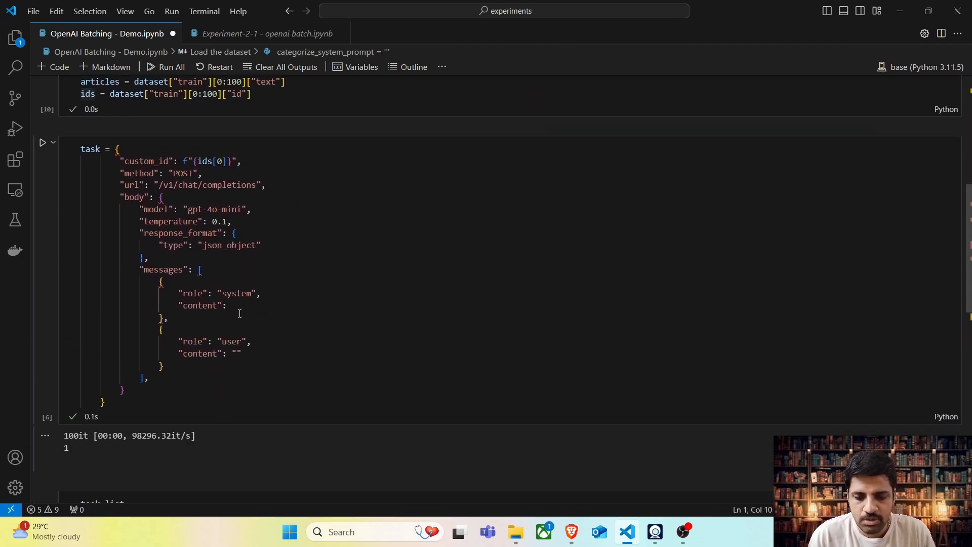
text(categorize_system_prompt)
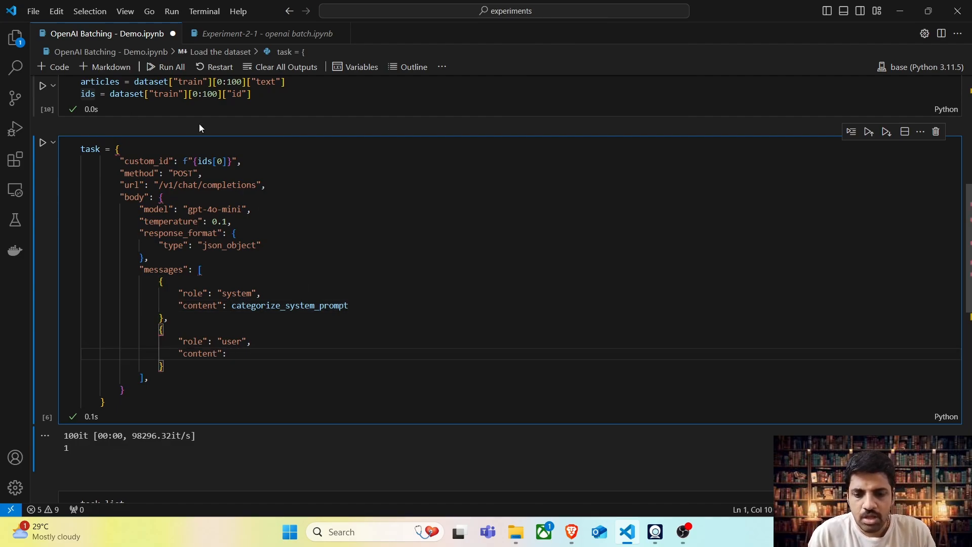
text(ar)
text(print(task))
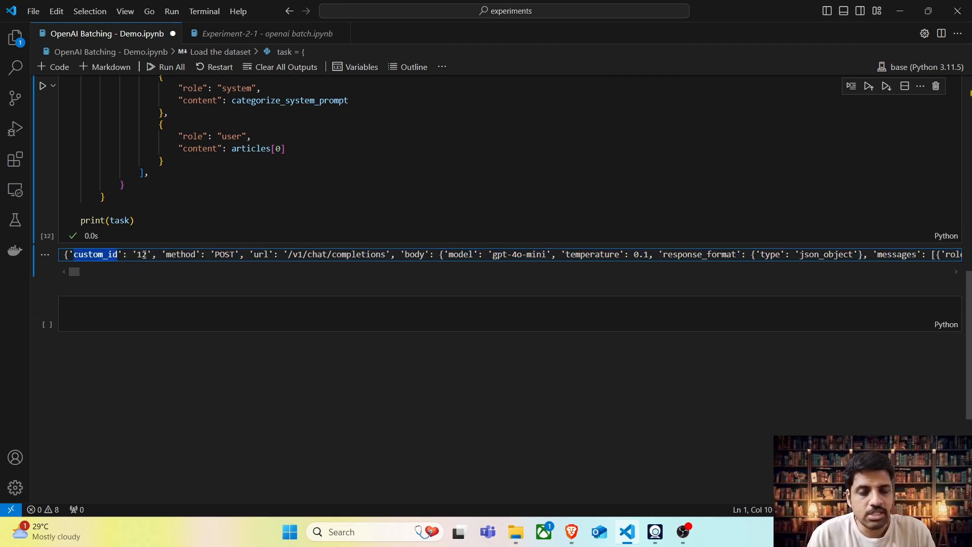
scroll(right, 3)
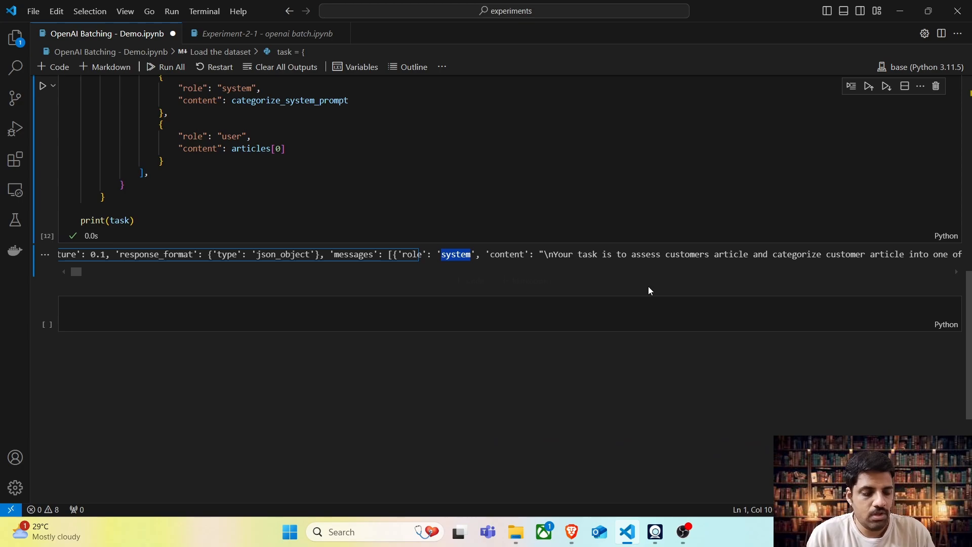
mouse_move(795, 254)
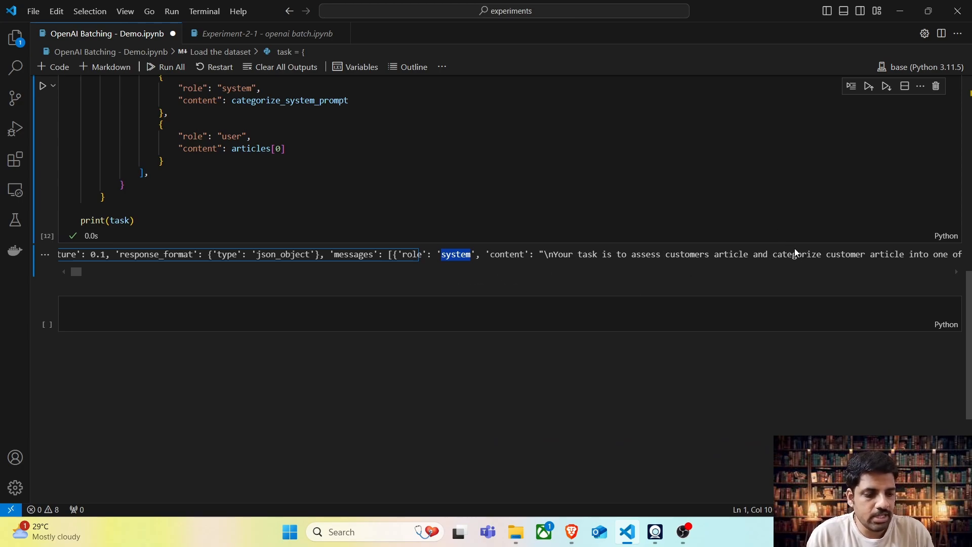
scroll(right, 3)
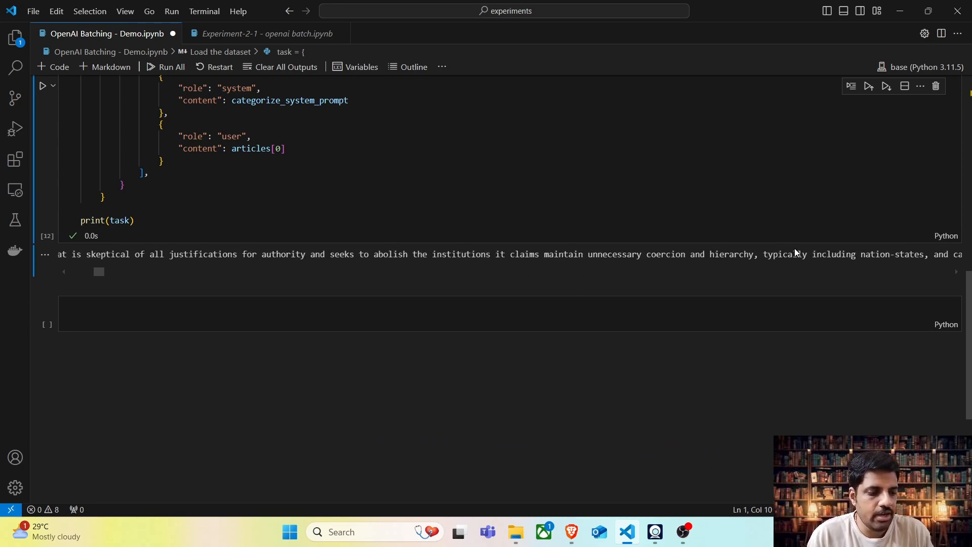
scroll(right, 3)
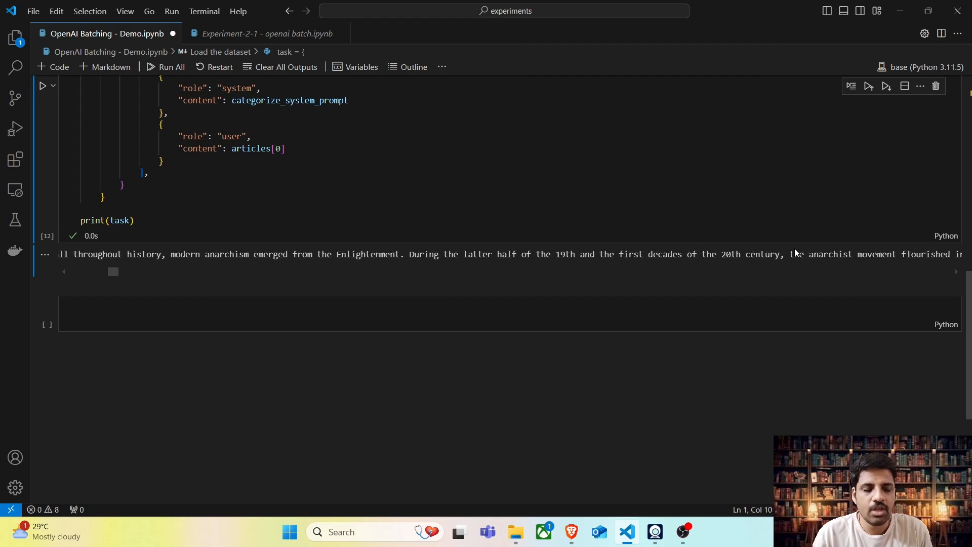
scroll(up, 3)
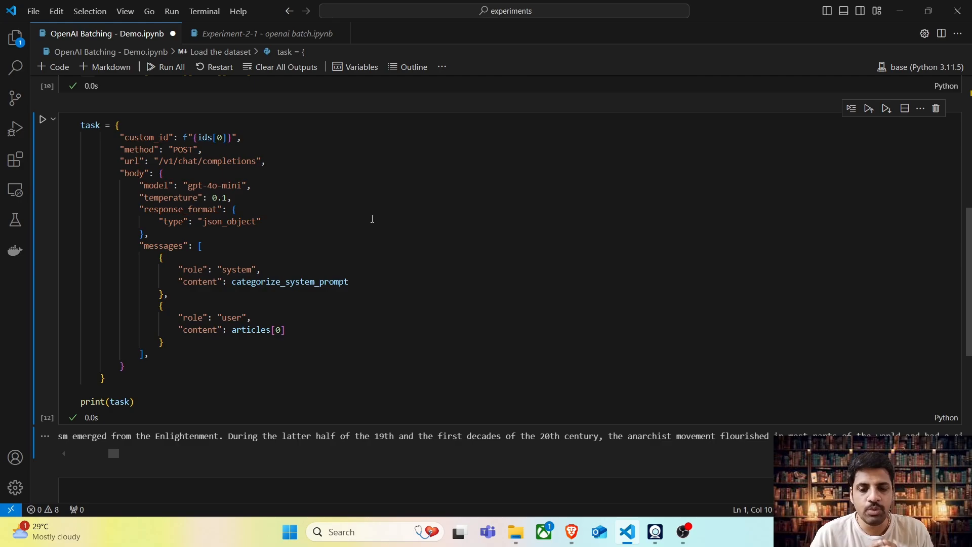
mouse_move(179, 313)
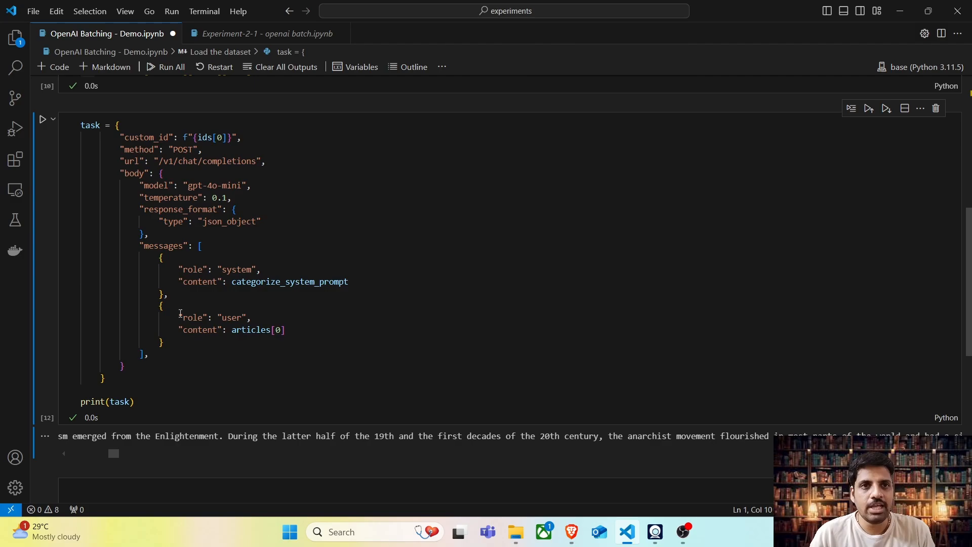
scroll(up, 3)
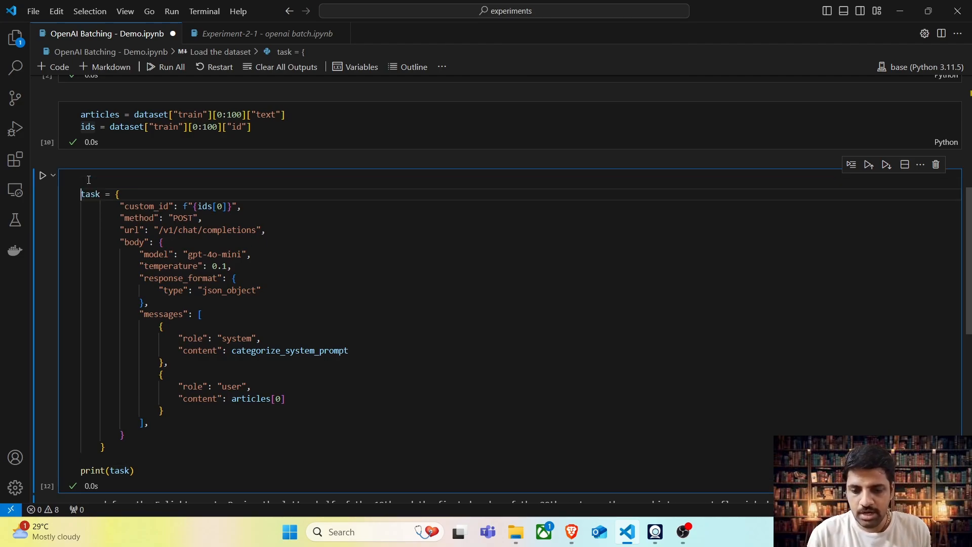
- Add task_list = [] and a for index, article in enumerate(articles) loop around the task
text(for)
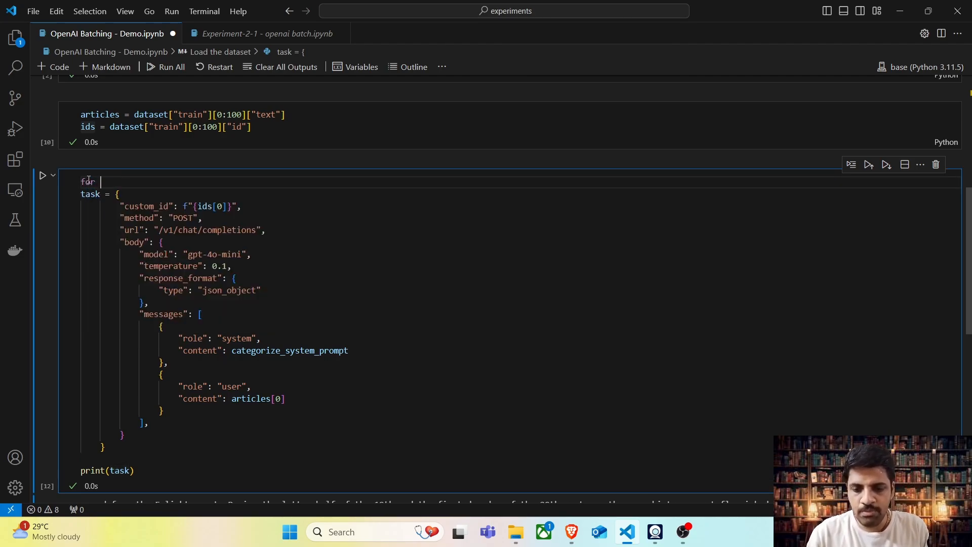
text(index, article in enumerate)
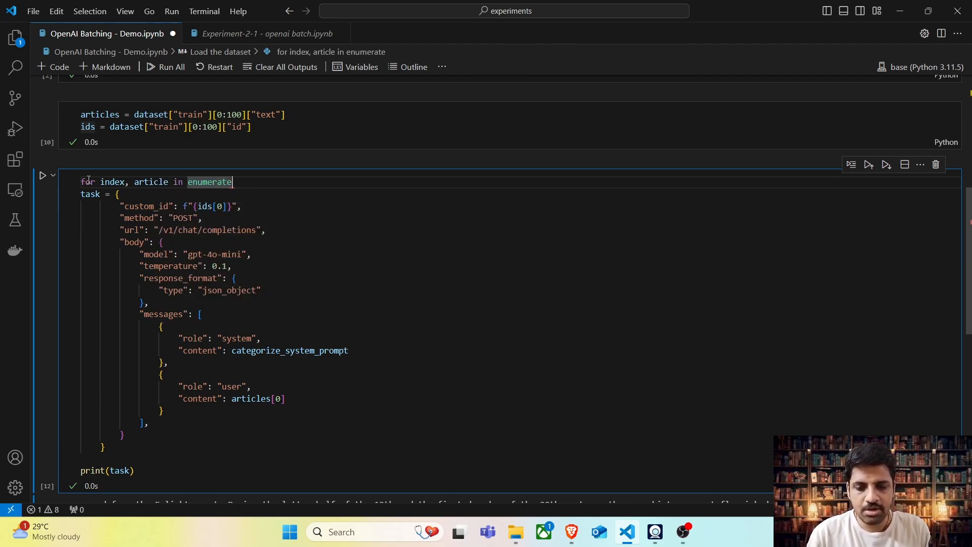
text((articles):)
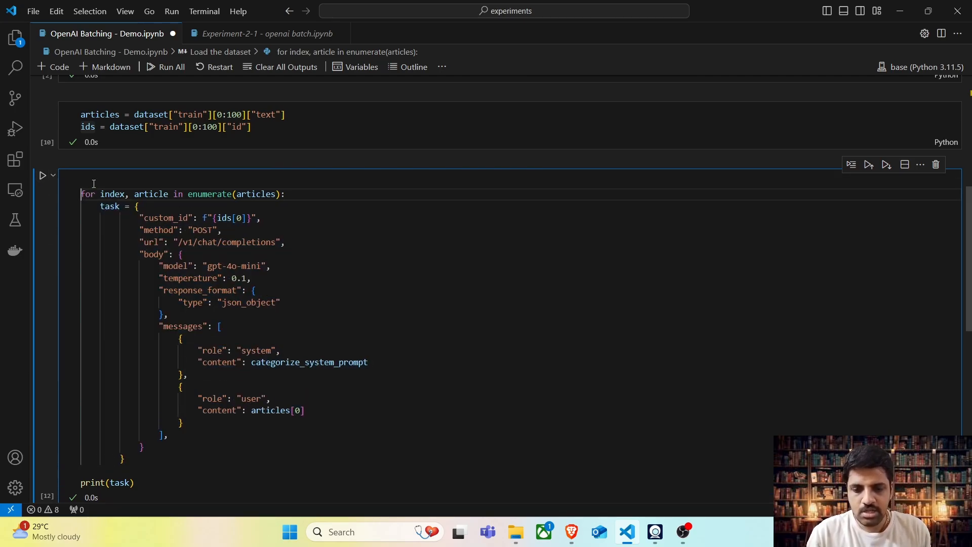
text(task_list)
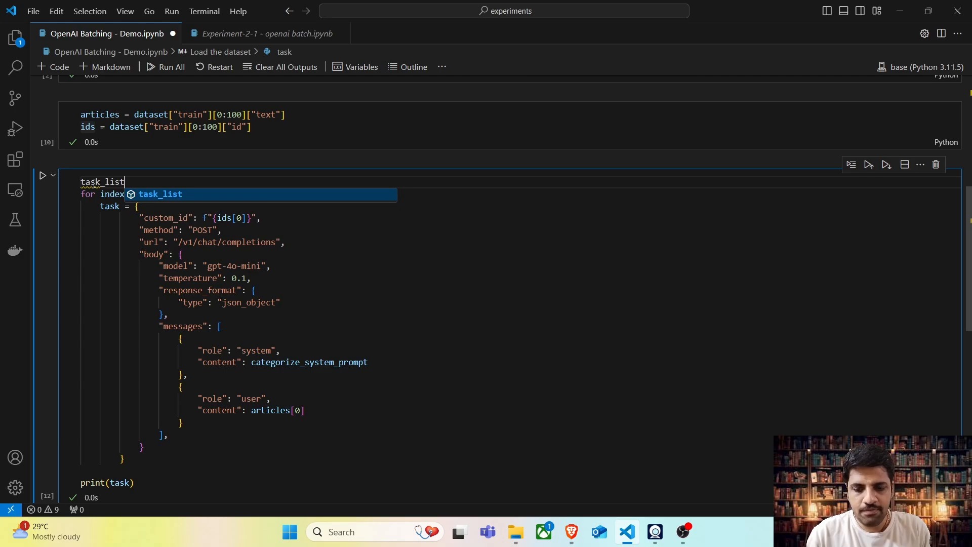
text(= [])
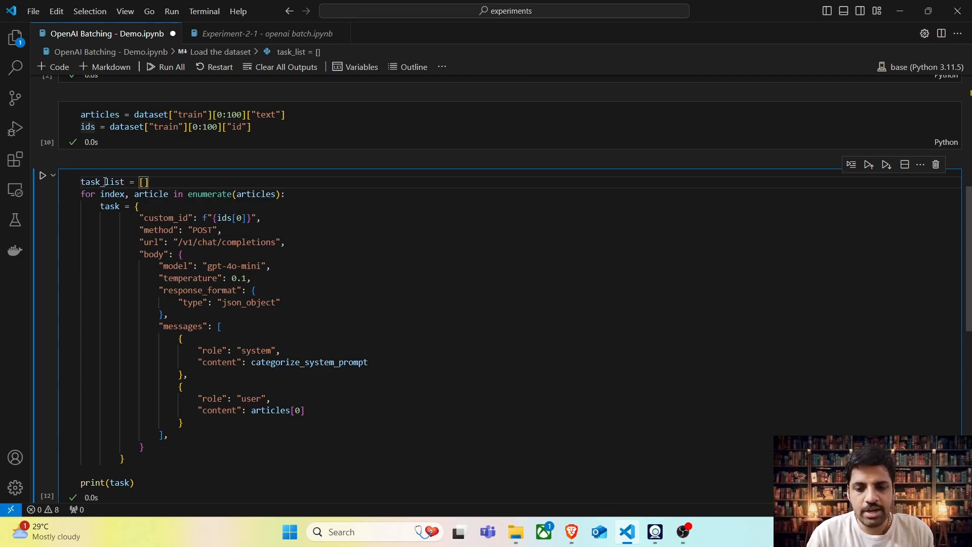
- Use ids[index] for custom_id and article as the user message content
double_click(102, 182)
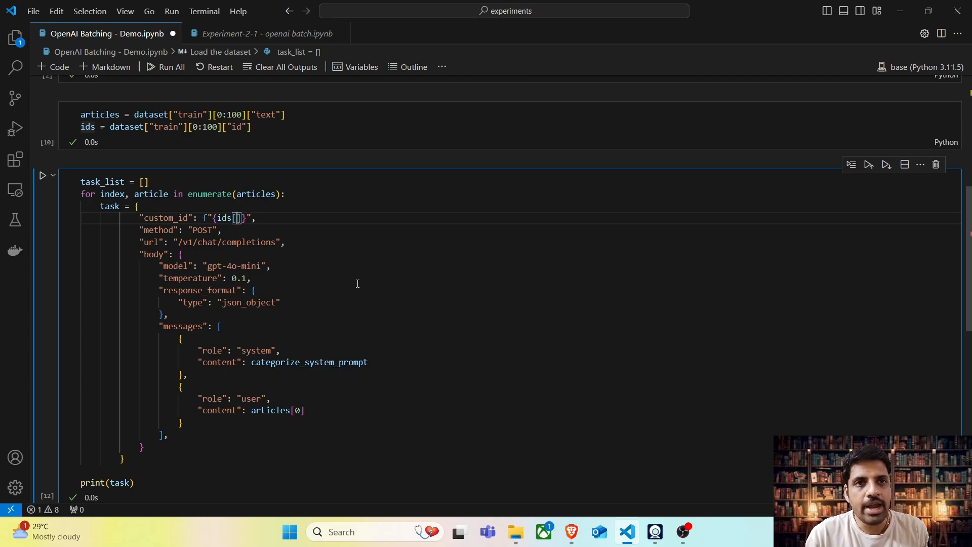
text(index)
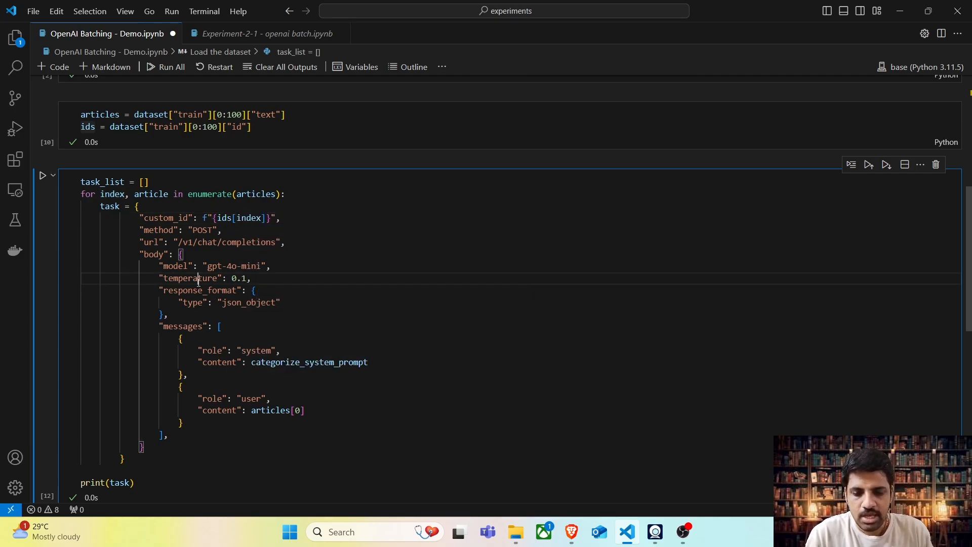
double_click(235, 266)
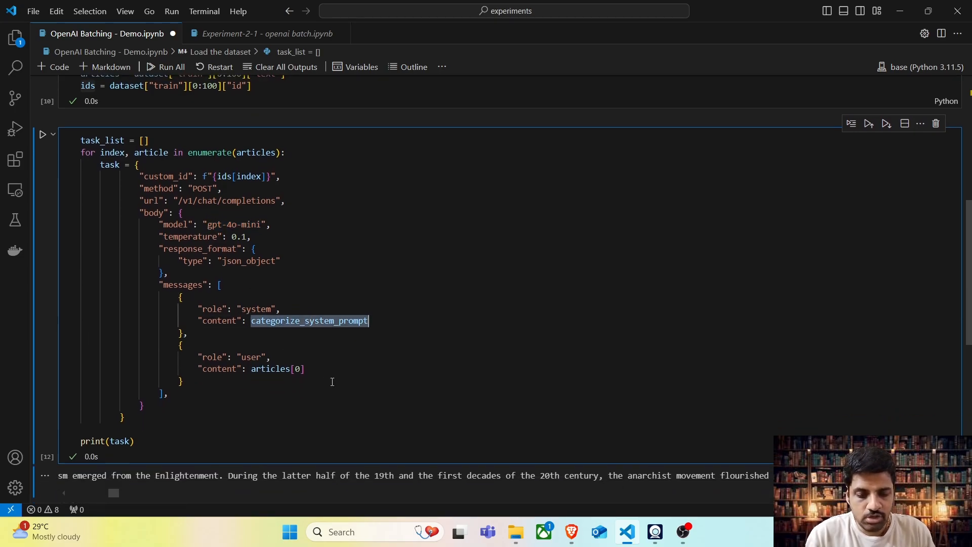
click(308, 368)
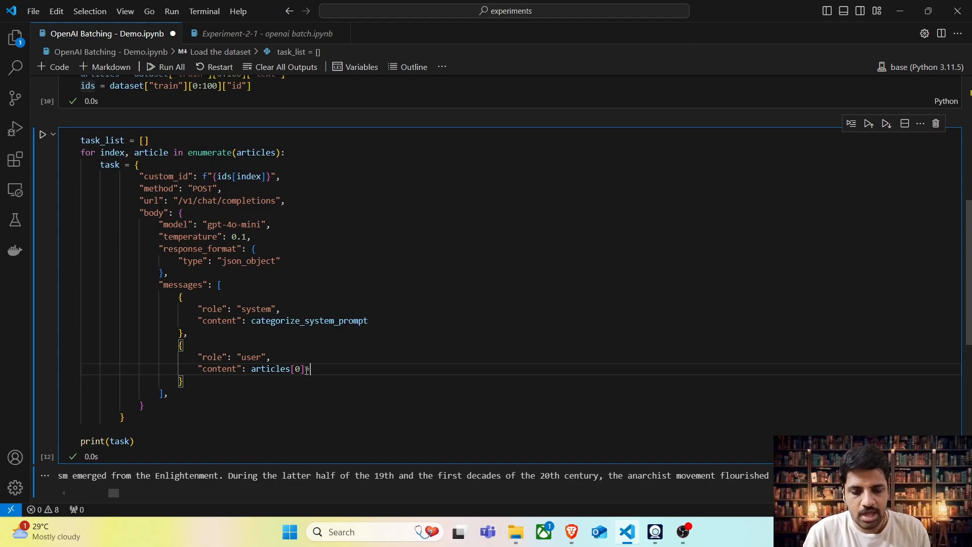
text(article)
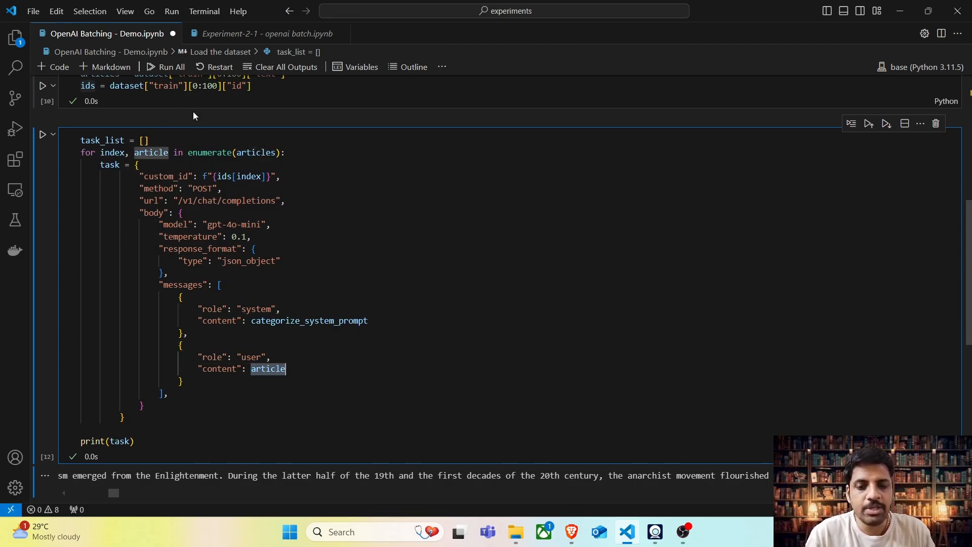
- Append each task with task_list.append(task) and run the loop cell
click(124, 418)
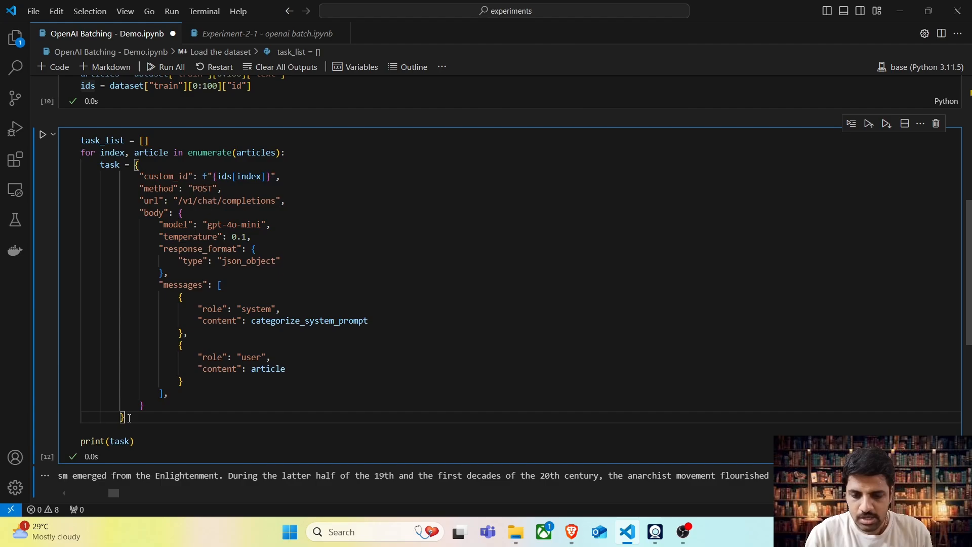
key(Enter)
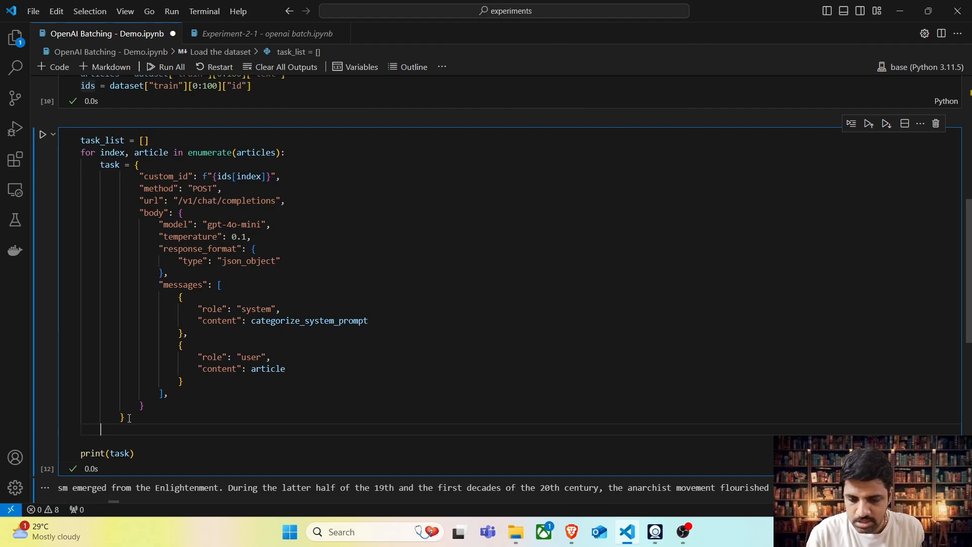
text(task_list)
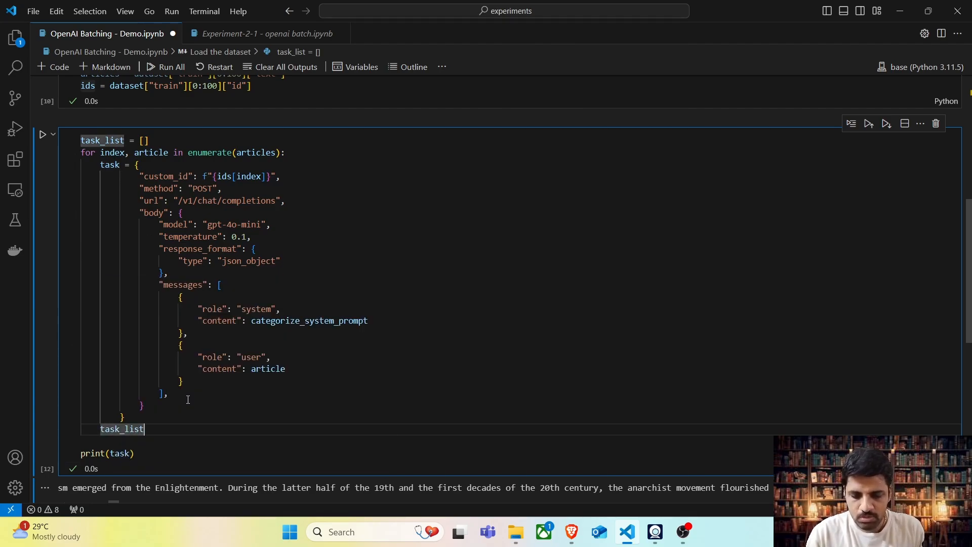
text(.append(task)
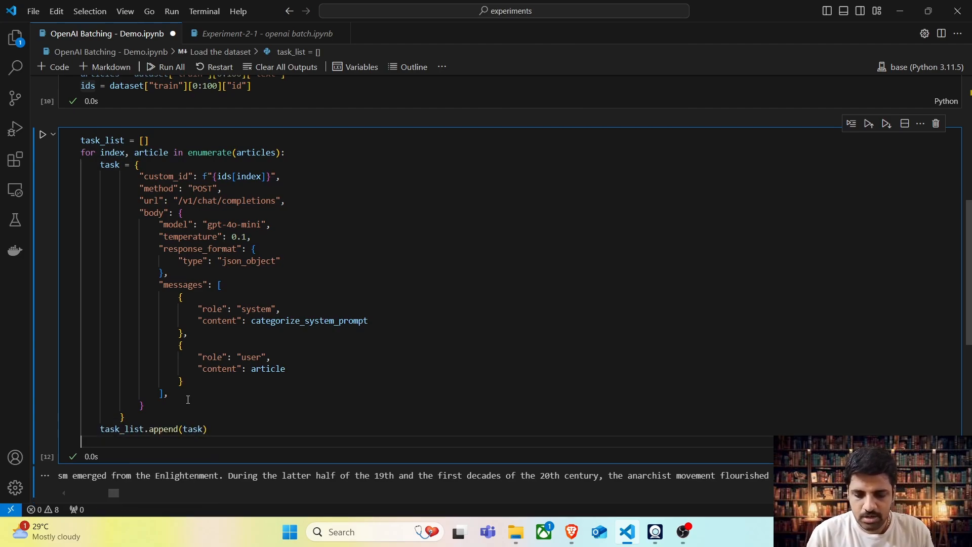
click(42, 134)
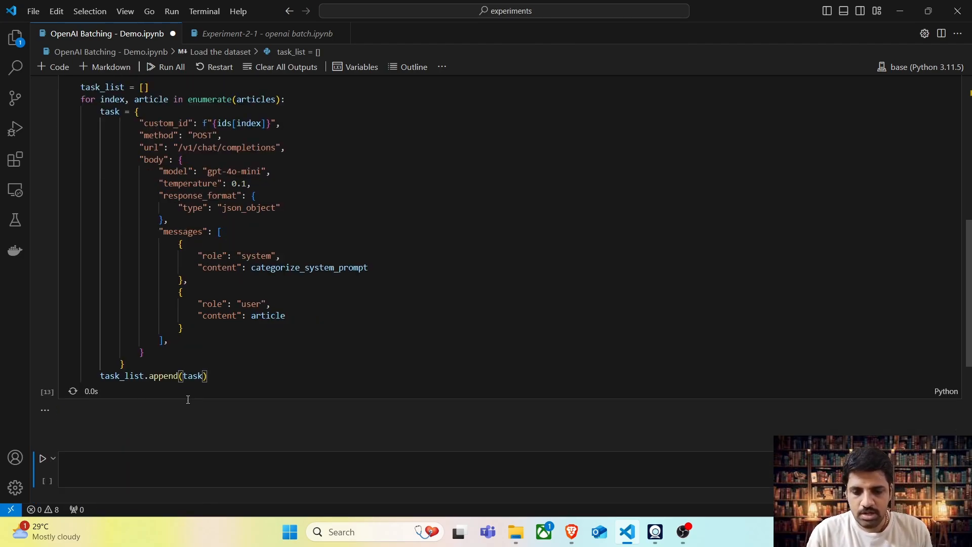
- Display task_list and scroll through the per-article requests with their own custom ids
text(le)
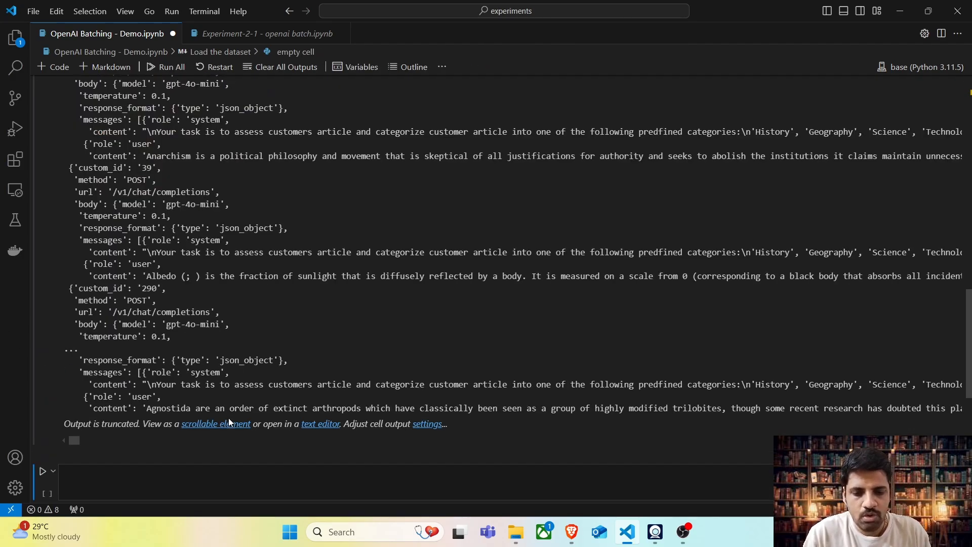
scroll(up, 3)
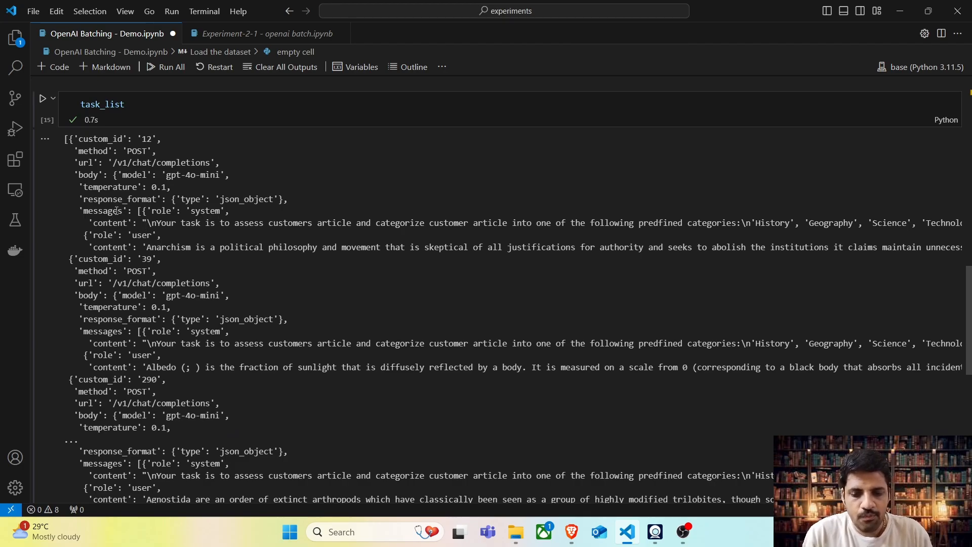
double_click(205, 211)
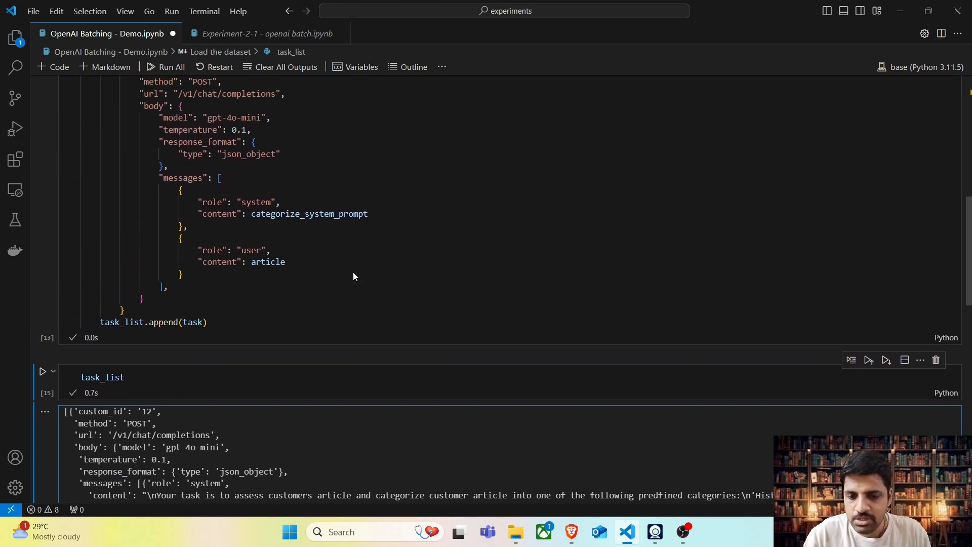
scroll(up, 3)
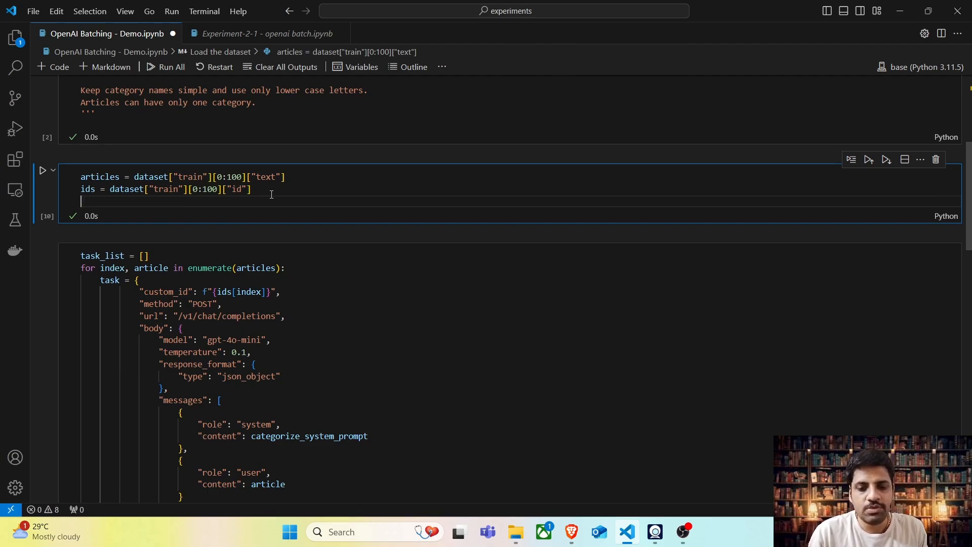
- Write and run articles = [x.split("\n")[0] for x in articles] to keep only first lines
text([])
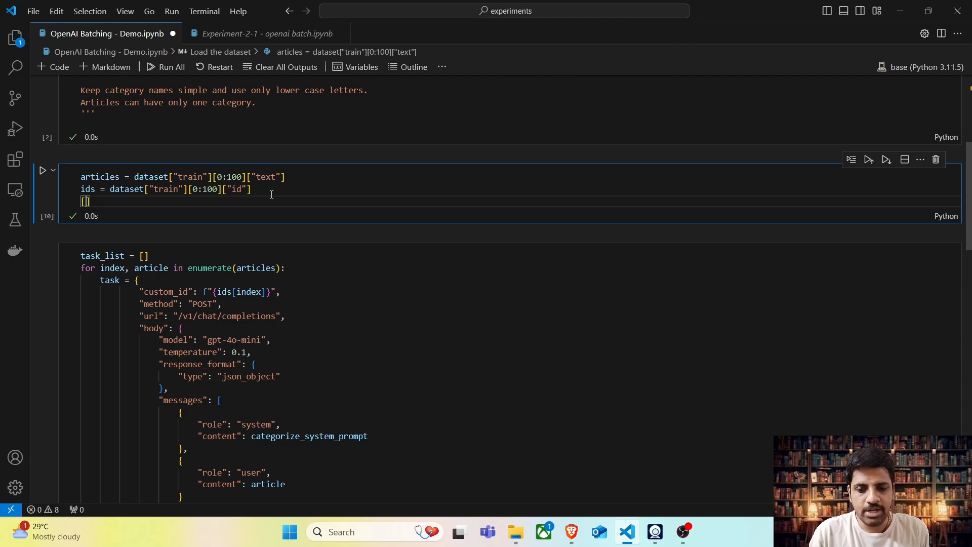
text(for)
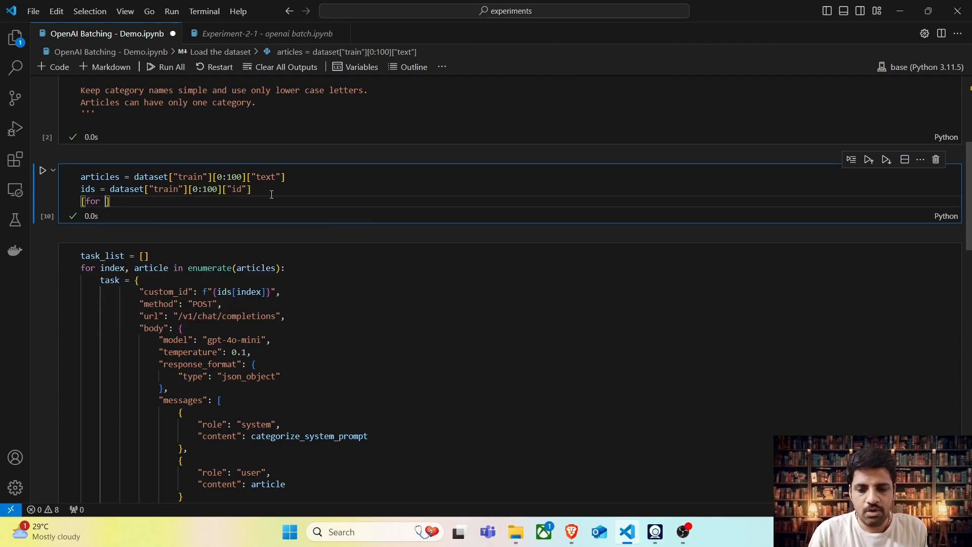
text(x in articles)
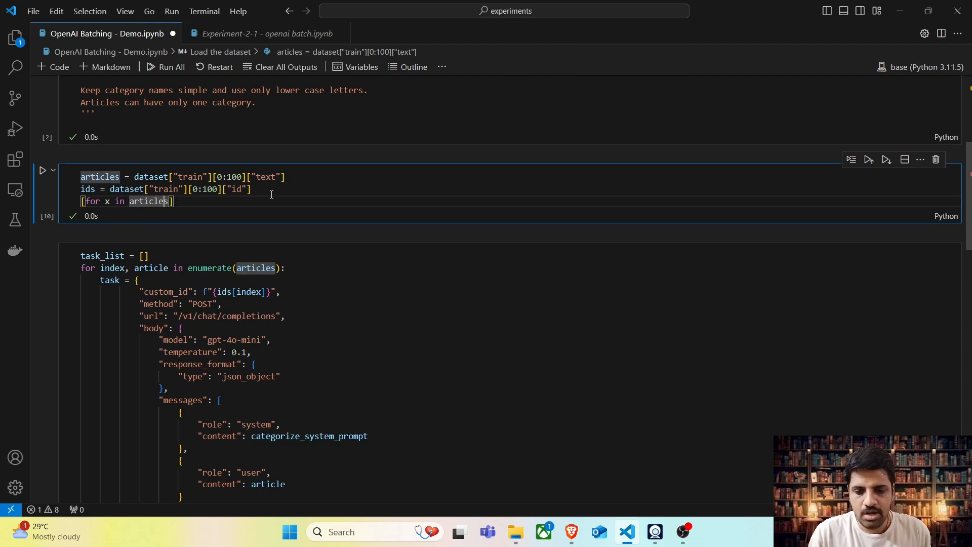
text(x.split()
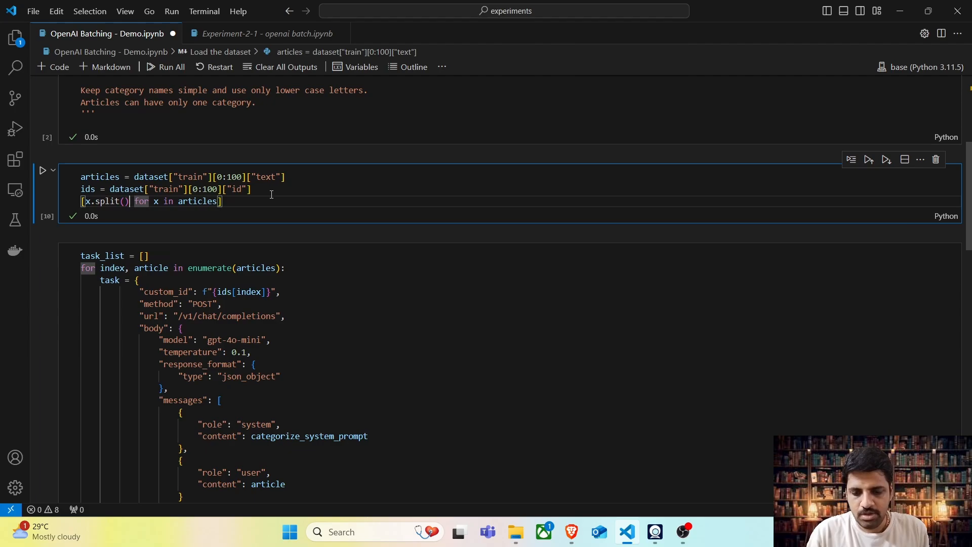
text("\n")
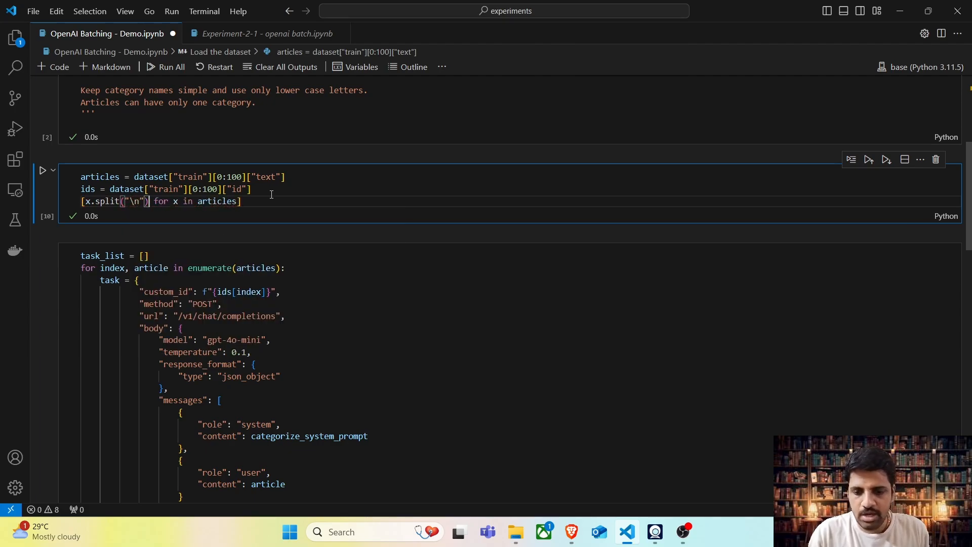
text([0])
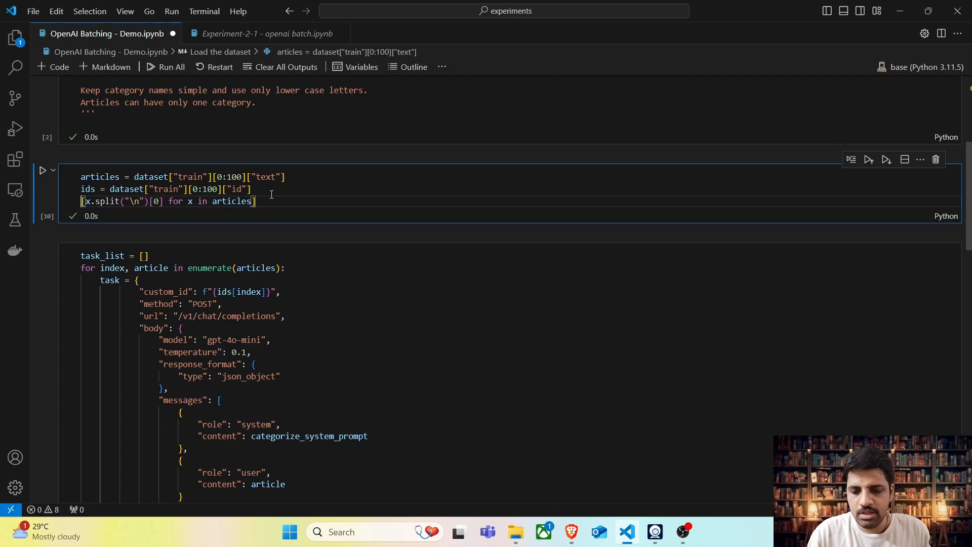
text(articles)
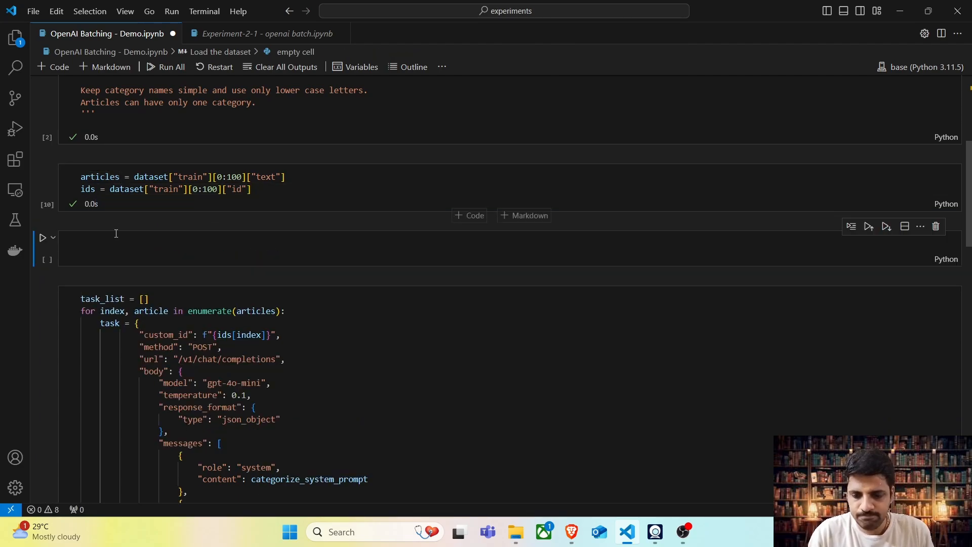
text(articles = [x.split("\n")[0] for x in articles])
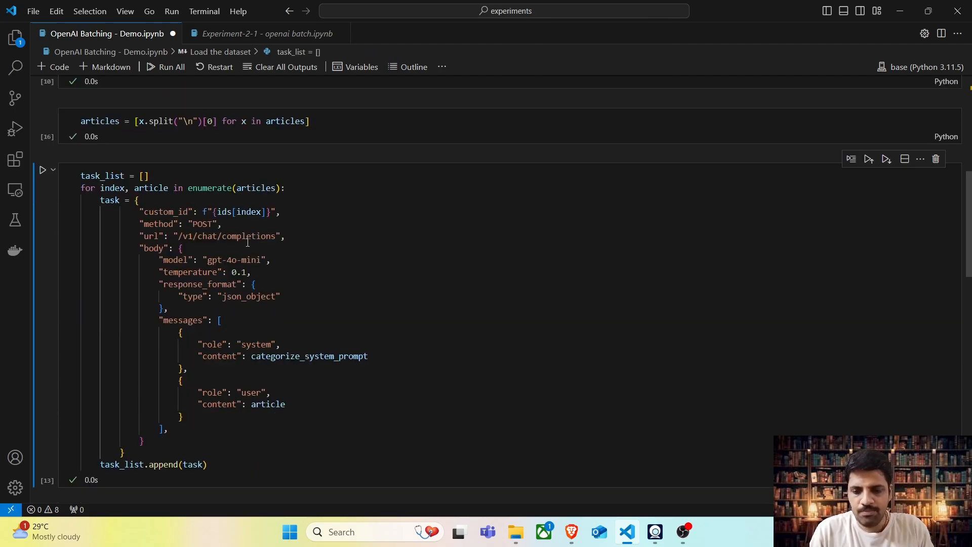
- Re-run the task_list cells on the trimmed articles and scroll through the rebuilt requests
click(42, 169)
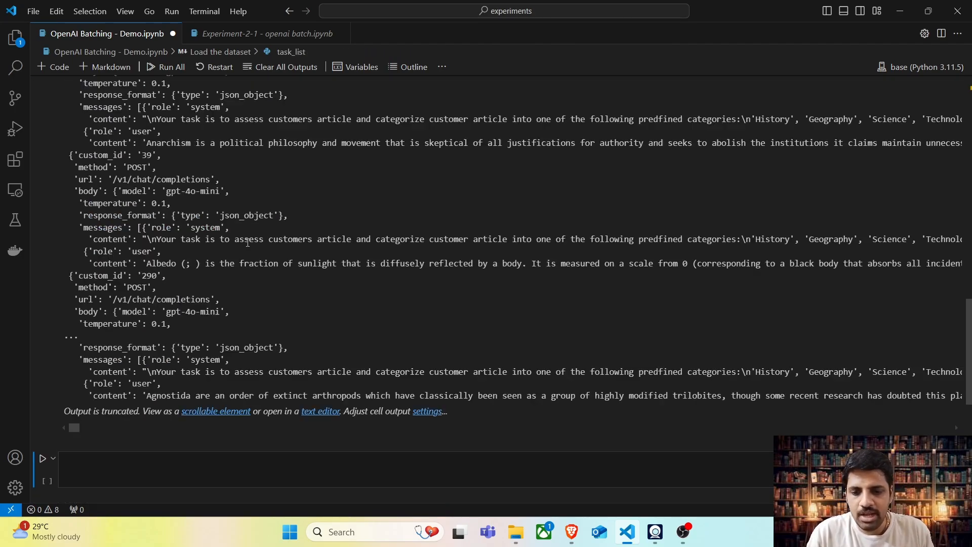
scroll(up, 3)
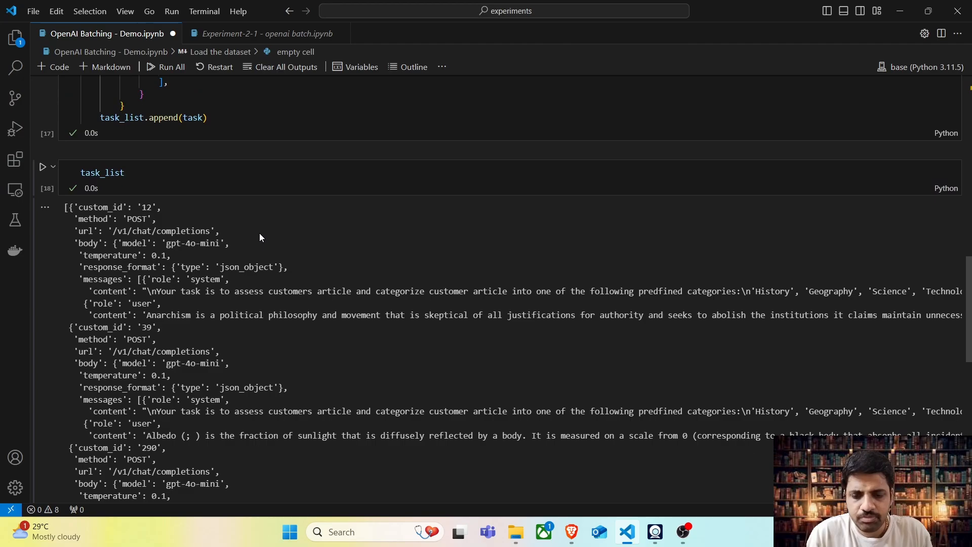
scroll(up, 3)
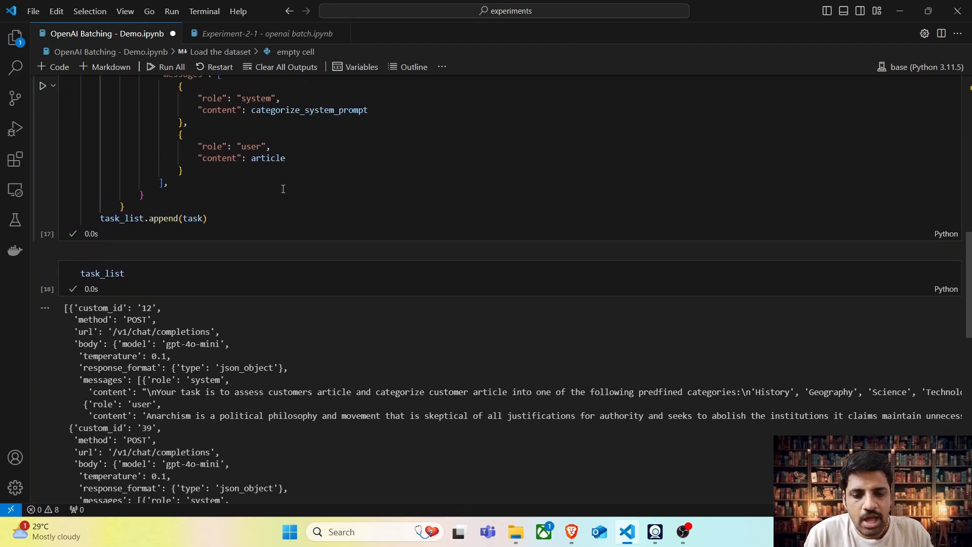
scroll(down, 3)
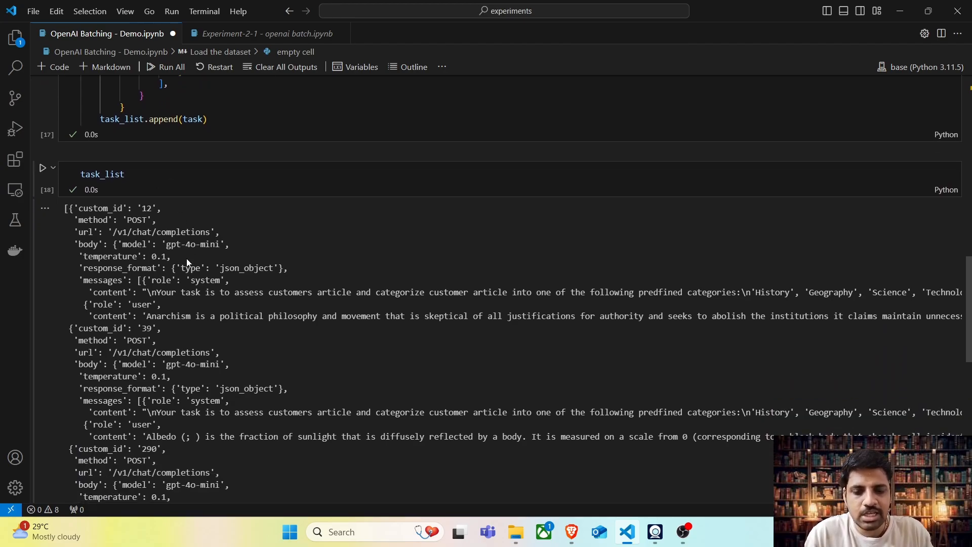
scroll(up, 3)
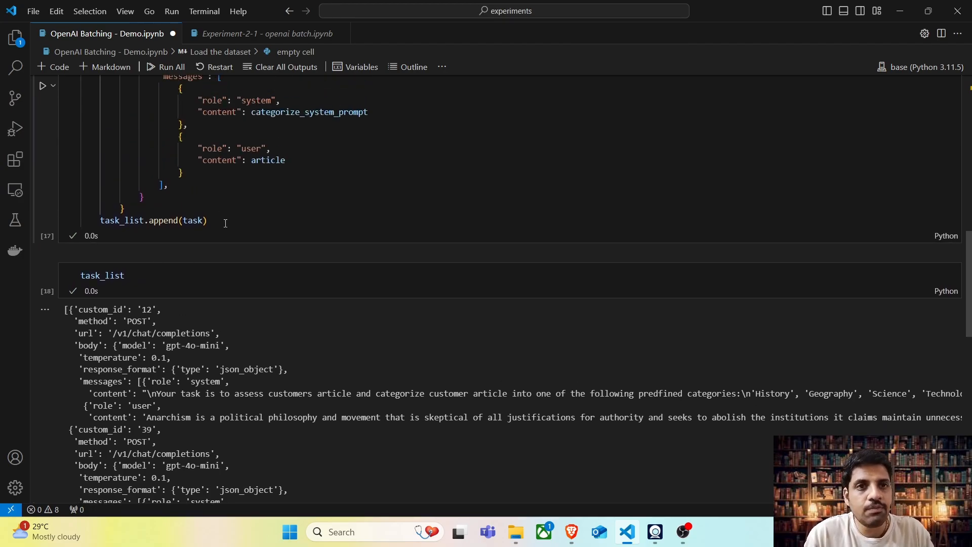
double_click(101, 276)
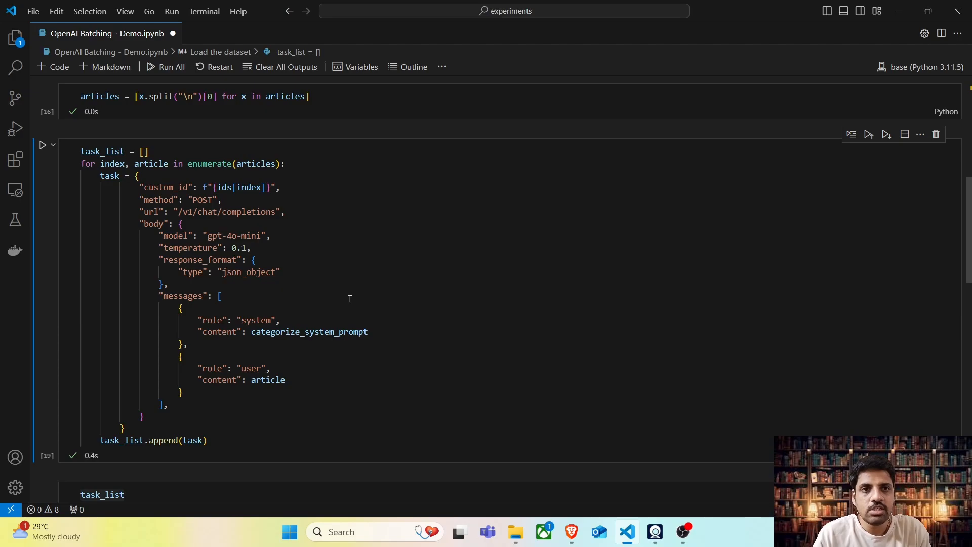
- Wrap the loop in with open("batch-api-test1.jsonl", "w") as fp:
click(143, 151)
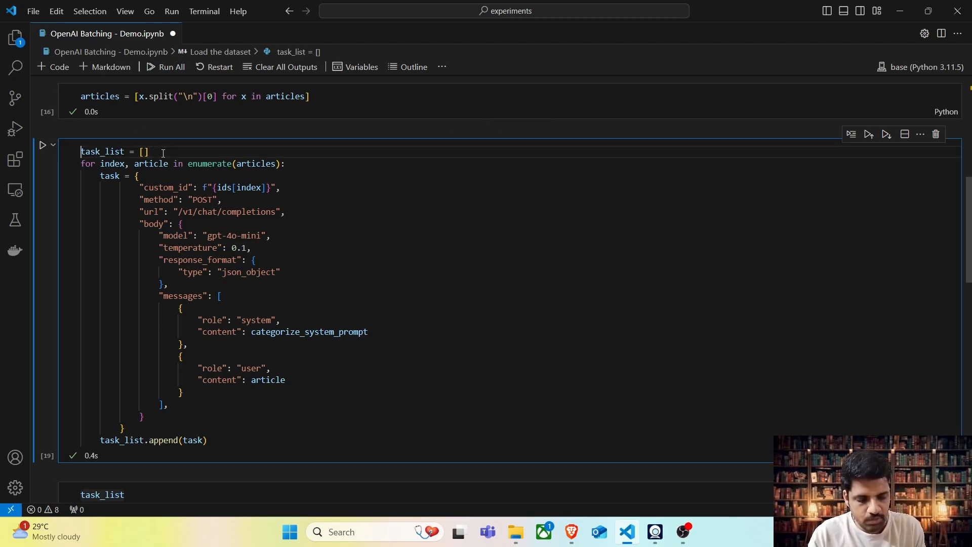
text(with open)
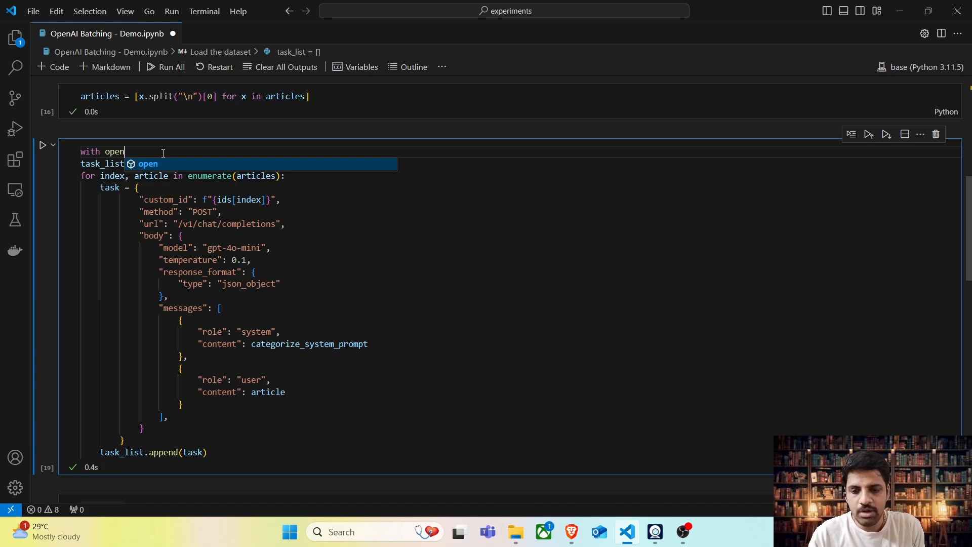
text((""))
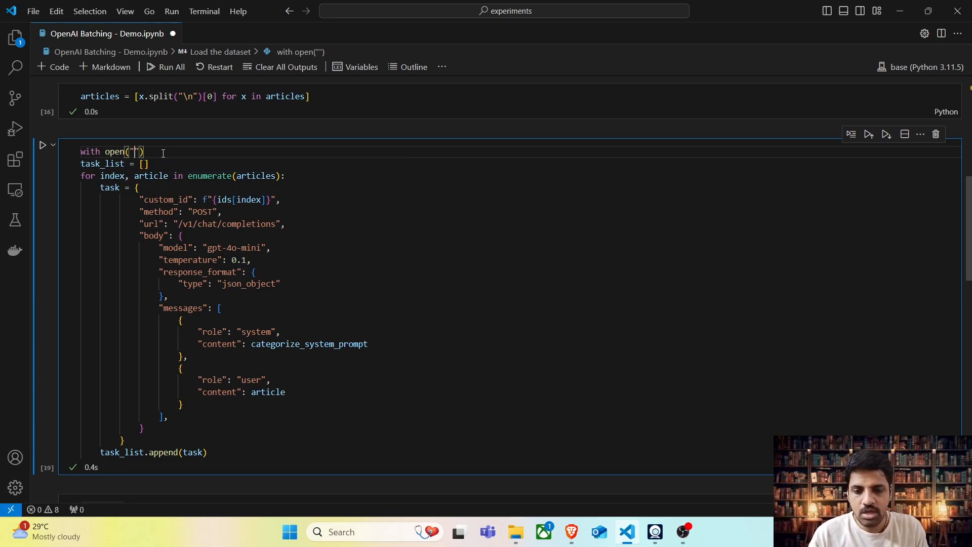
text(batch-api-test1.jsonl)
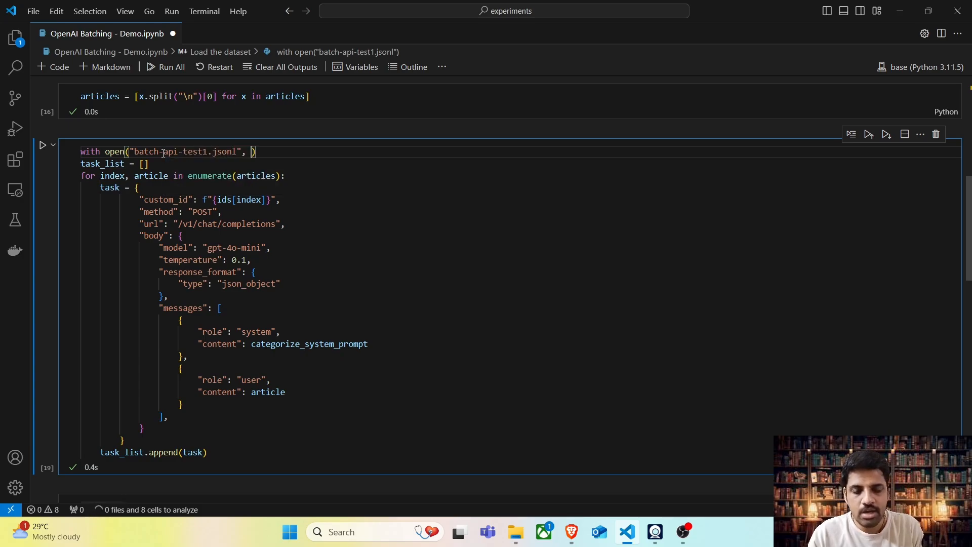
text("w"):)
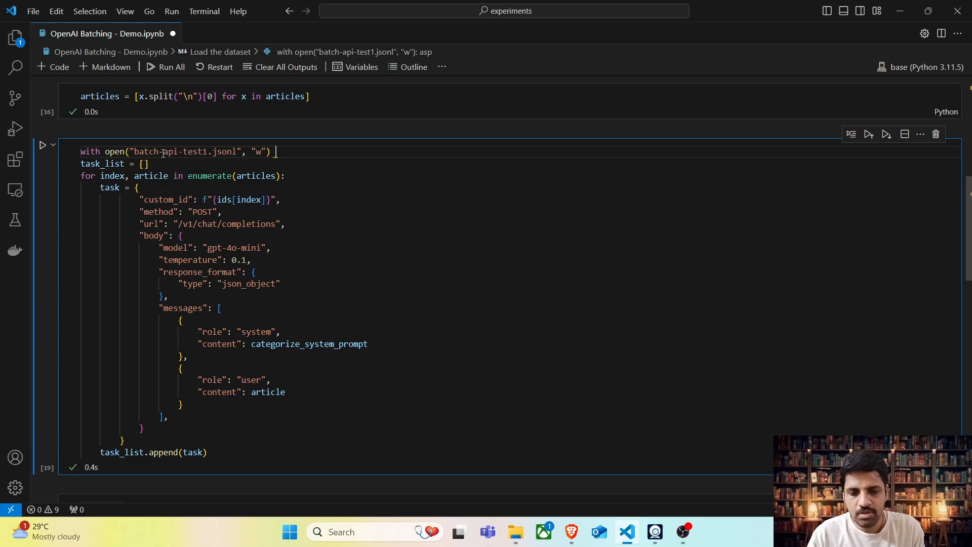
text(as fp:)
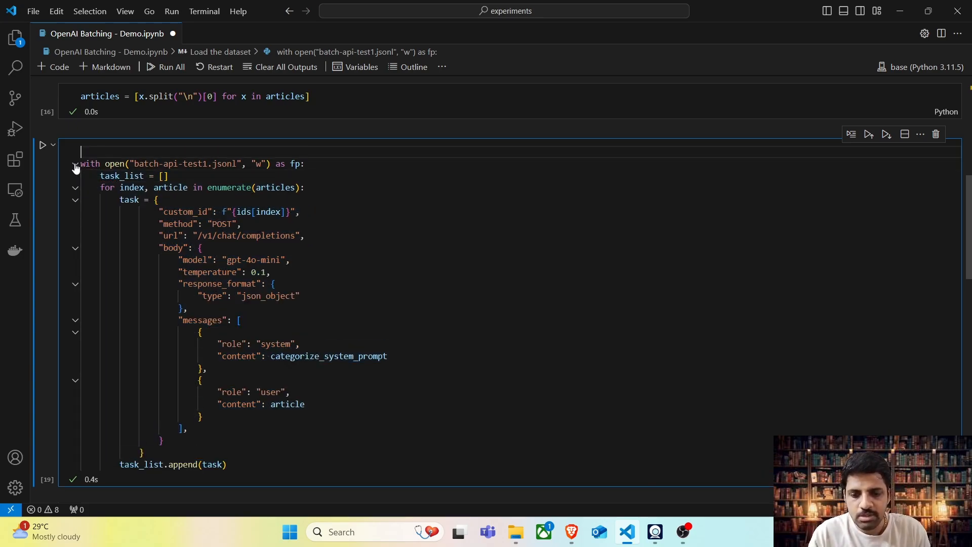
- Import json, write each task with fp.write(json.dumps(task)) plus a newline, and run the cell
text(import json)
click(173, 464)
text(f)
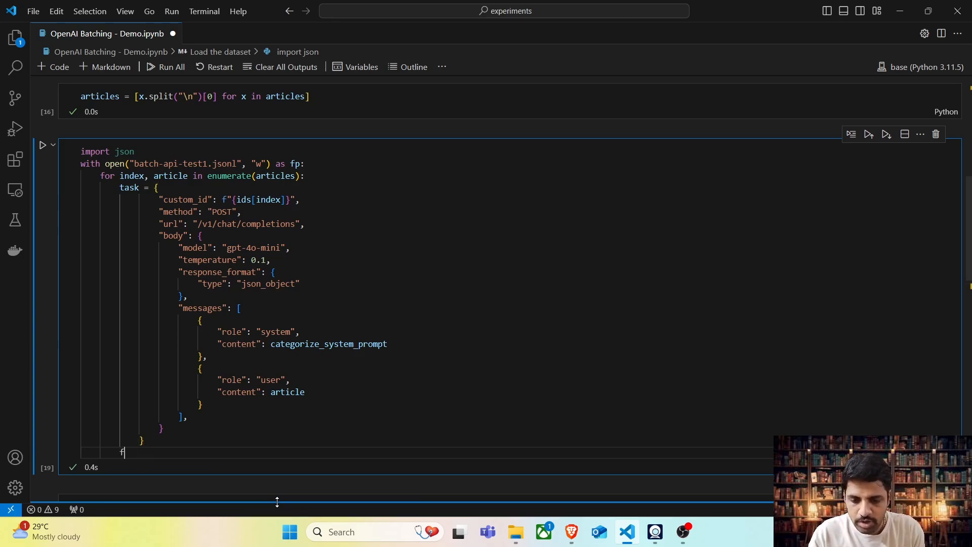
text(p.write())
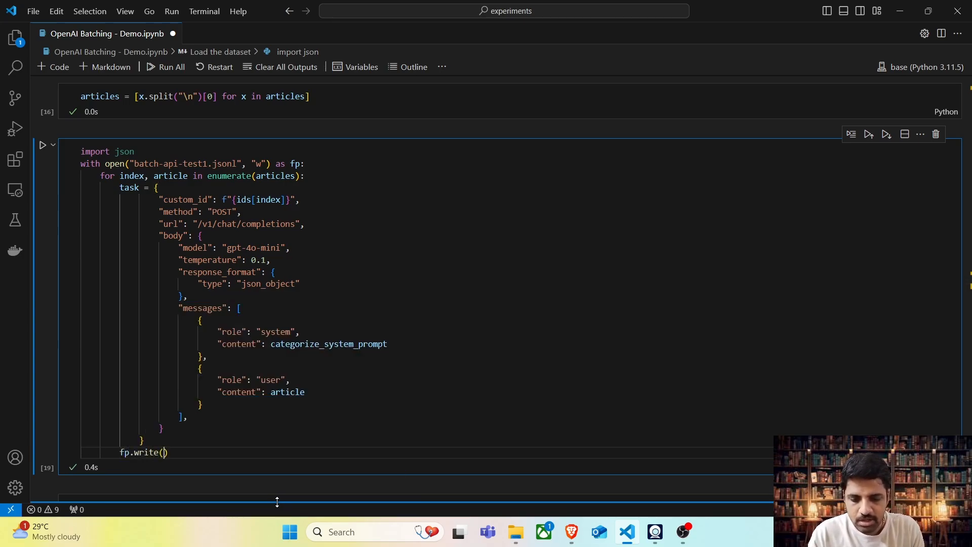
text(json.dumps(task)
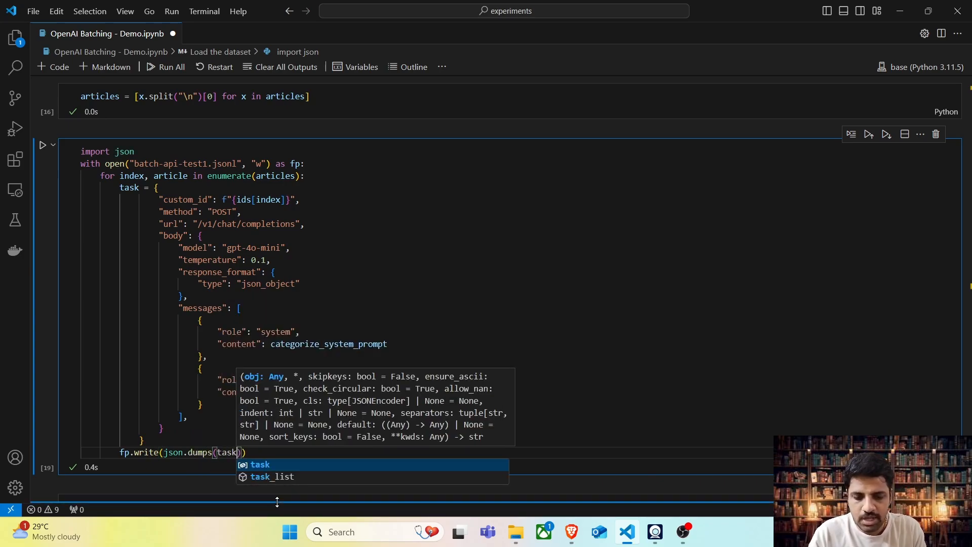
key(Escape)
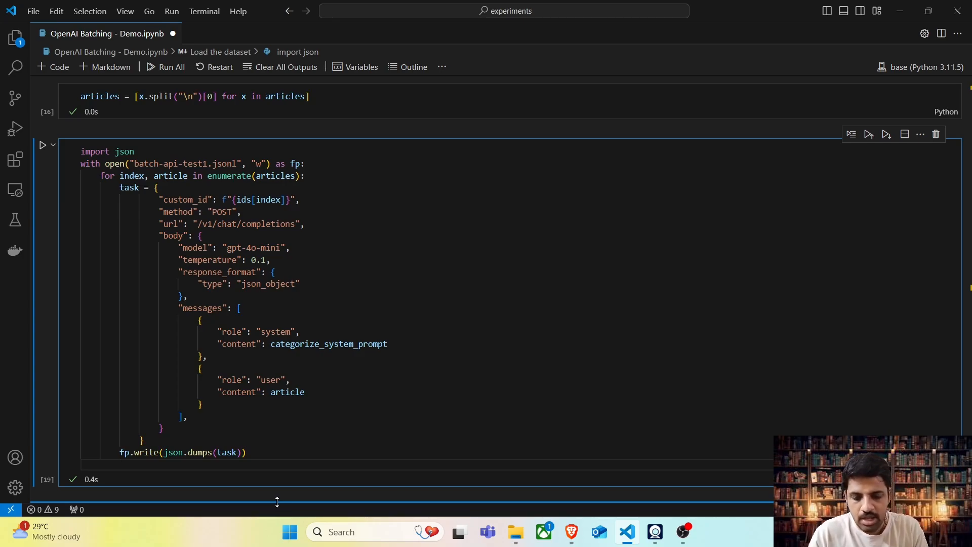
text(fp.wriott)
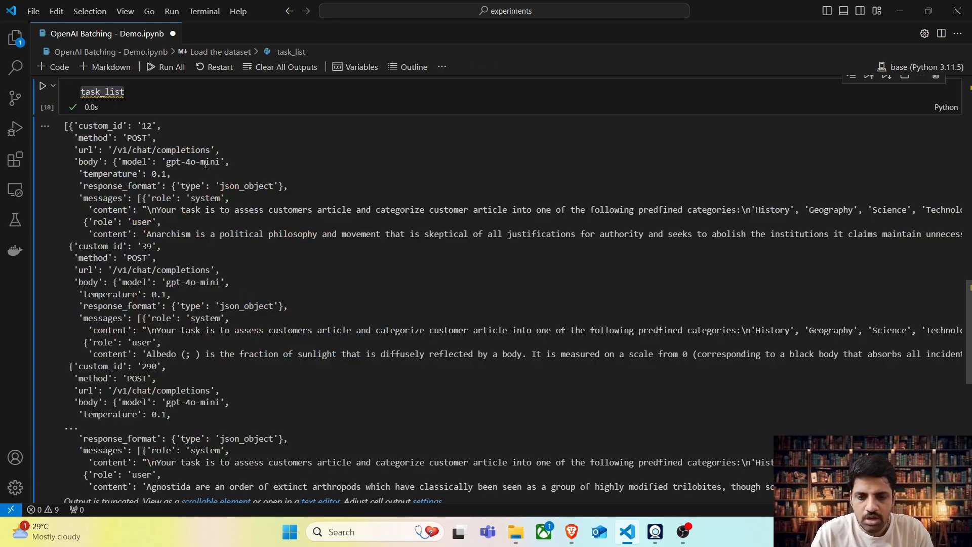
scroll(down, 3)
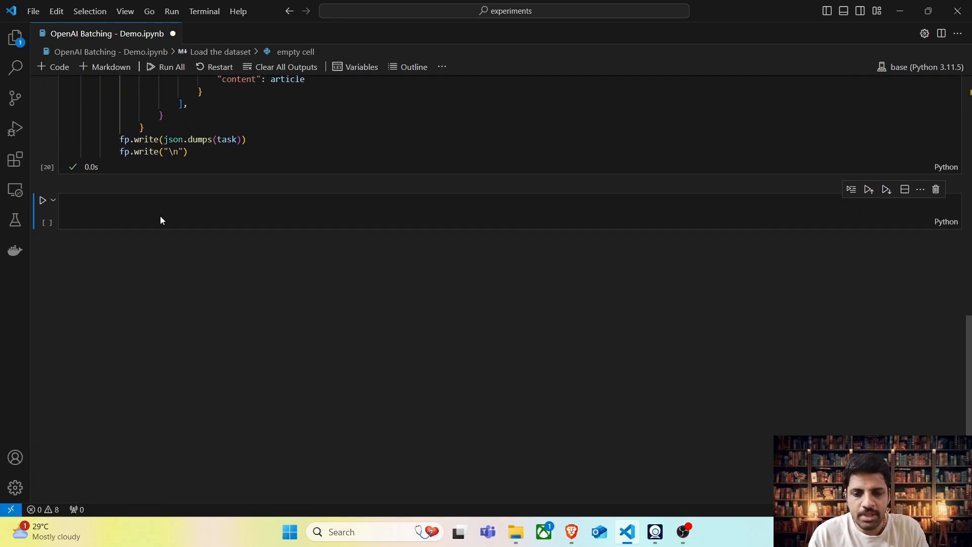
scroll(up, 3)
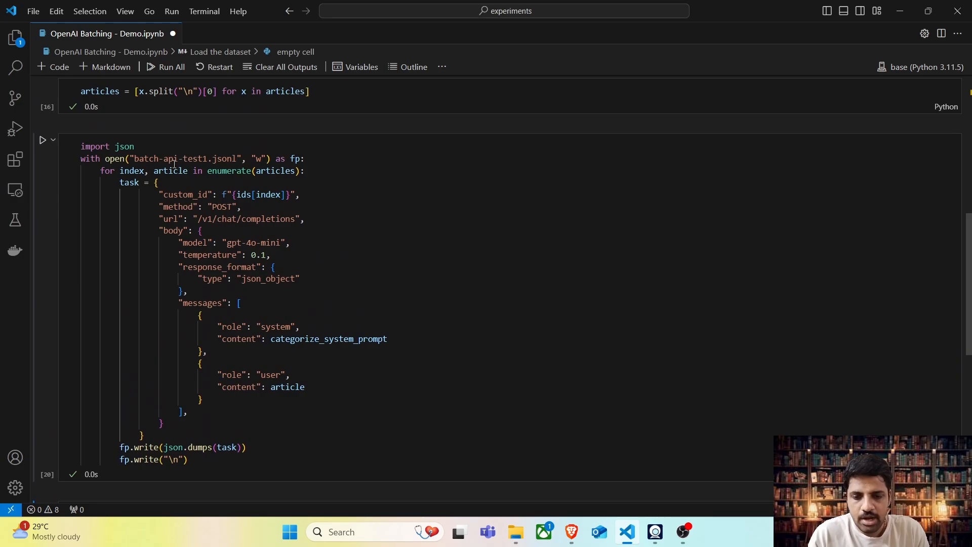
mouse_move(228, 170)
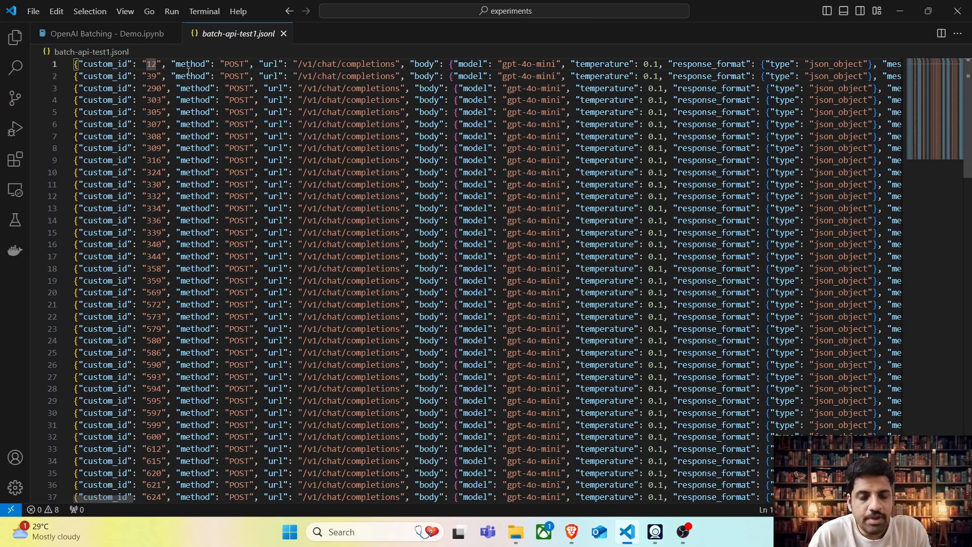
- Open batch-api-test1.jsonl and scroll right through the model, system prompt, categories and article text
click(168, 99)
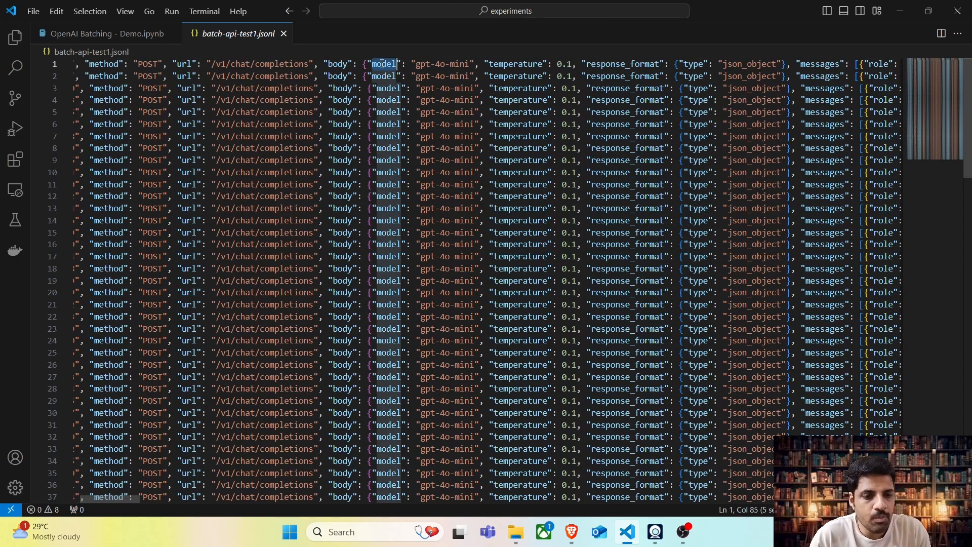
scroll(right, 3)
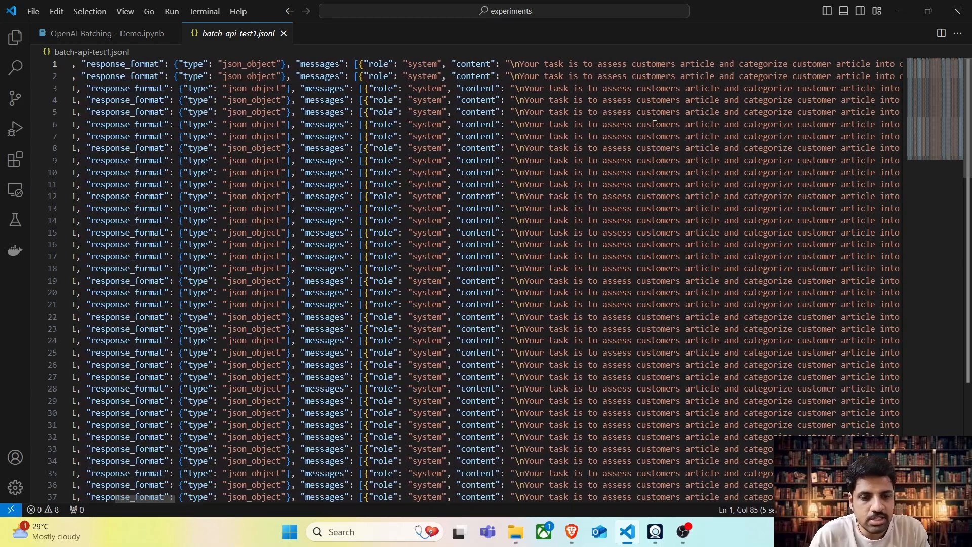
double_click(422, 63)
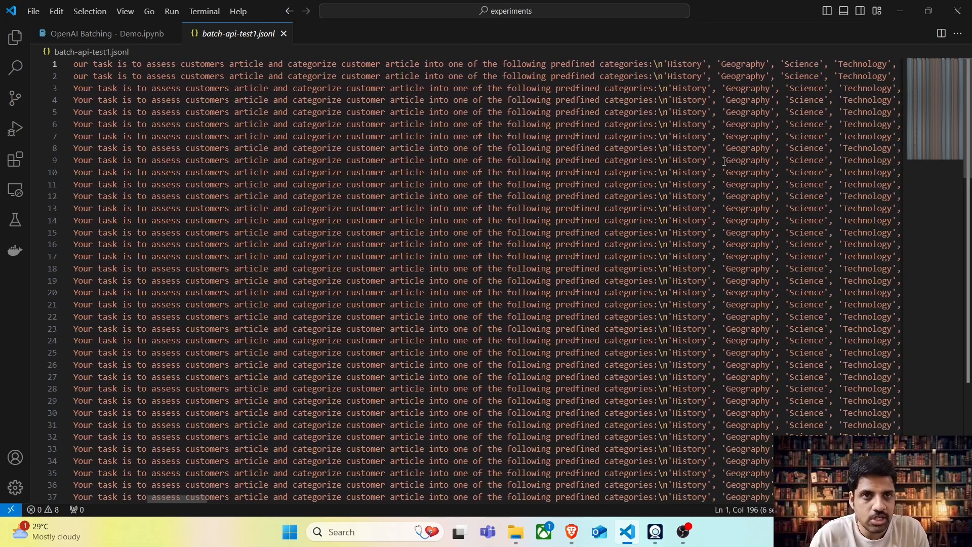
scroll(right, 3)
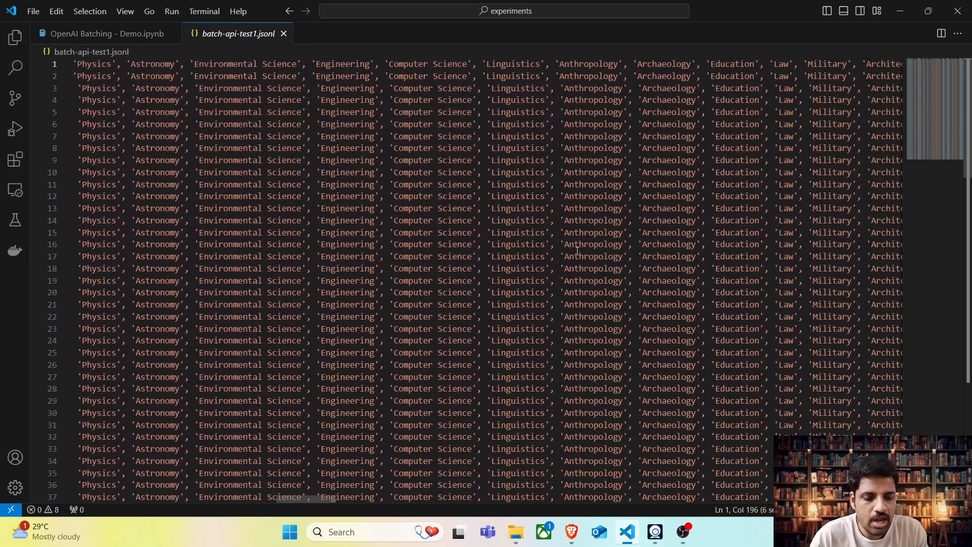
scroll(right, 3)
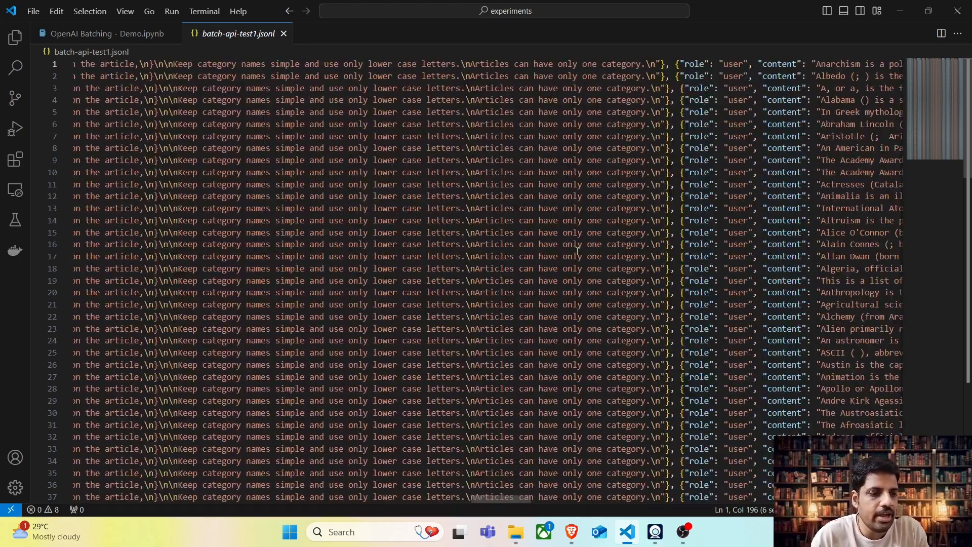
scroll(right, 3)
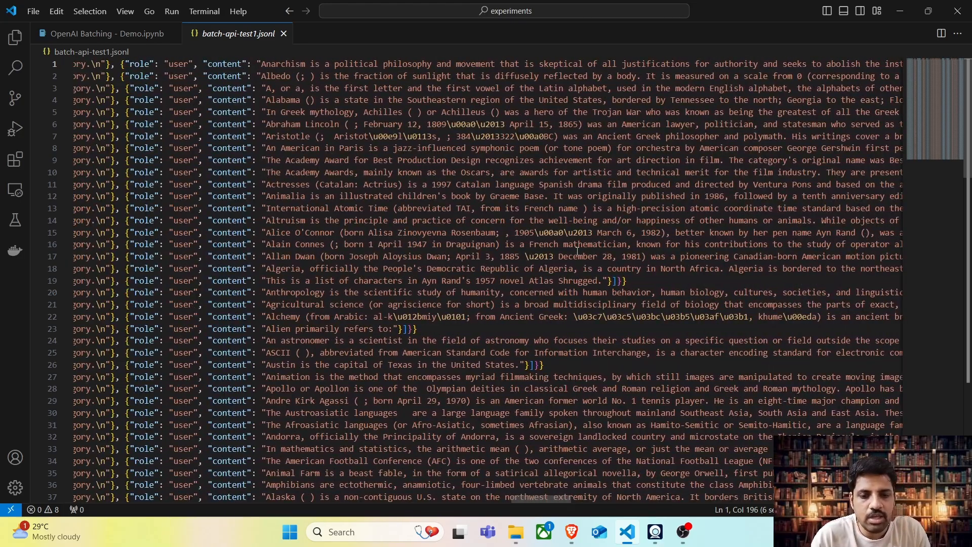
double_click(577, 256)
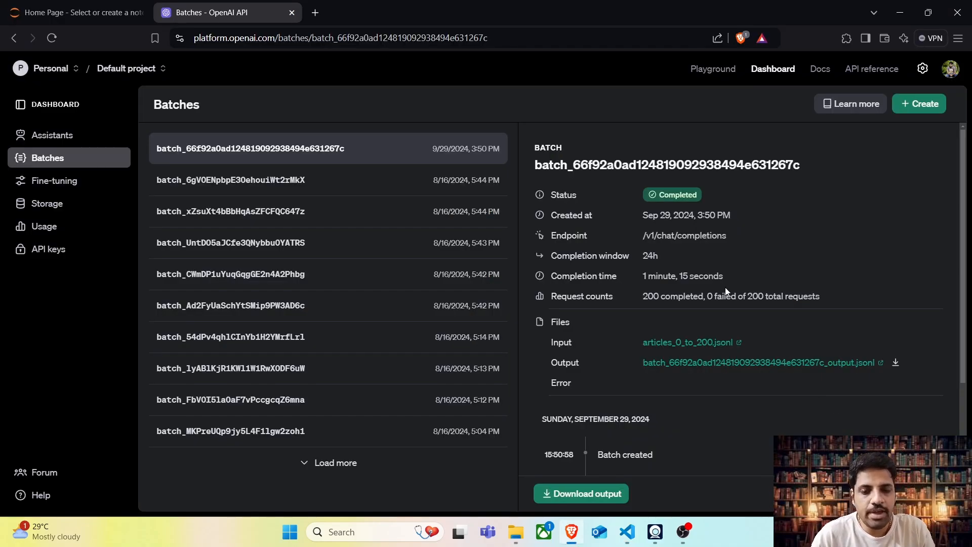
- From the Batches page start + Create and choose a request file for the new batch
click(340, 38)
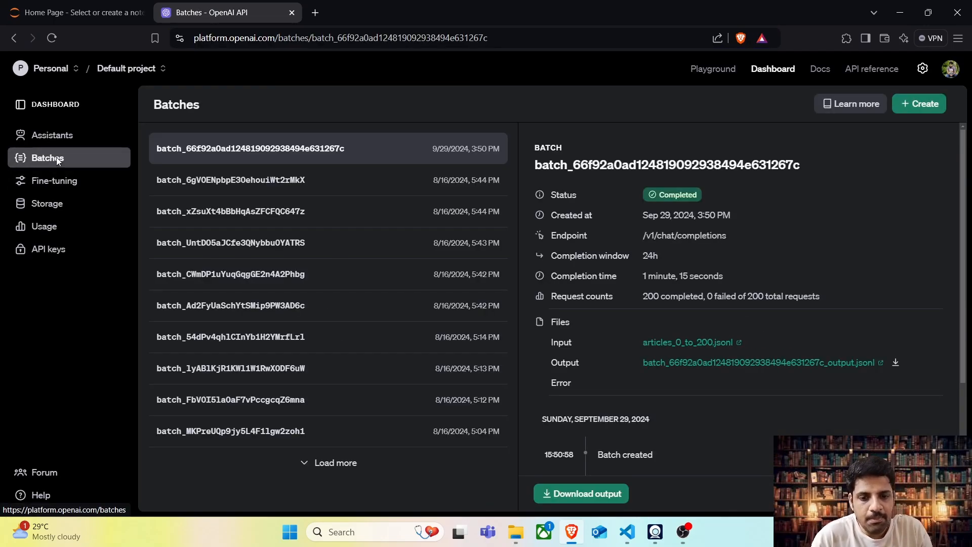
mouse_move(920, 103)
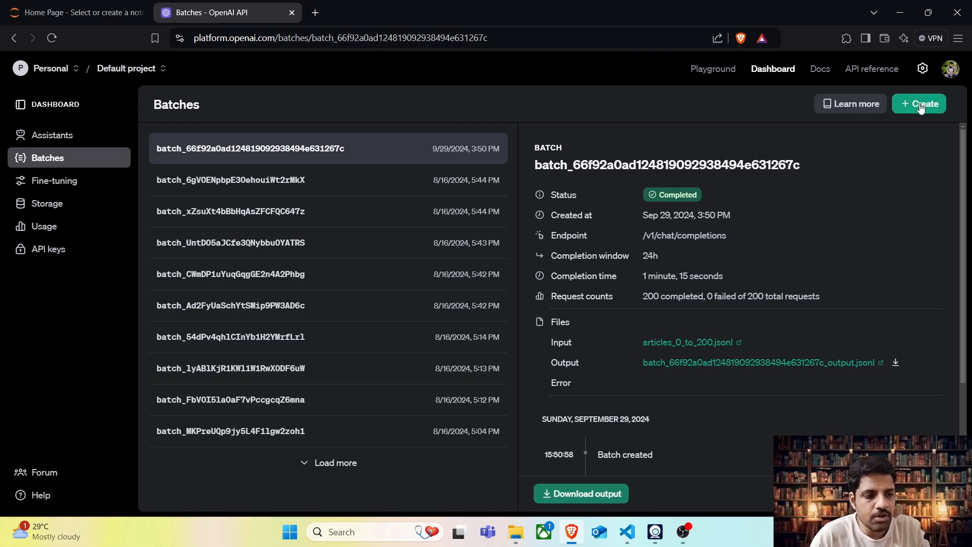
click(919, 103)
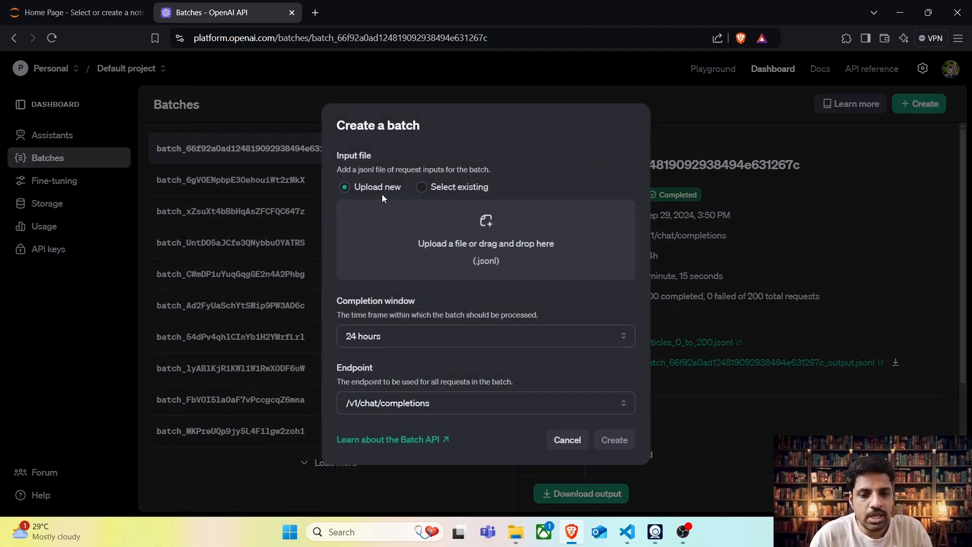
mouse_move(467, 195)
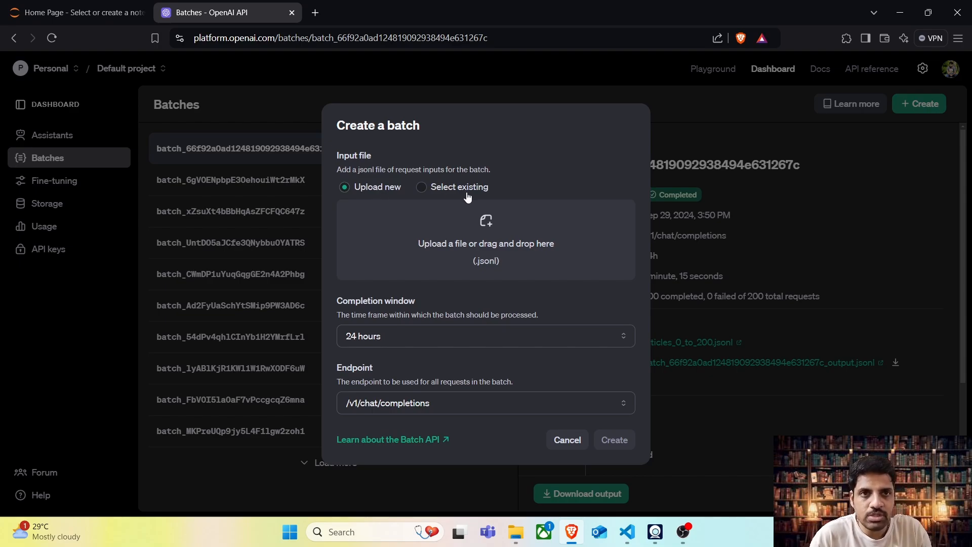
mouse_move(488, 249)
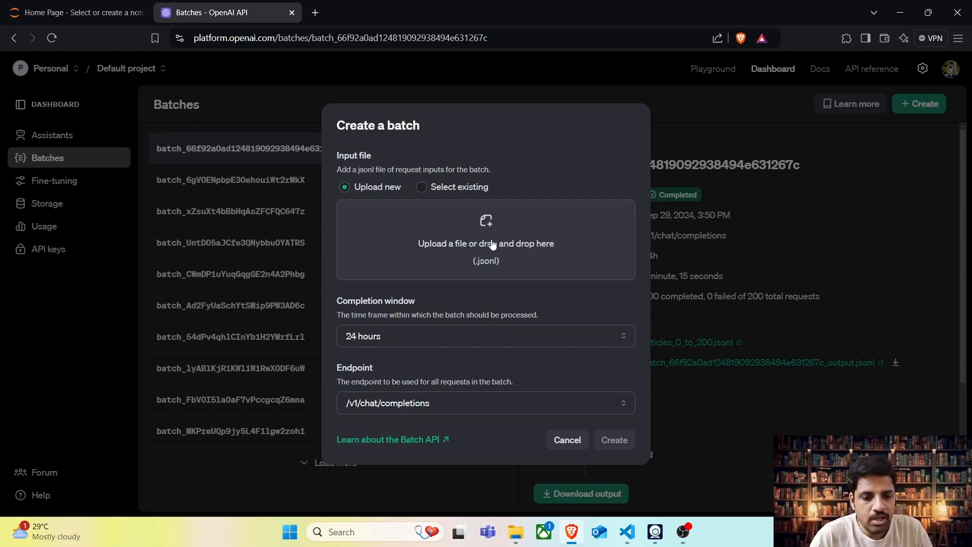
mouse_move(483, 230)
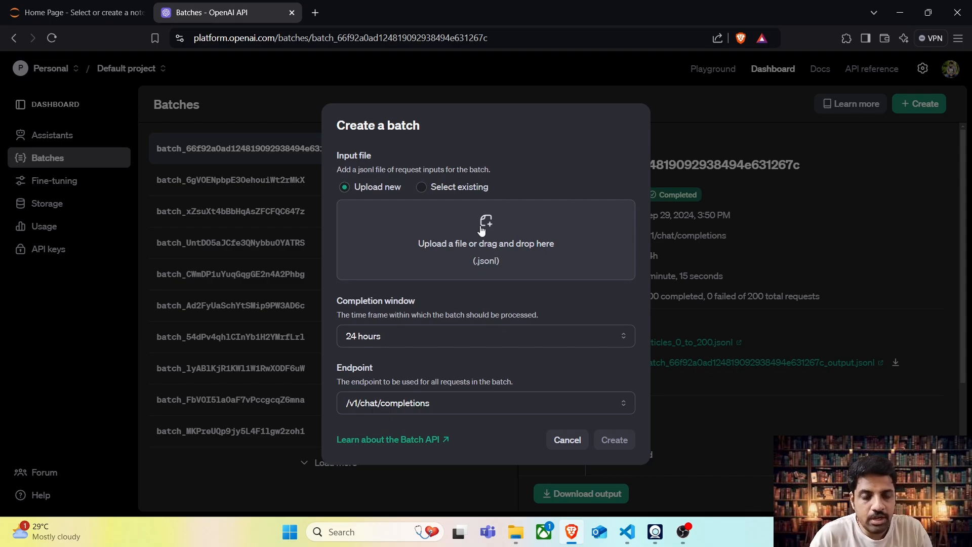
mouse_move(454, 294)
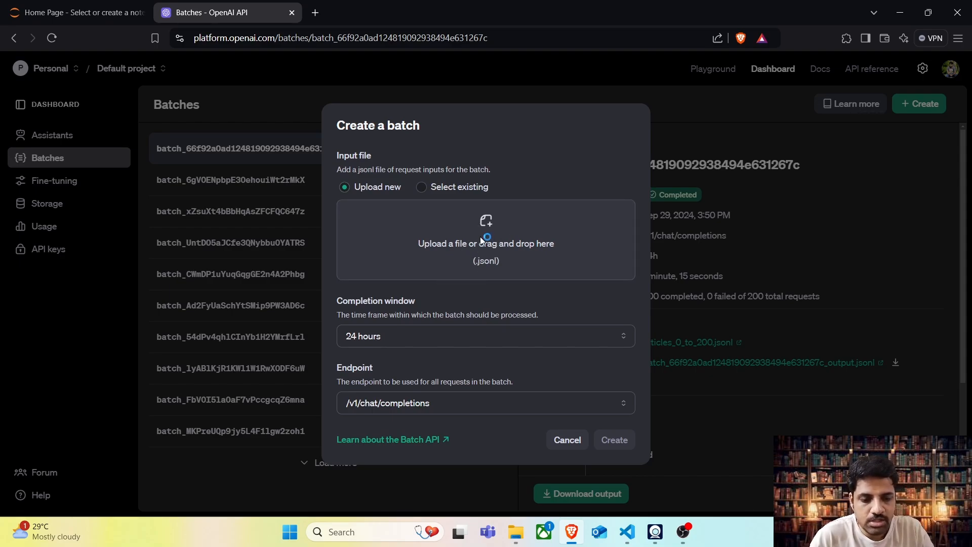
click(485, 243)
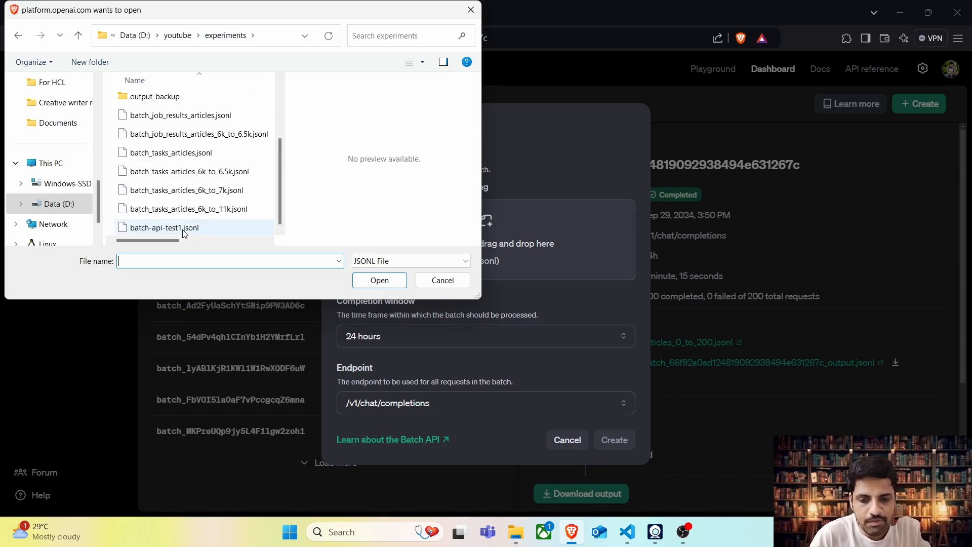
- Create a batch from batch-api-test1.jsonl with a 24-hour window on /v1/chat/completions
click(379, 280)
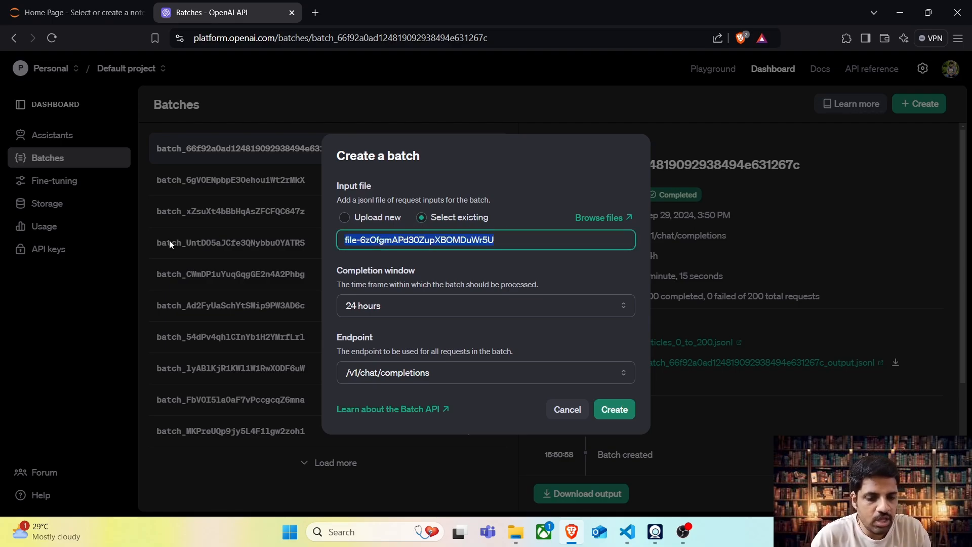
mouse_move(401, 292)
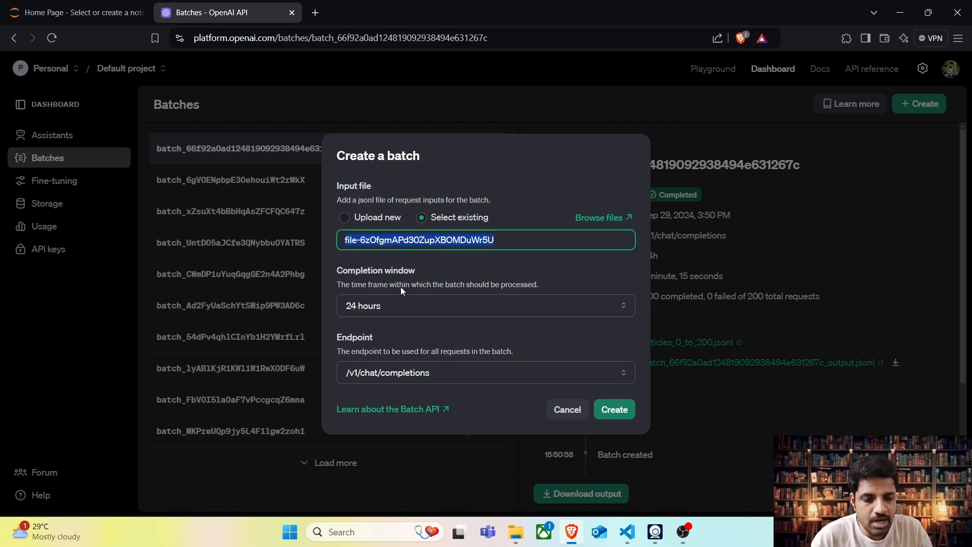
mouse_move(419, 312)
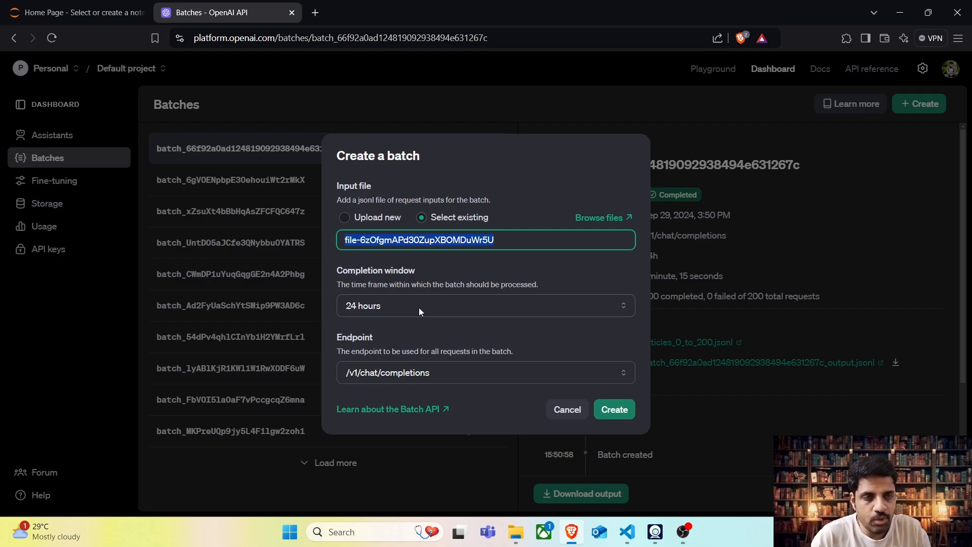
click(486, 305)
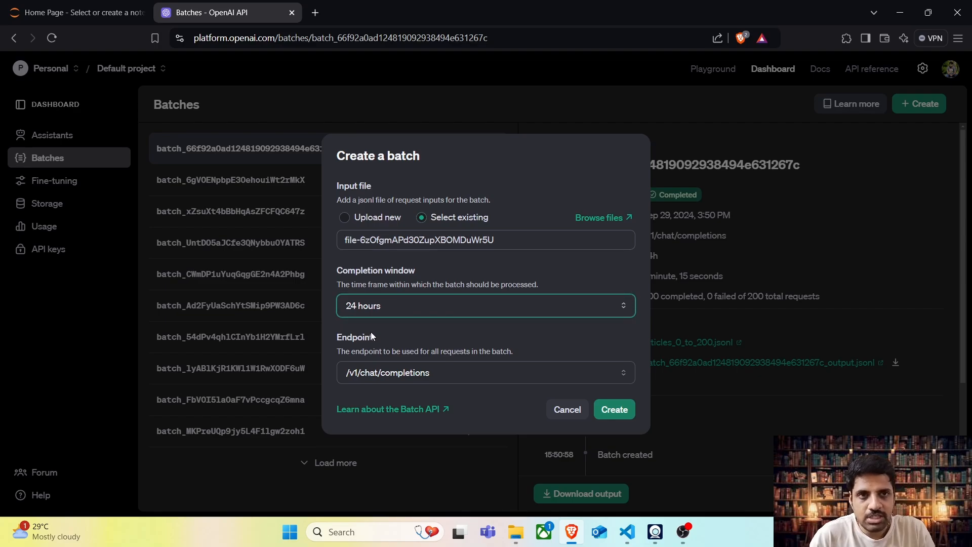
mouse_move(387, 372)
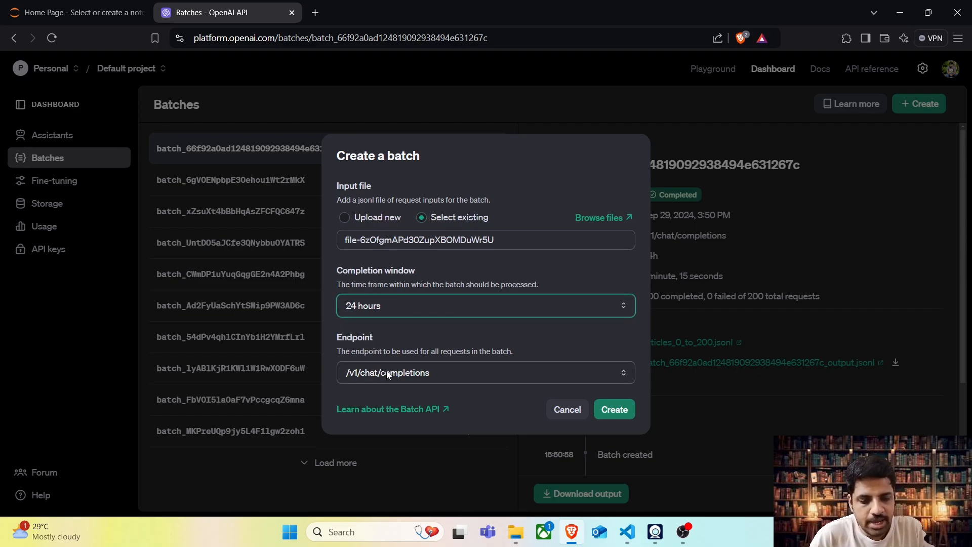
click(485, 372)
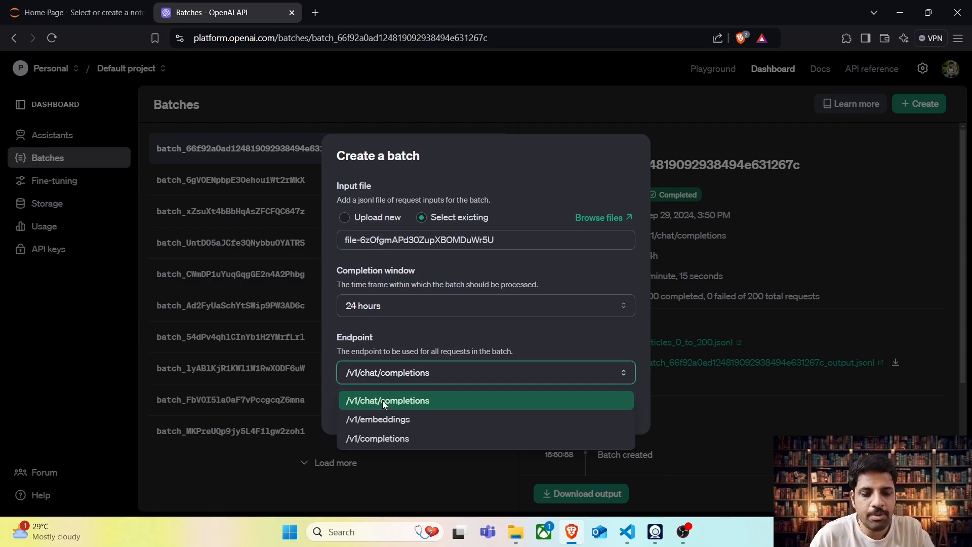
click(387, 399)
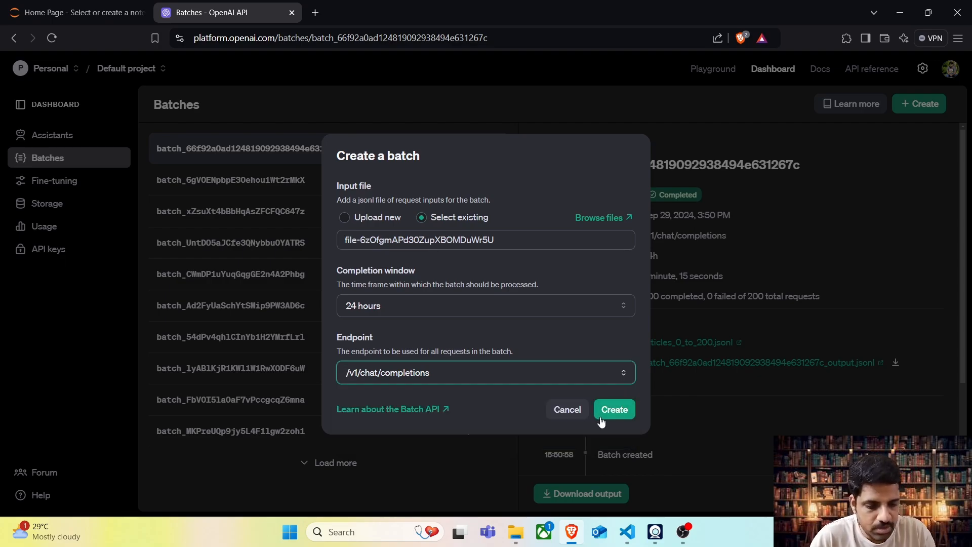
click(613, 409)
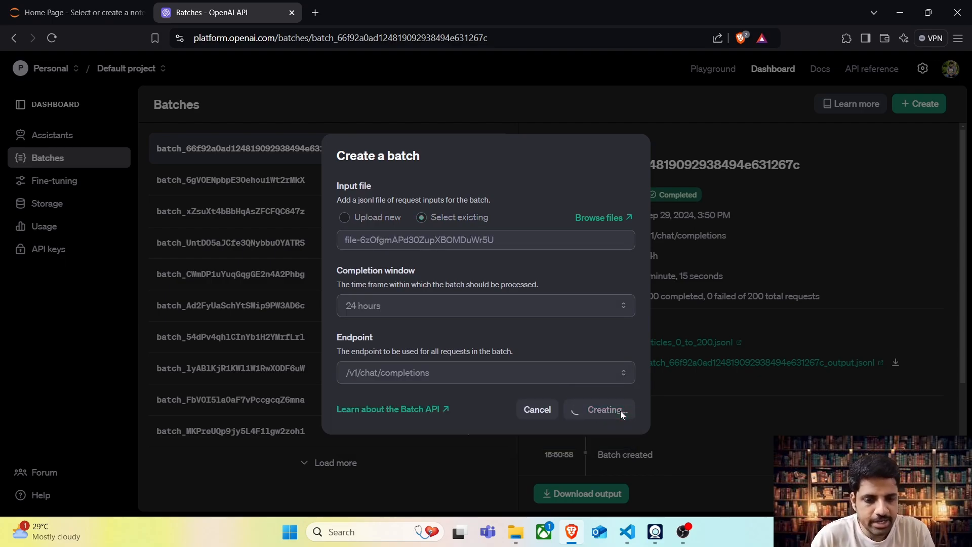
click(598, 409)
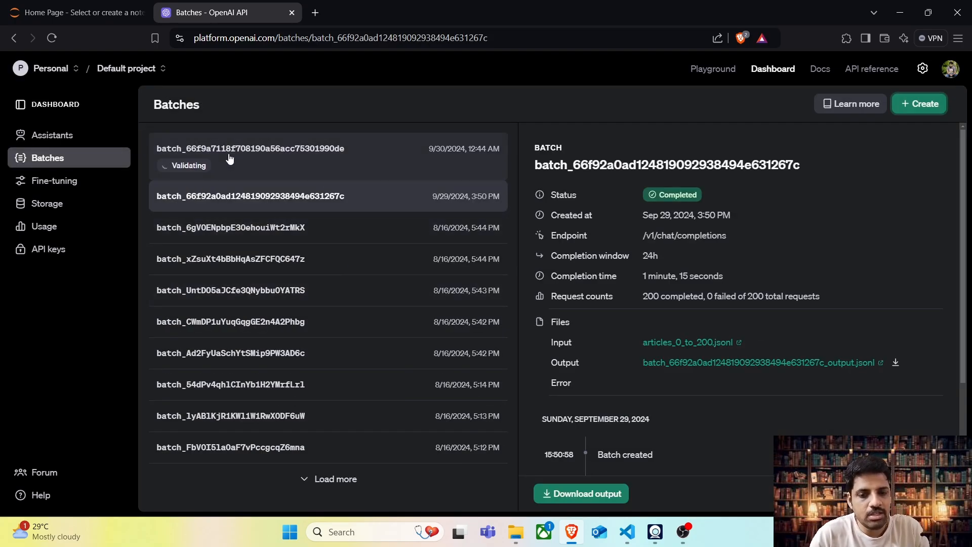
mouse_move(279, 167)
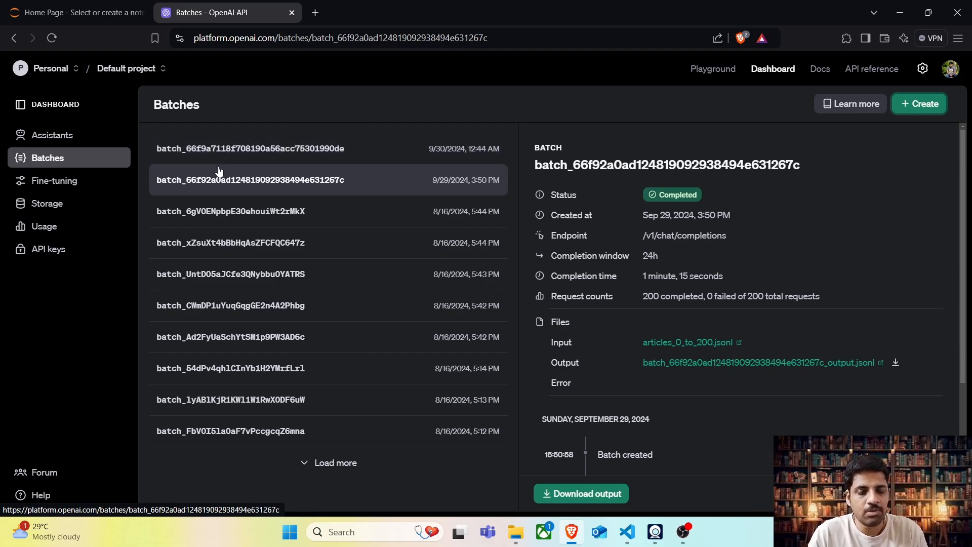
mouse_move(400, 133)
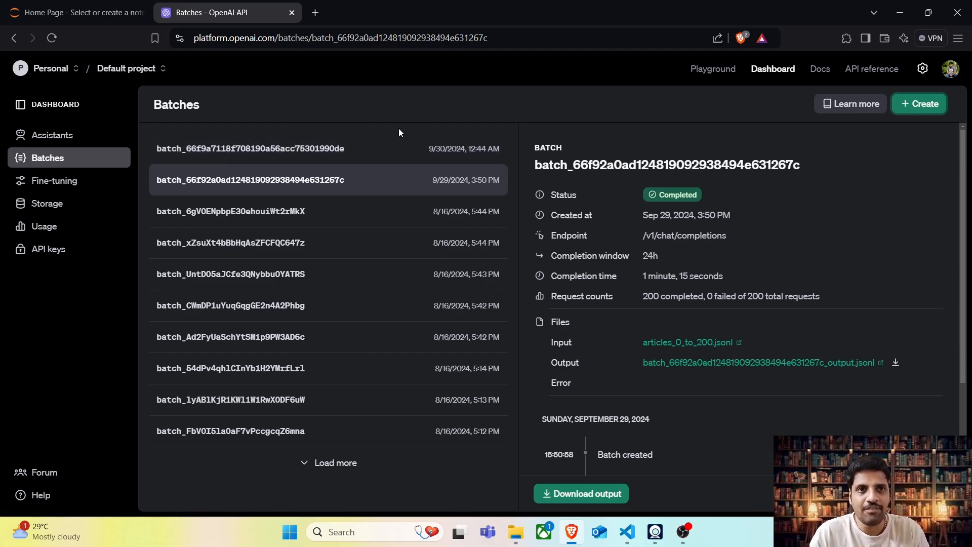
- View the new batch's details, dismissing an accidentally started batch creation form
click(249, 148)
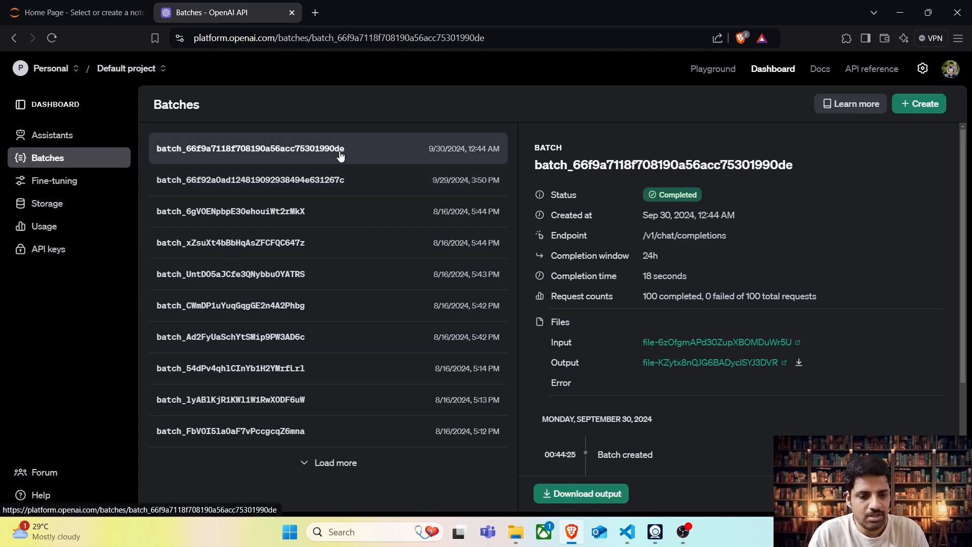
mouse_move(922, 68)
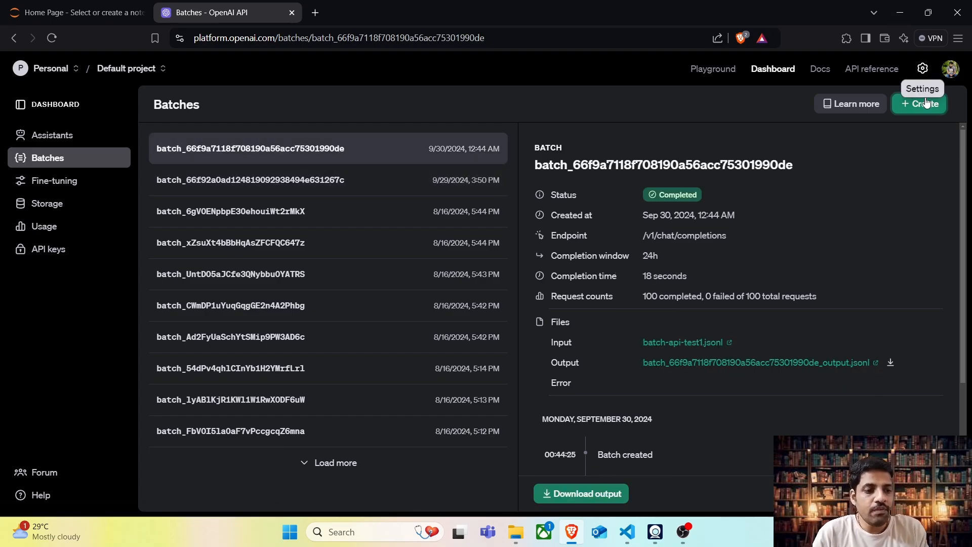
click(919, 103)
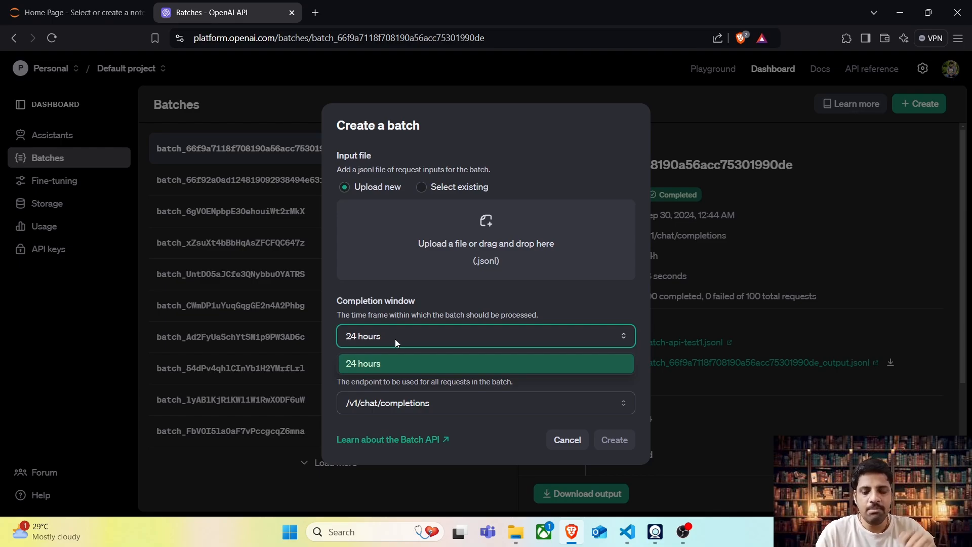
click(565, 439)
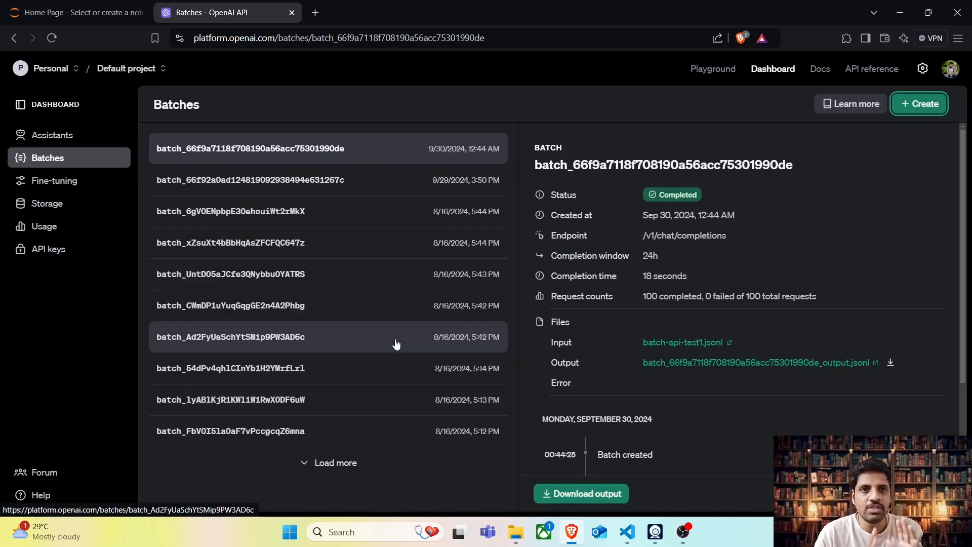
mouse_move(422, 148)
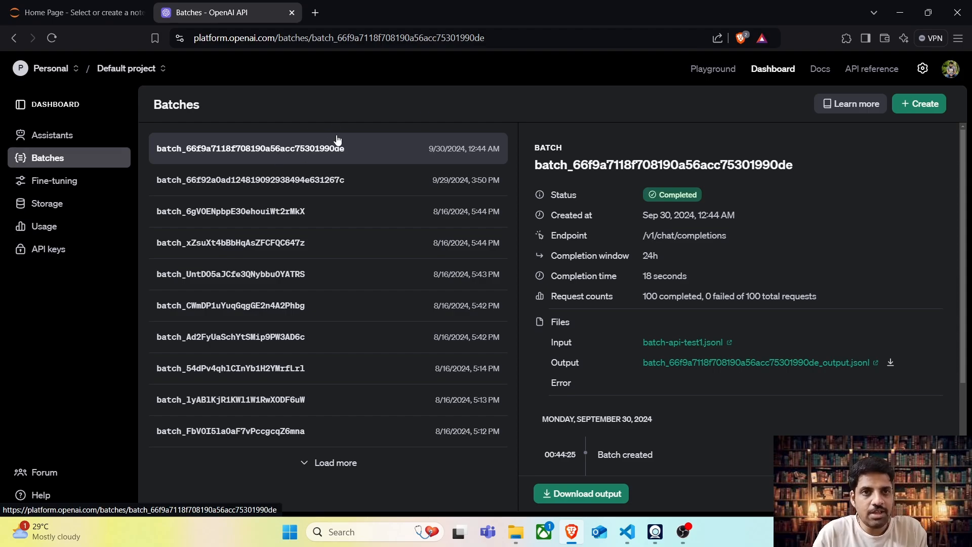
mouse_move(718, 392)
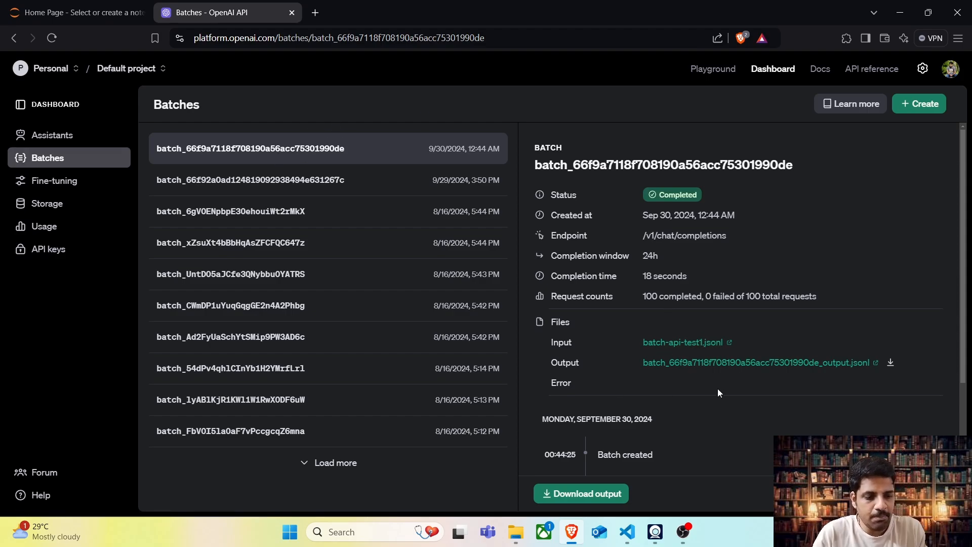
mouse_move(586, 204)
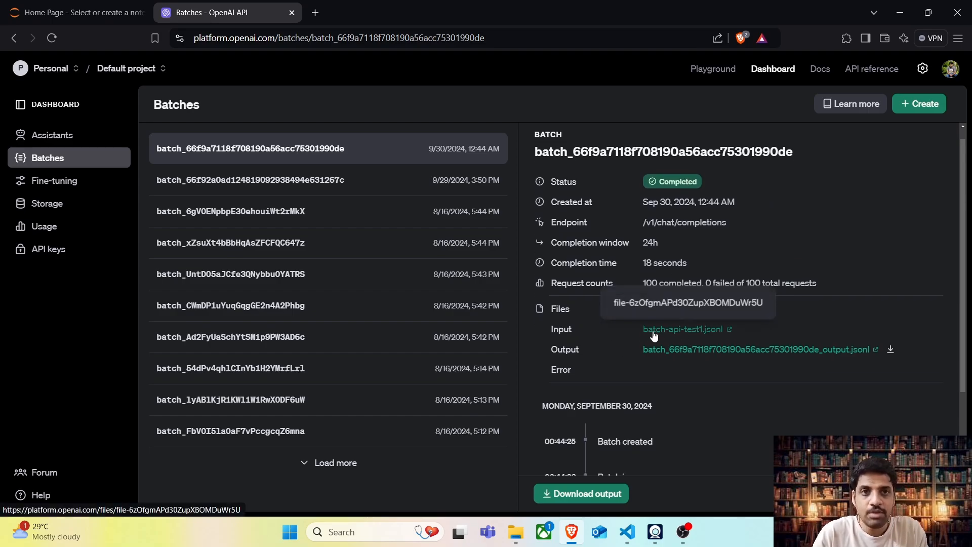
mouse_move(800, 318)
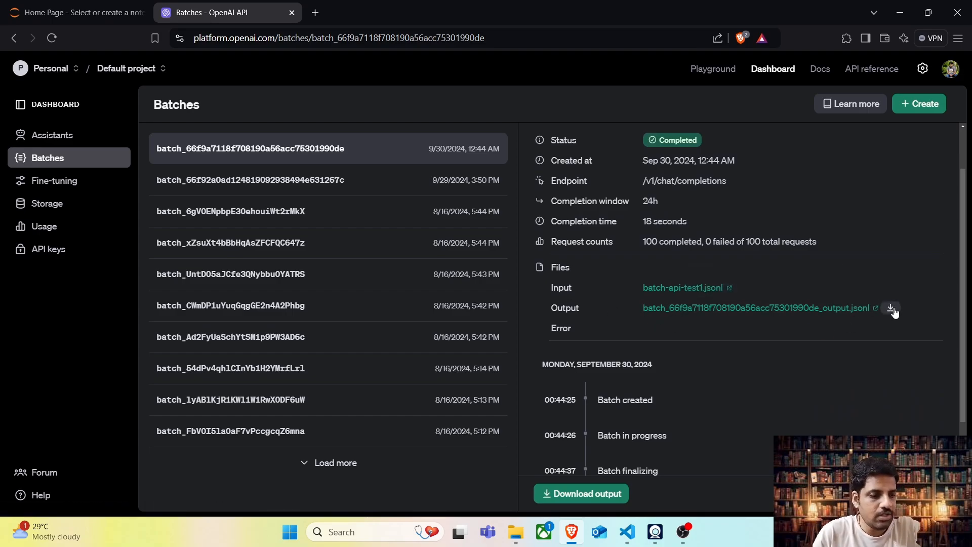
mouse_move(891, 312)
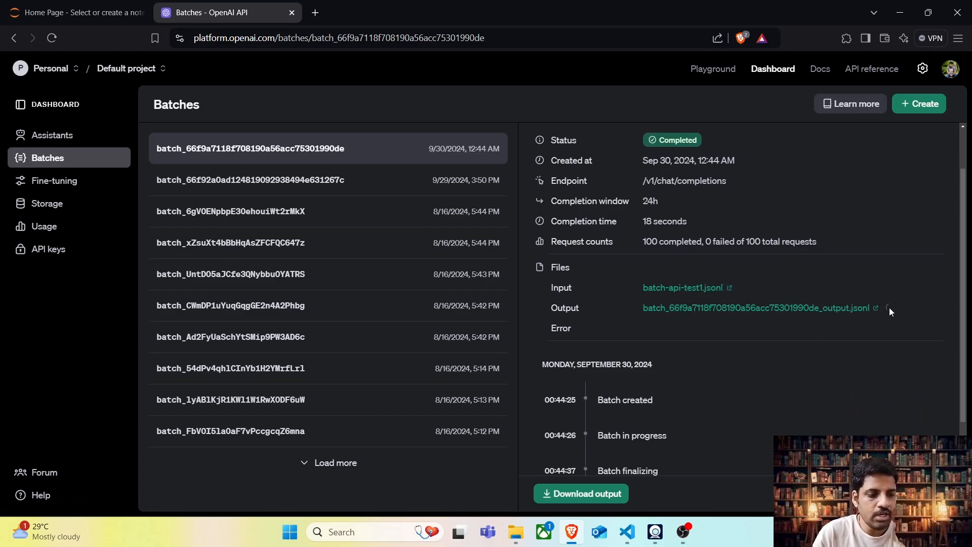
- Download the batch's output JSONL file and save it to Downloads
click(579, 494)
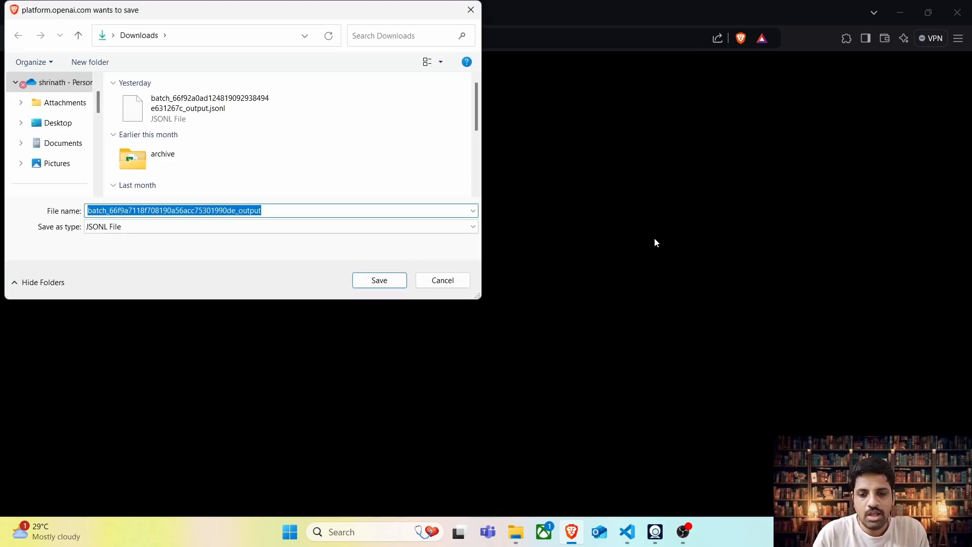
mouse_move(379, 280)
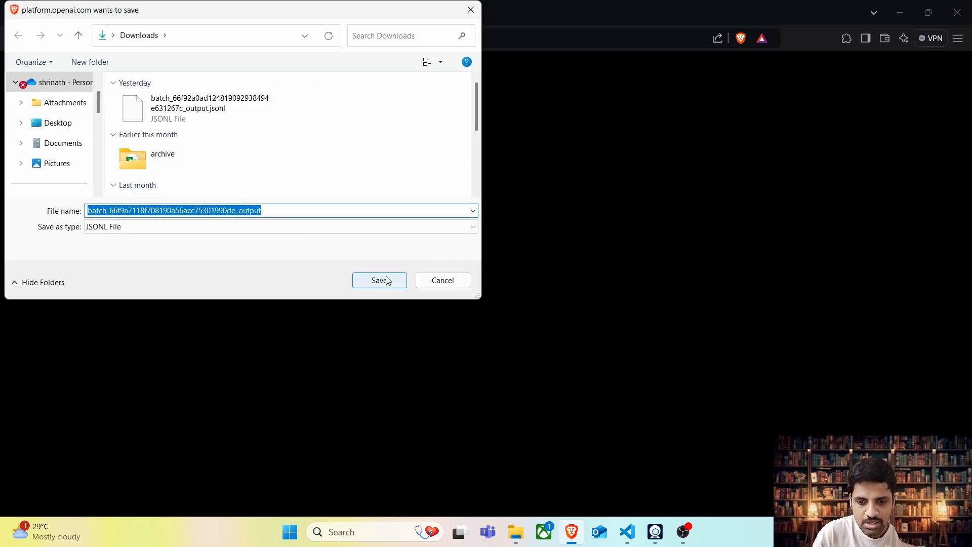
click(379, 280)
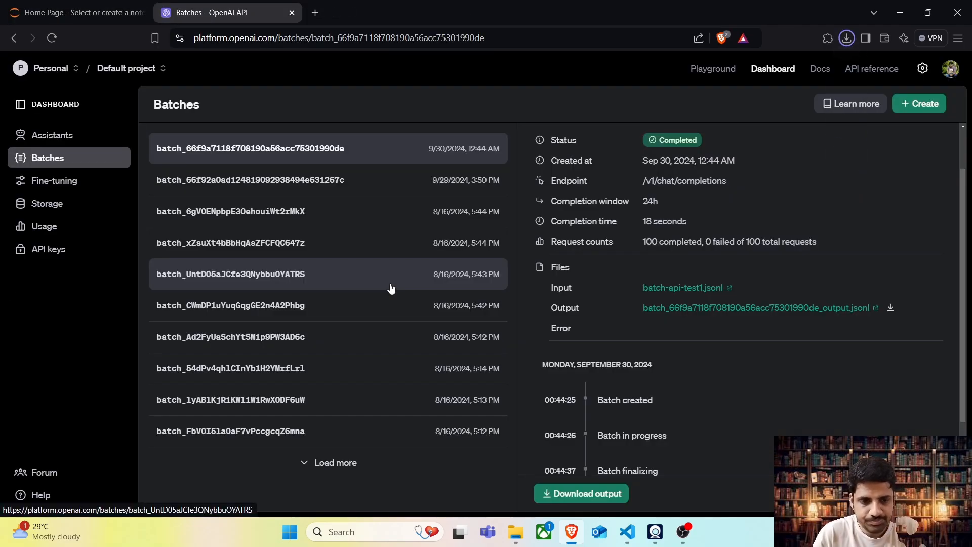
mouse_move(845, 38)
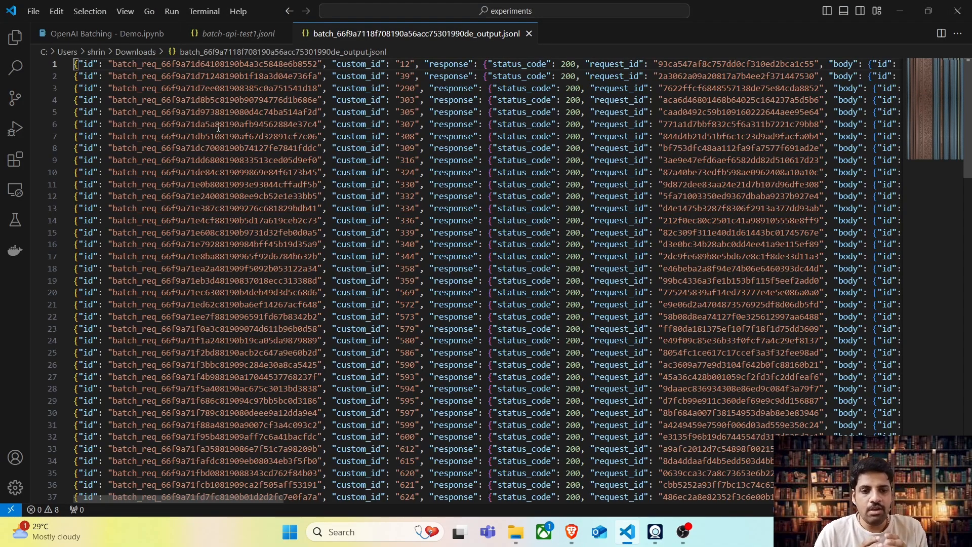
- Highlight every custom_id key in the downloaded output JSONL
double_click(214, 64)
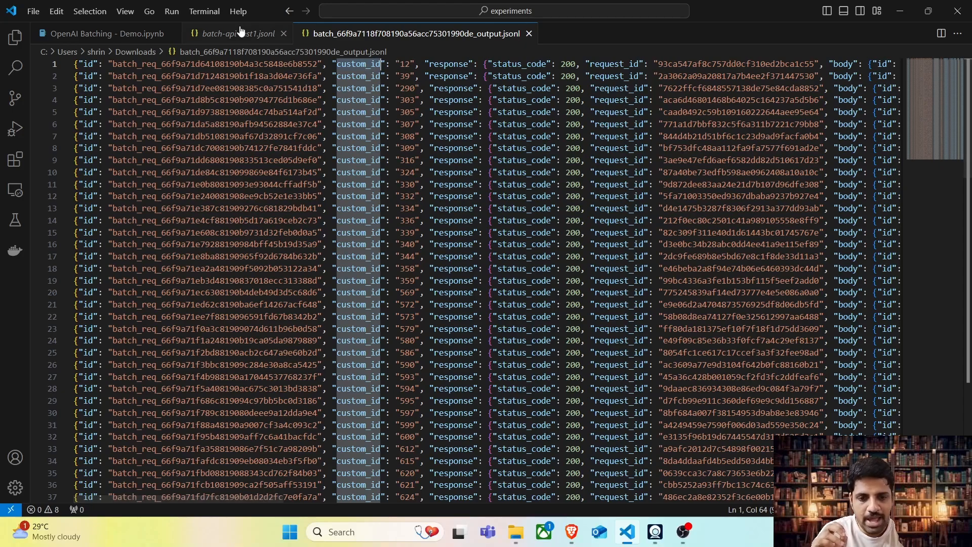
- Compare custom ids in batch-api-test1.jsonl, then return to the output JSONL file
click(236, 34)
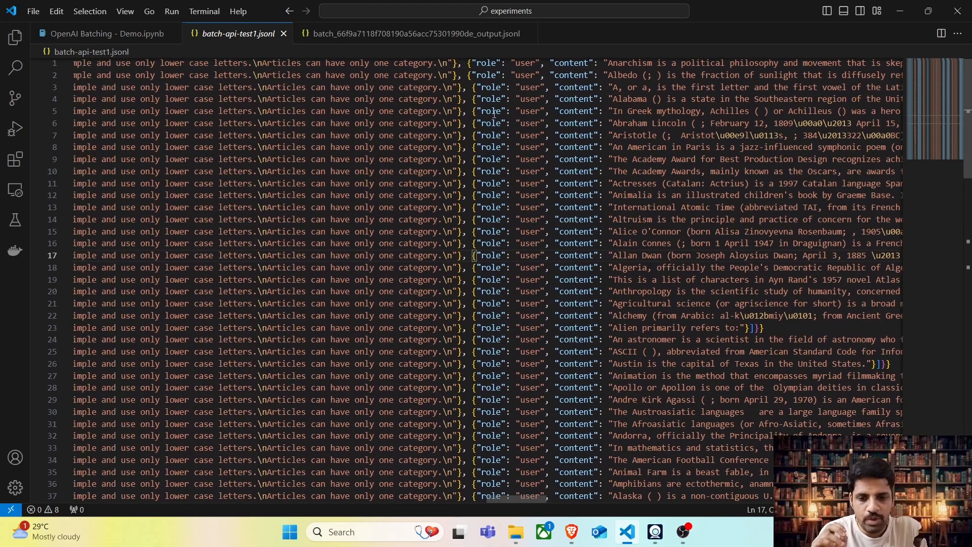
scroll(right, 3)
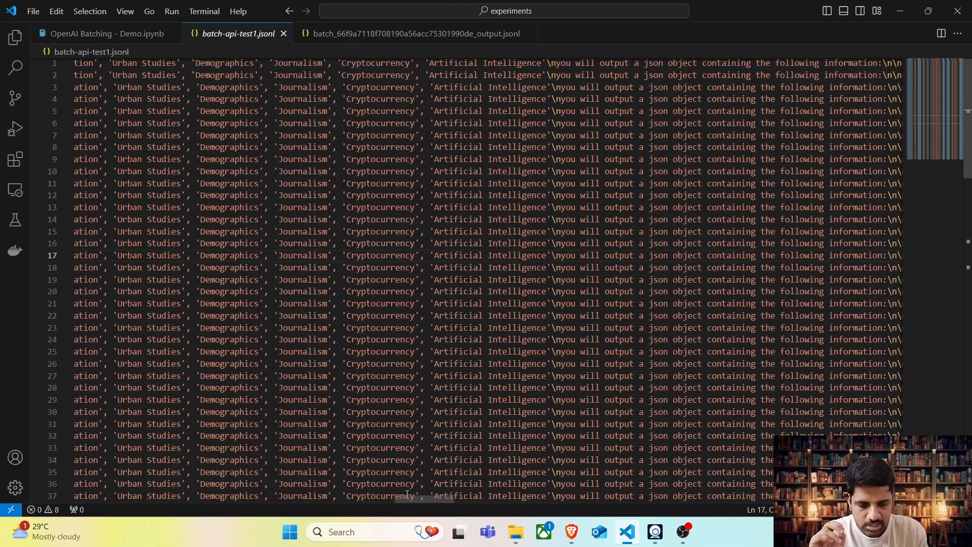
scroll(left, 3)
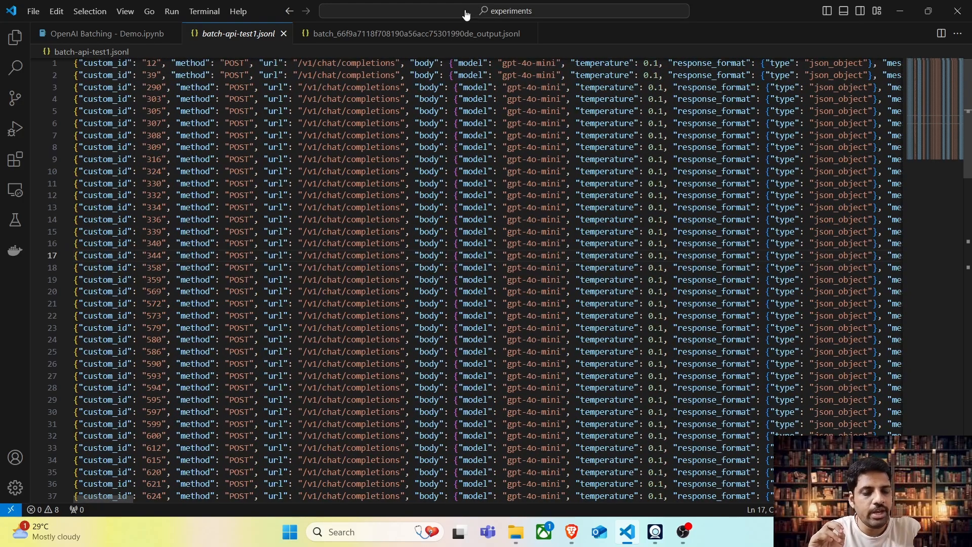
click(412, 33)
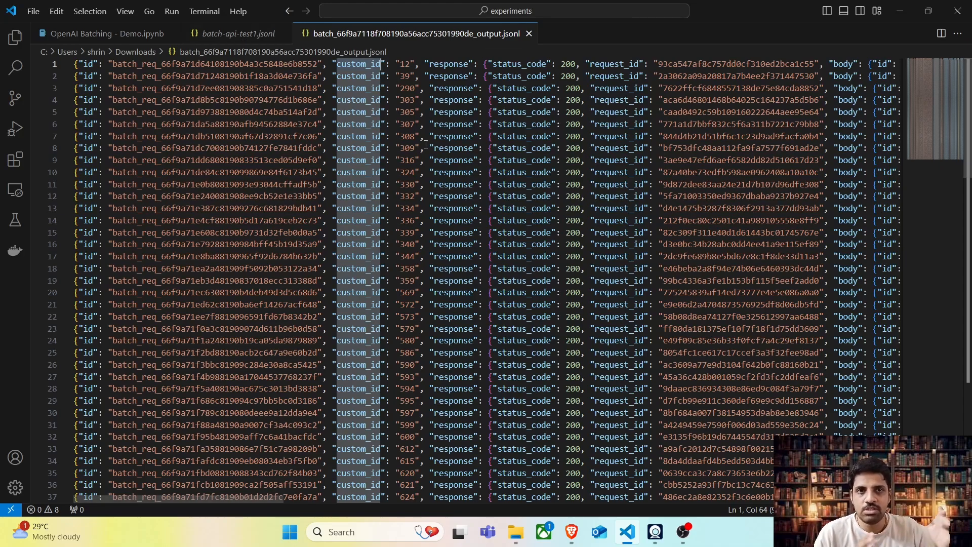
mouse_move(401, 80)
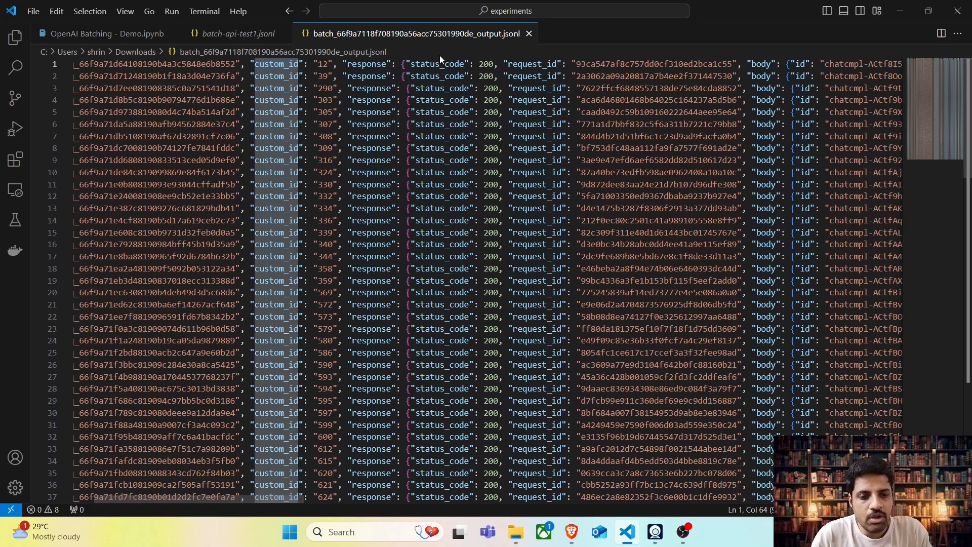
double_click(437, 64)
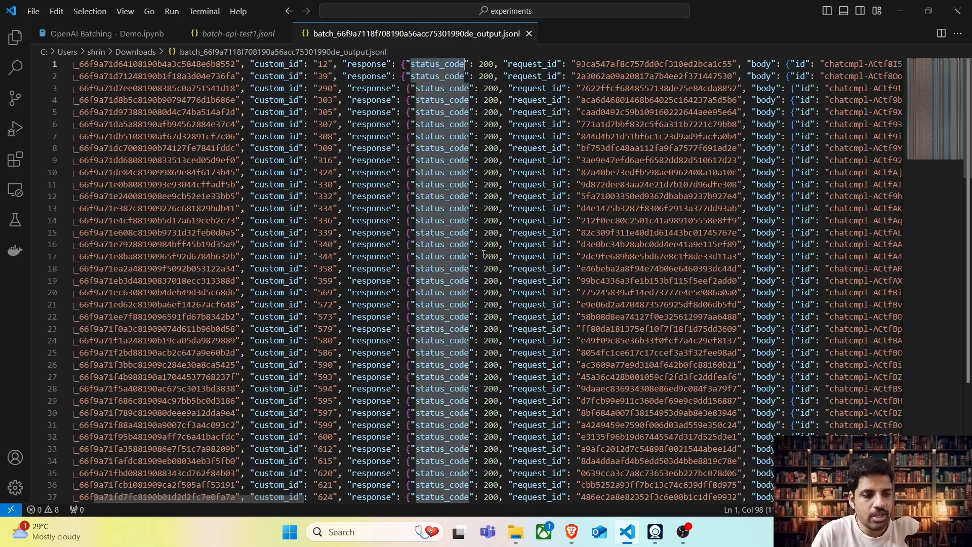
scroll(down, 3)
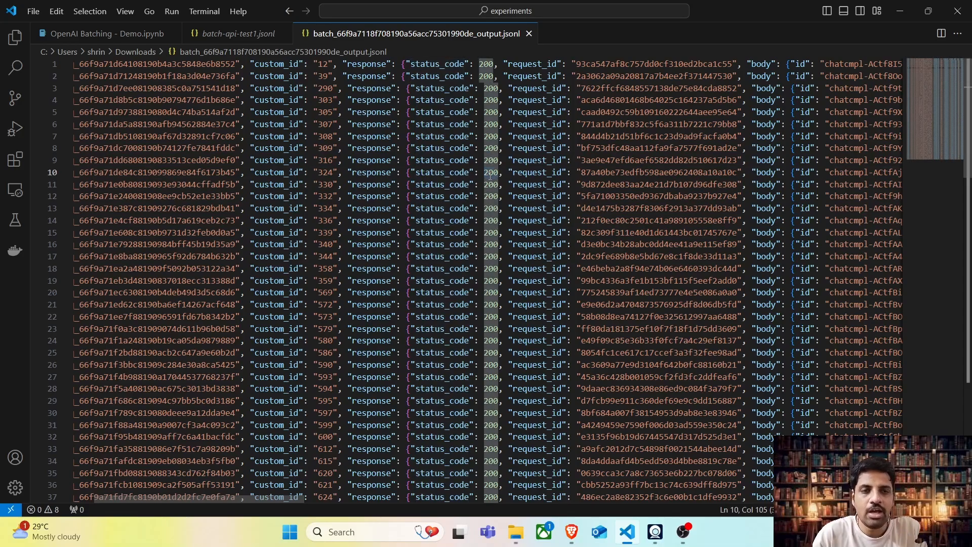
scroll(right, 3)
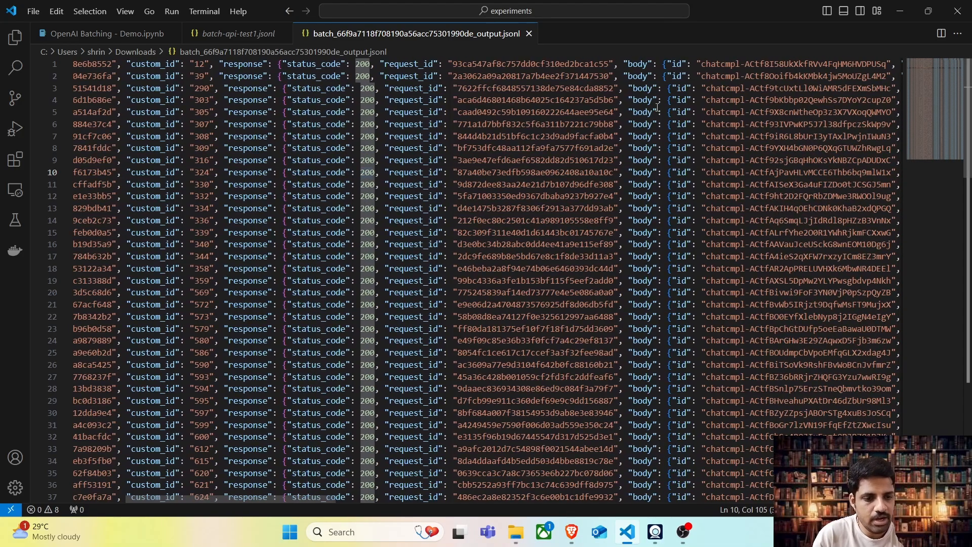
scroll(right, 3)
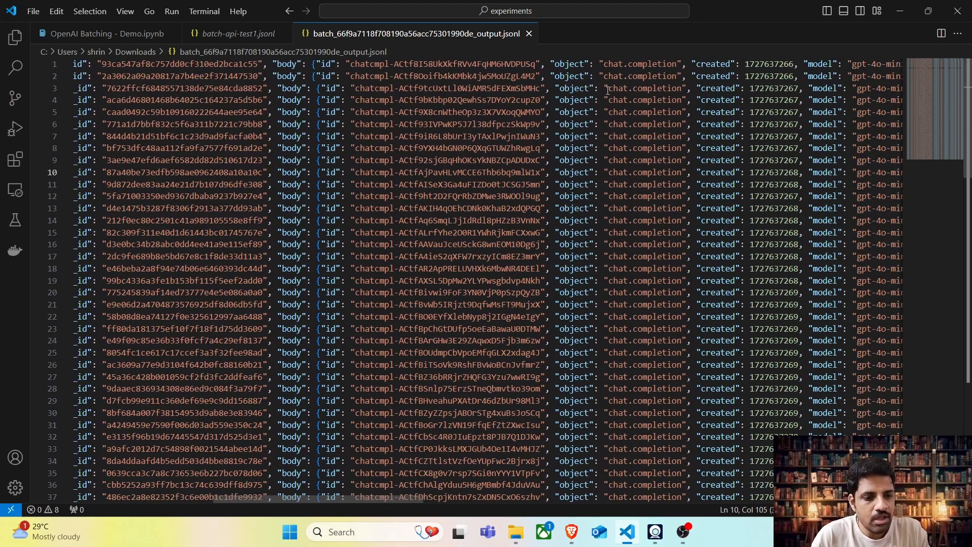
scroll(right, 3)
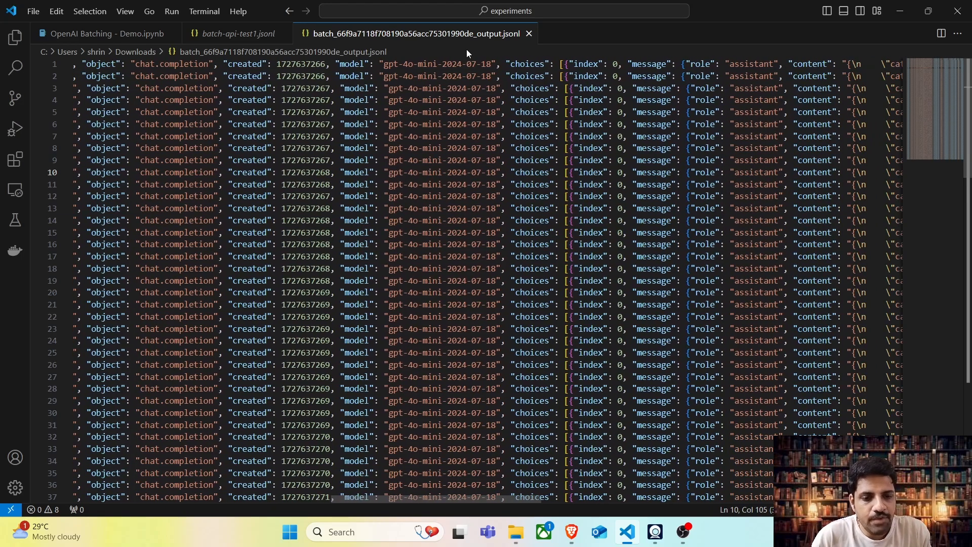
double_click(428, 64)
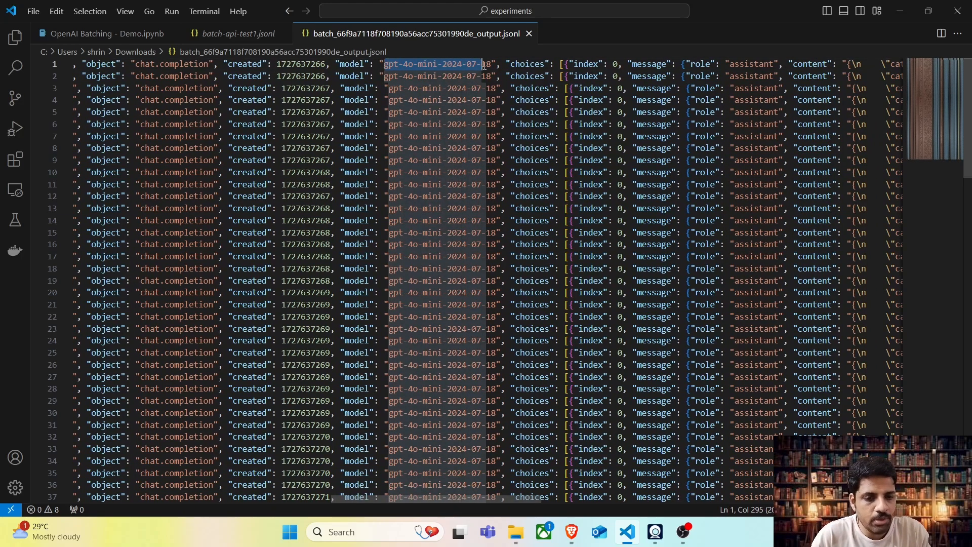
scroll(right, 3)
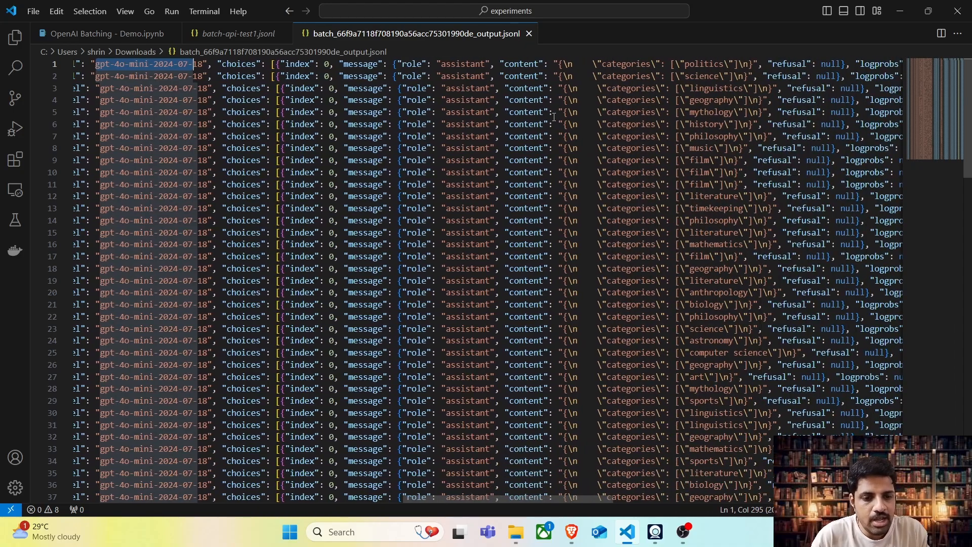
scroll(right, 3)
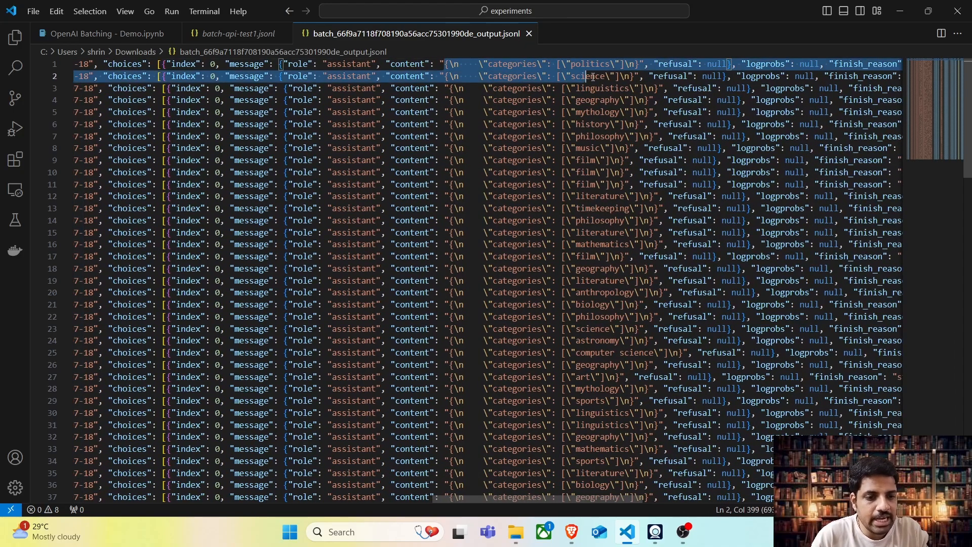
click(596, 64)
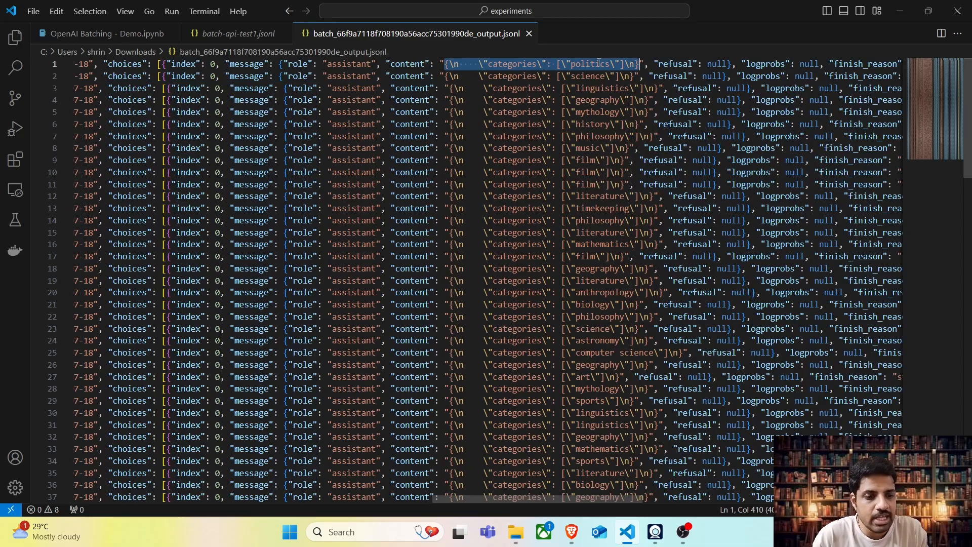
scroll(down, 3)
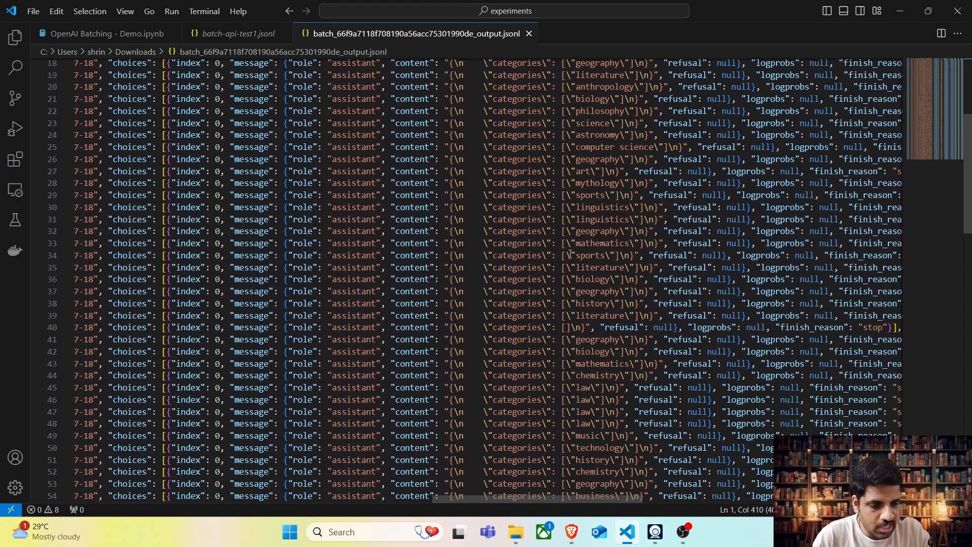
scroll(up, 3)
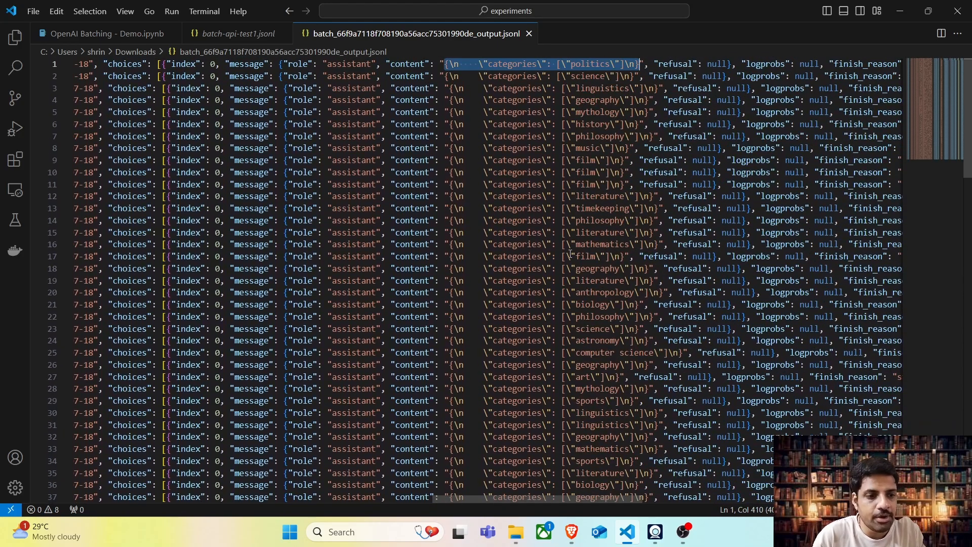
scroll(right, 3)
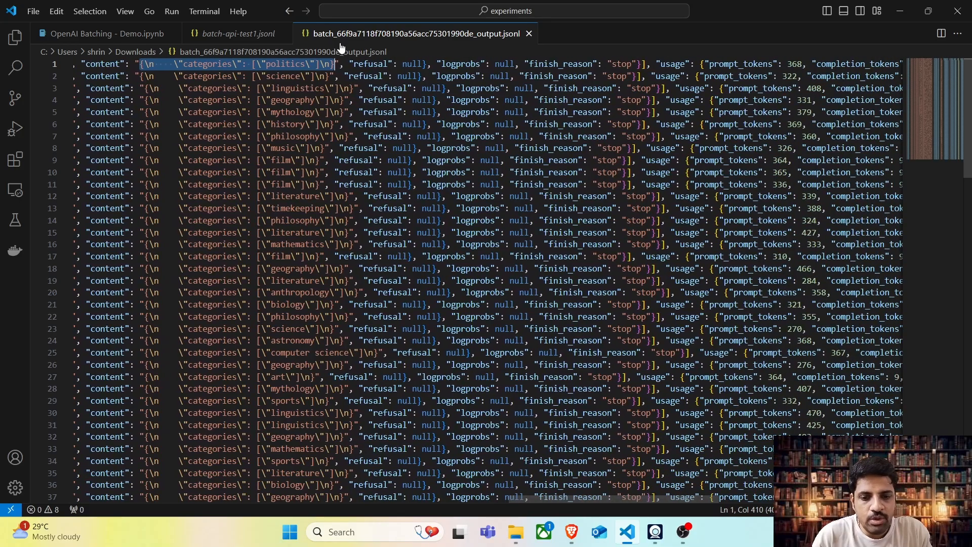
scroll(left, 3)
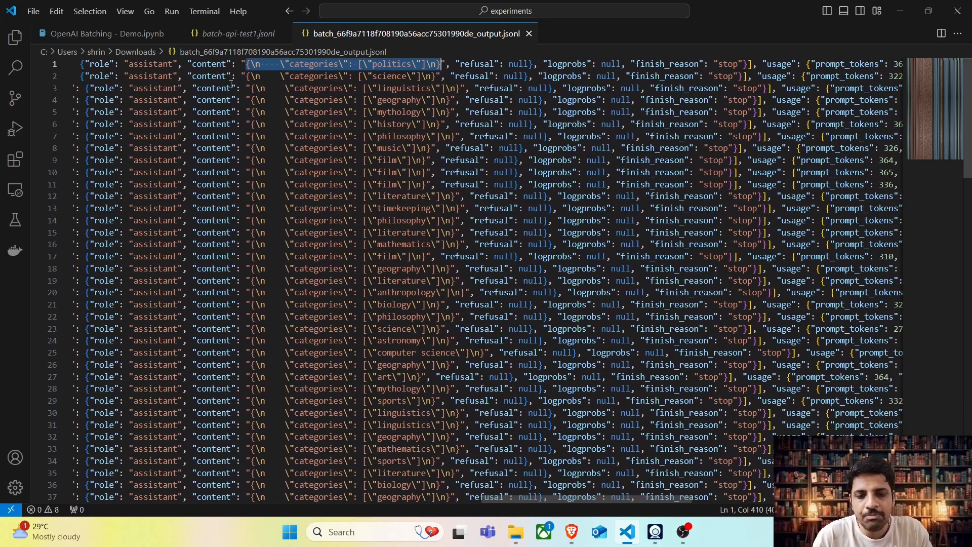
scroll(right, 3)
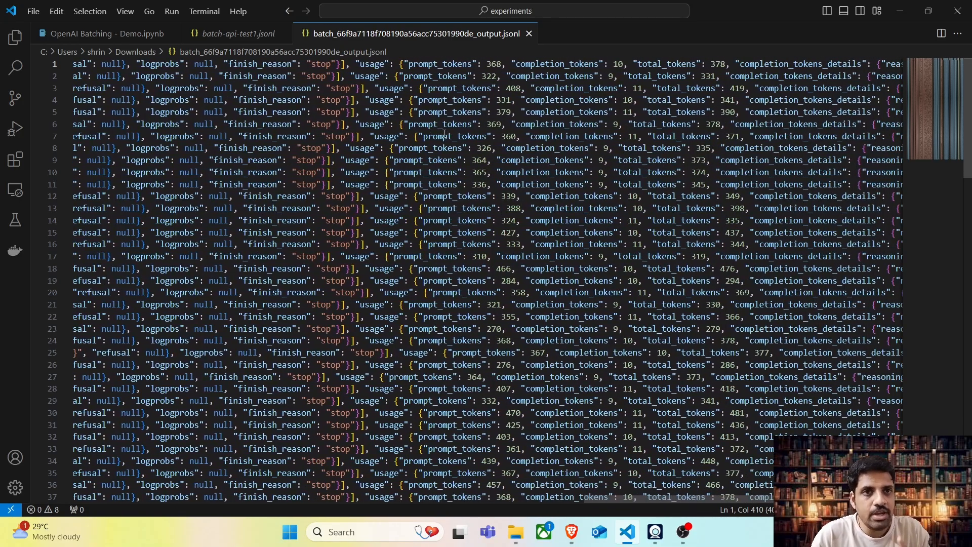
scroll(right, 3)
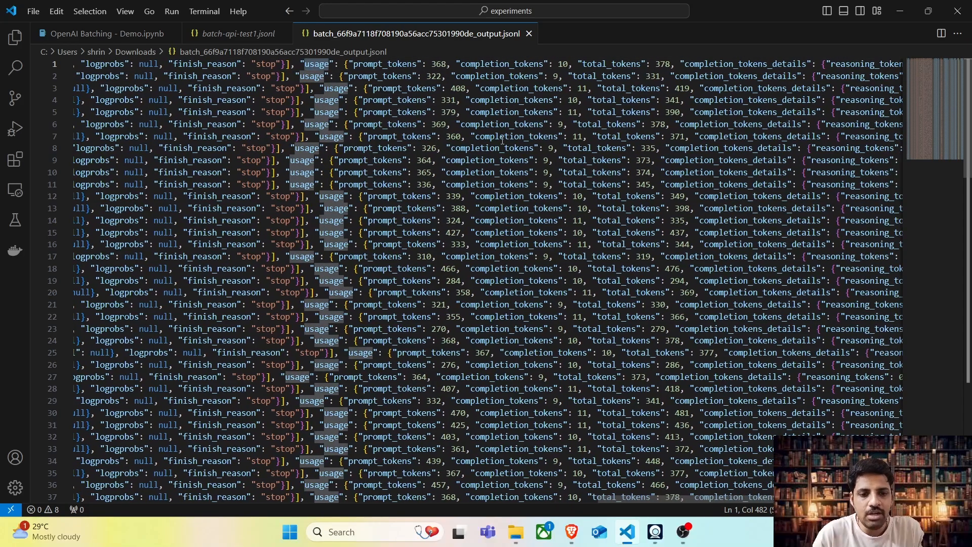
scroll(right, 3)
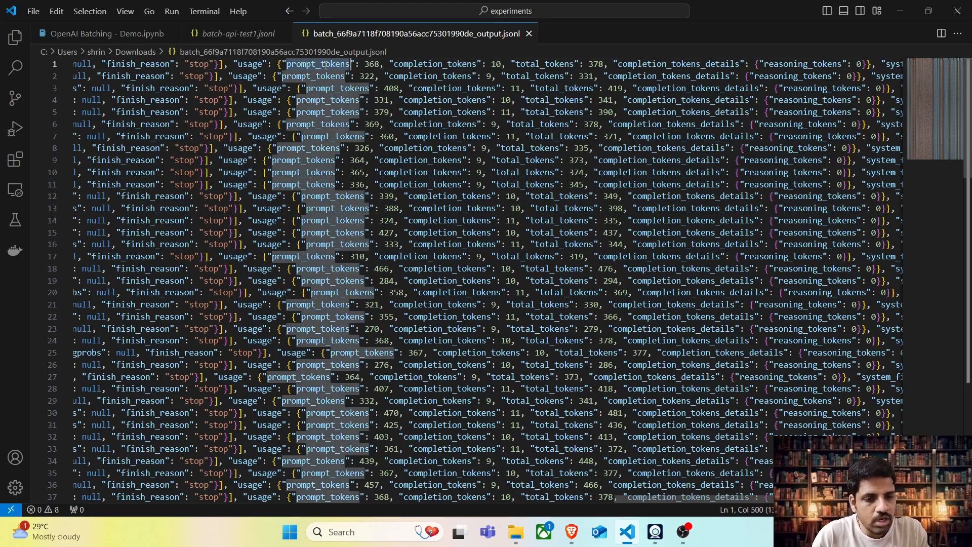
scroll(right, 3)
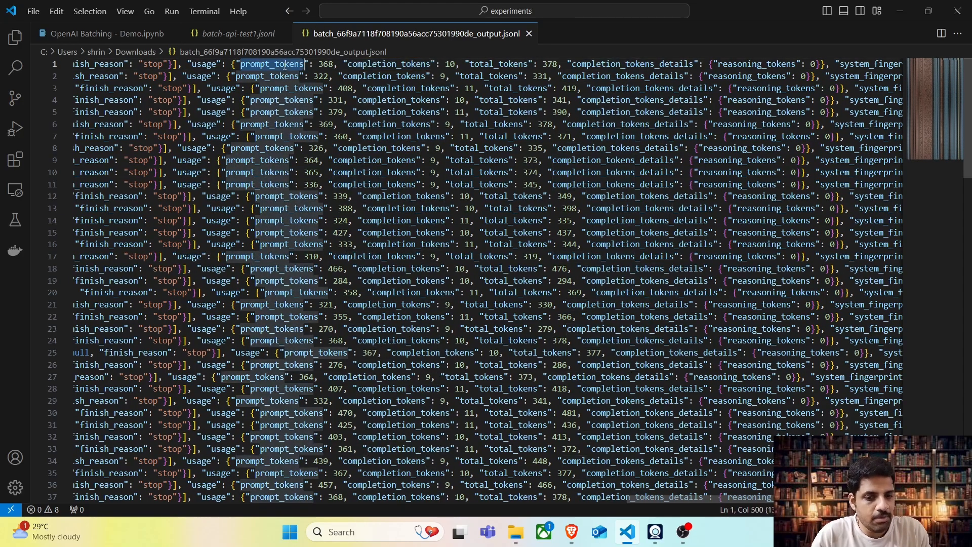
double_click(391, 64)
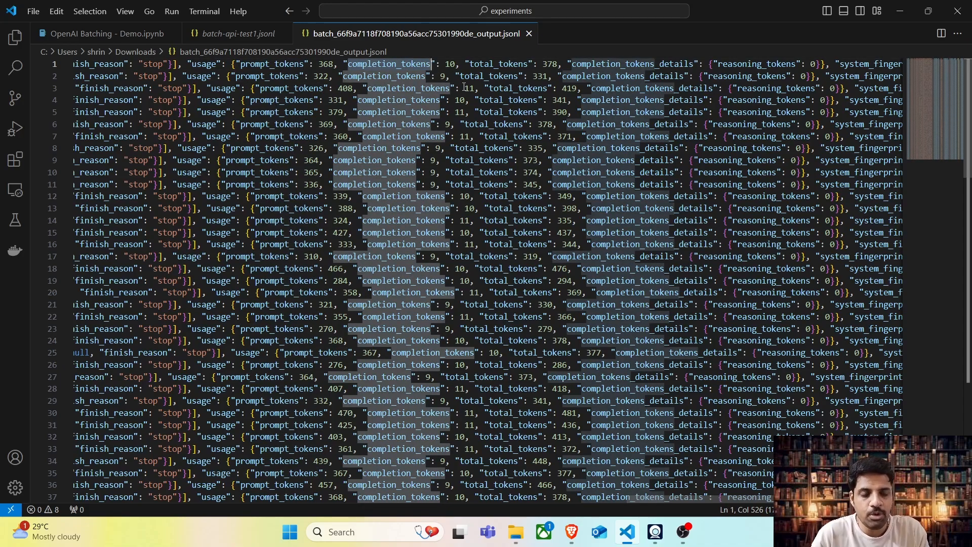
double_click(499, 63)
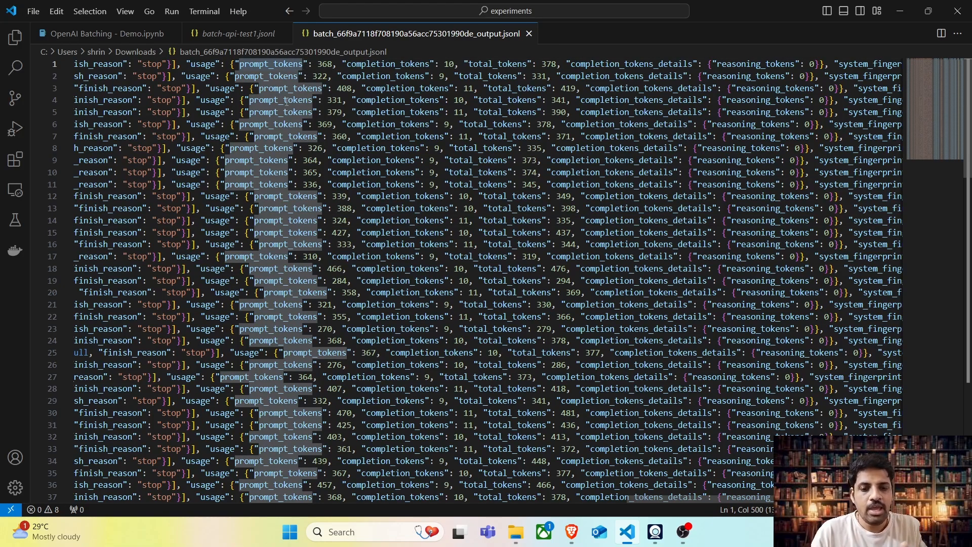
double_click(387, 63)
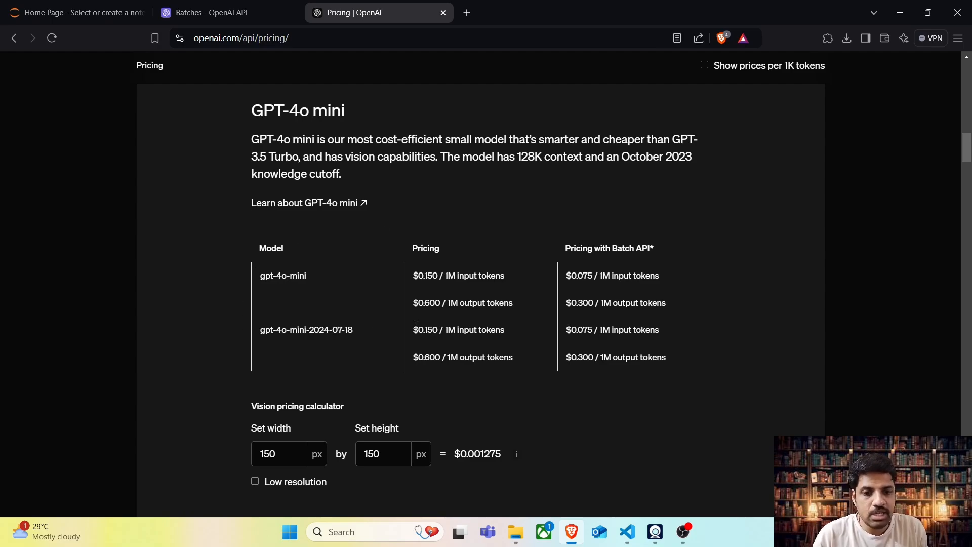
double_click(282, 275)
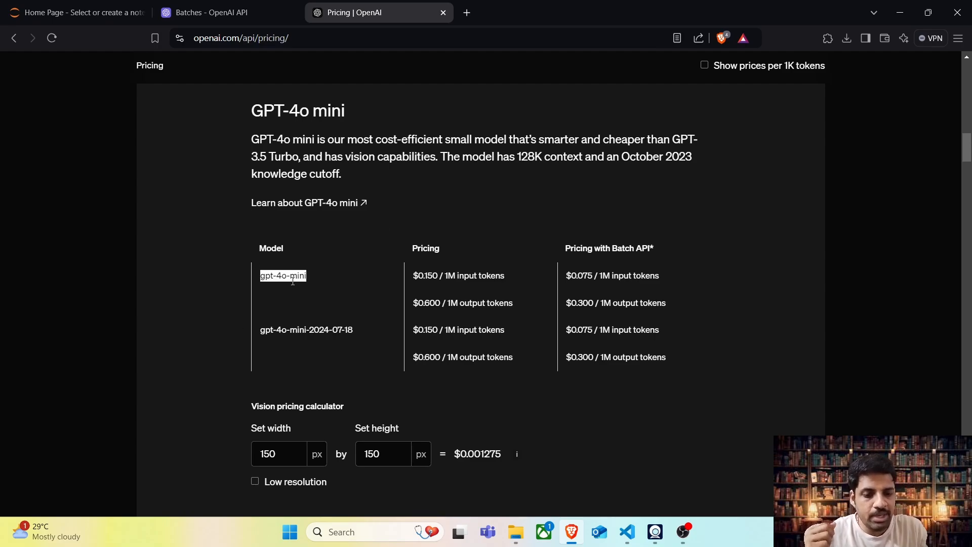
mouse_move(427, 275)
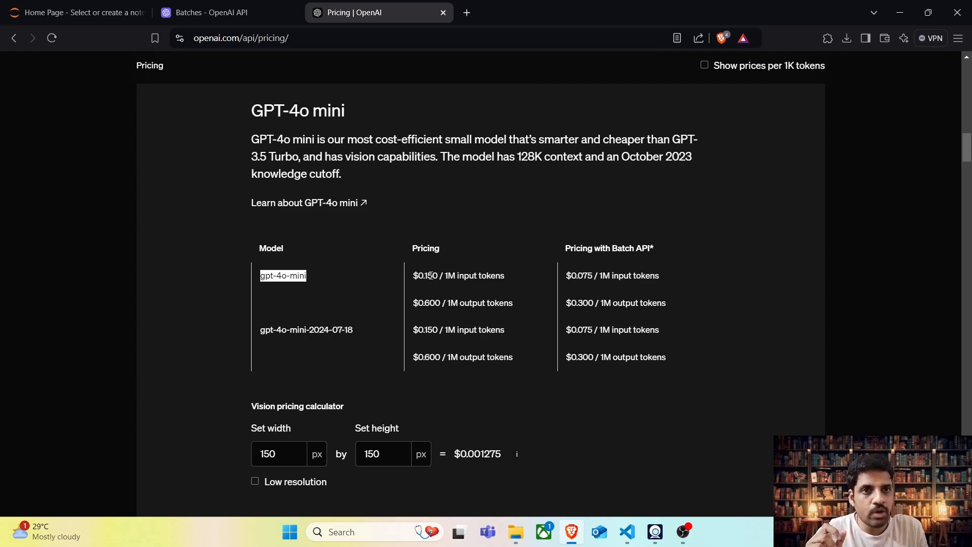
double_click(425, 275)
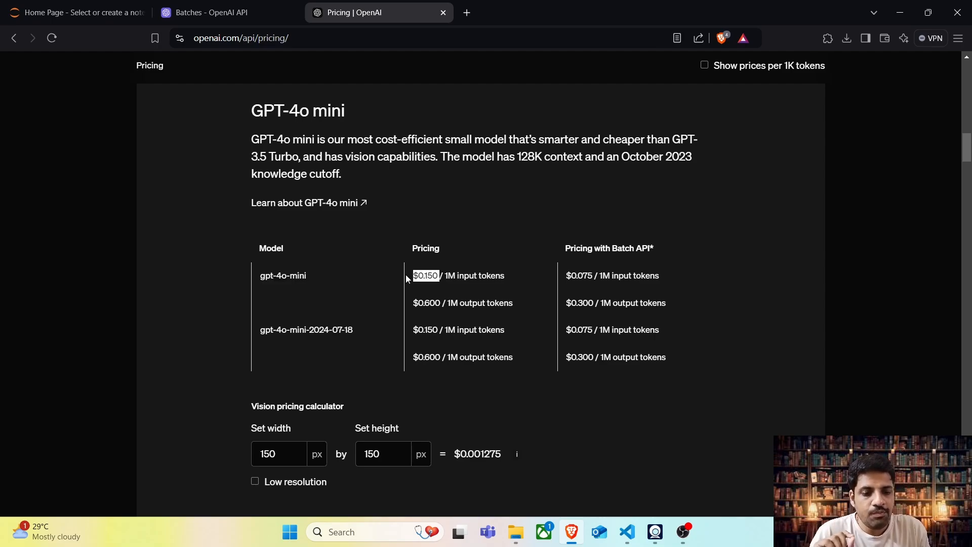
mouse_move(442, 304)
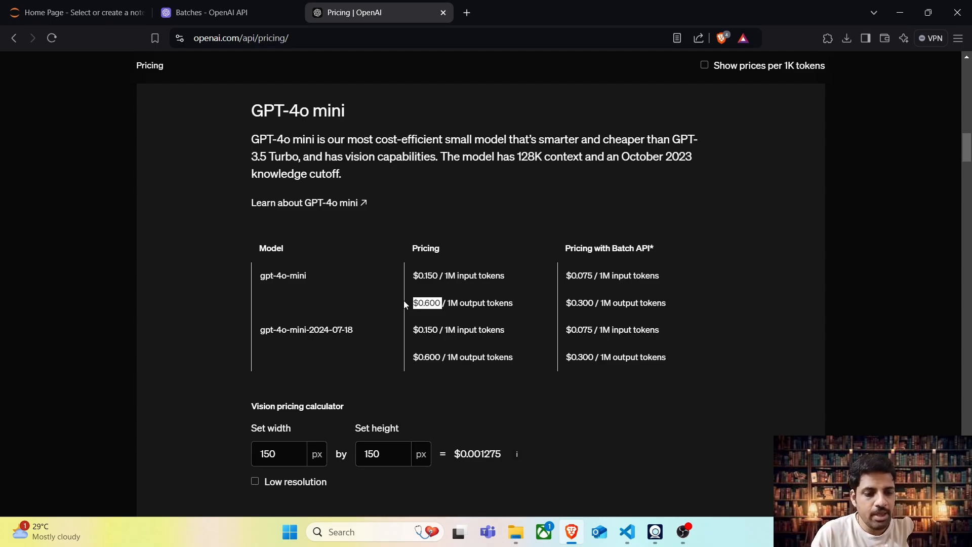
mouse_move(553, 284)
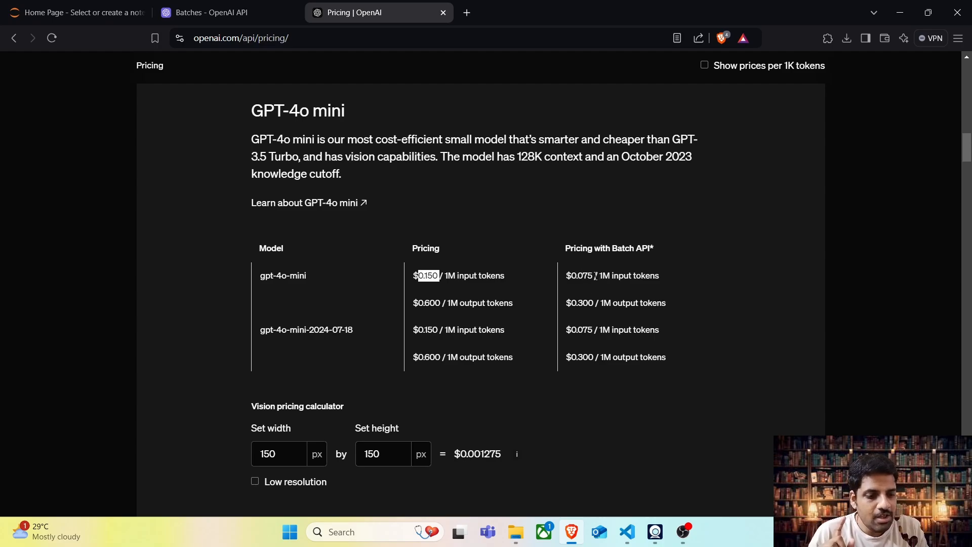
double_click(577, 276)
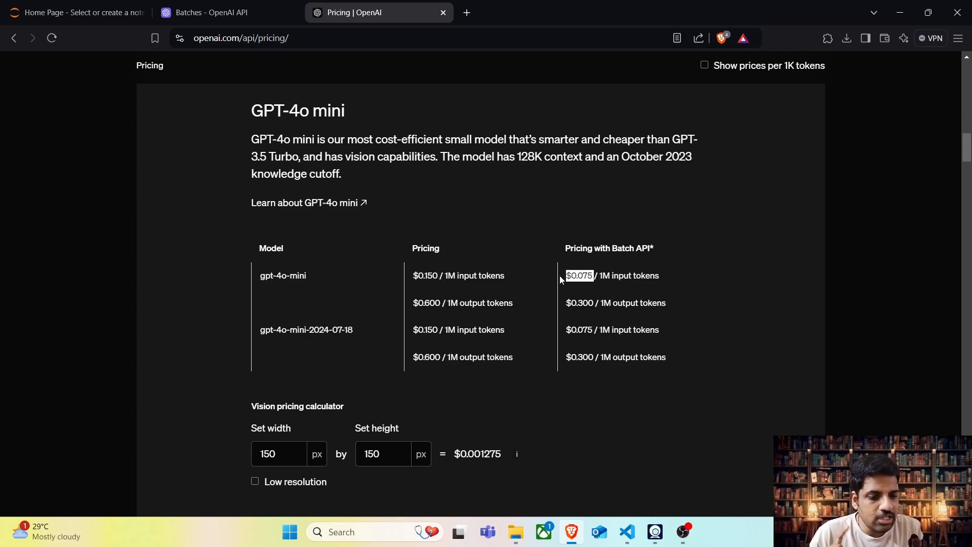
mouse_move(633, 288)
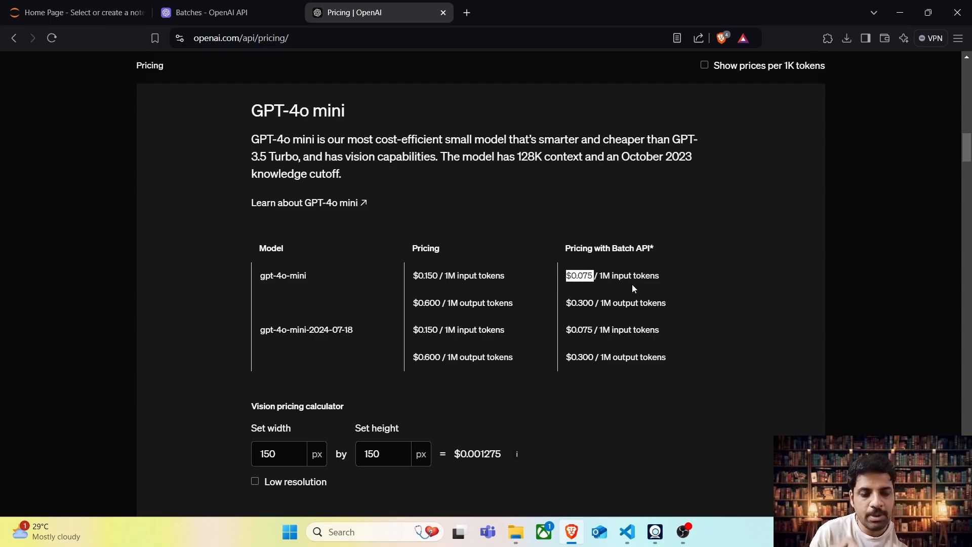
mouse_move(591, 302)
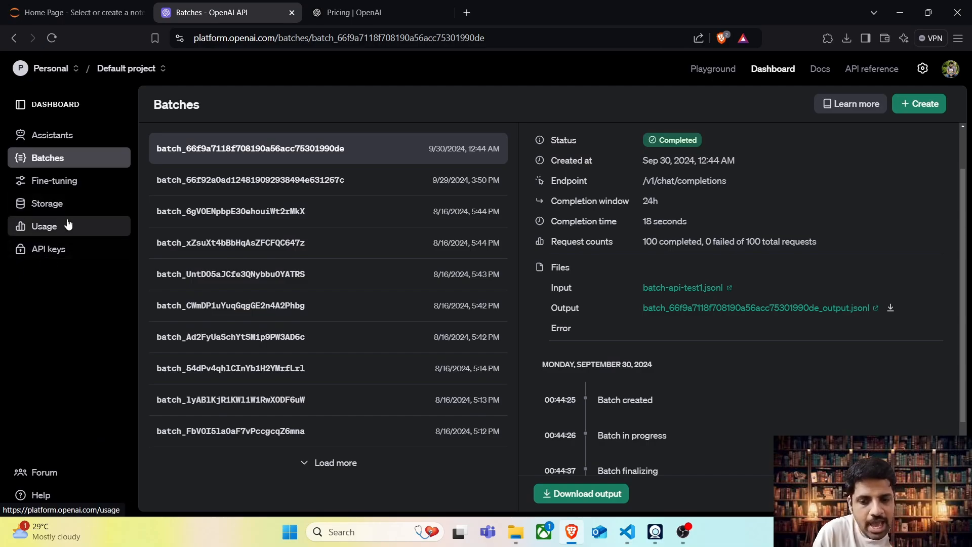
mouse_move(65, 228)
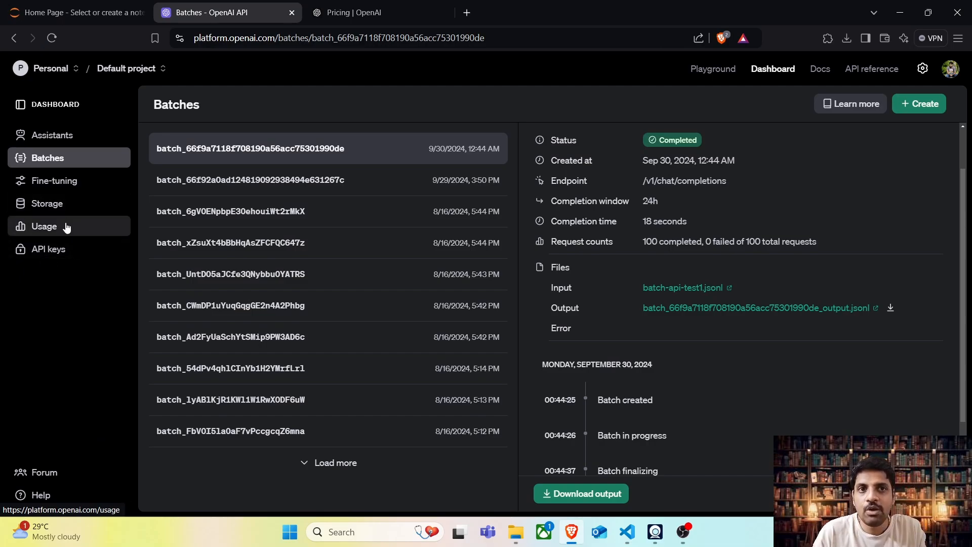